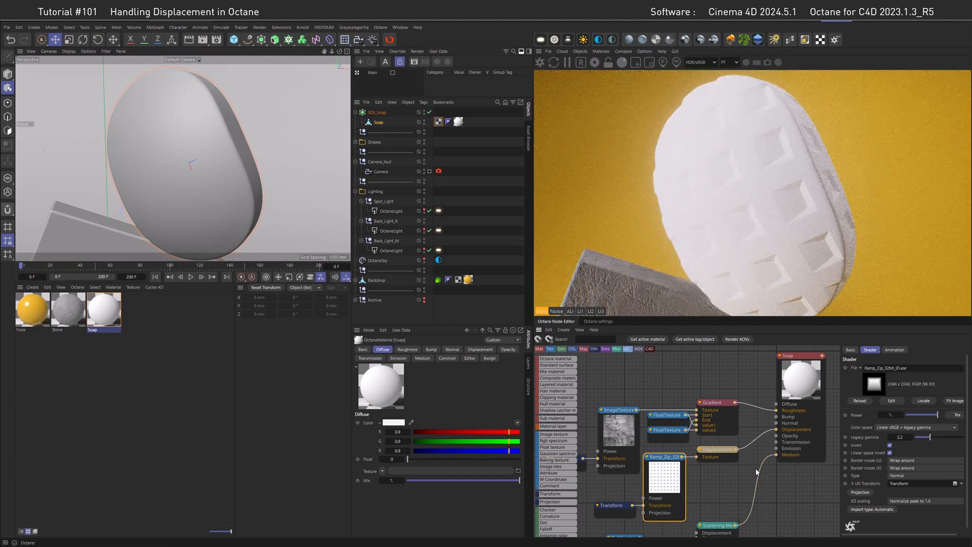
Set the texture Transform scale to 0.01 to show tiling, then open the single-ImageTexture soap scene.
left_click(610, 505)
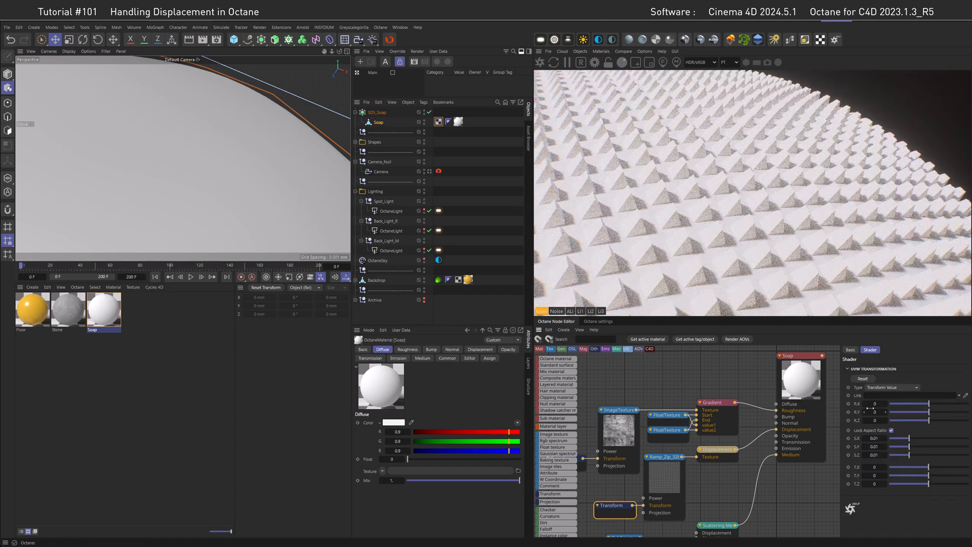
left_click(718, 448)
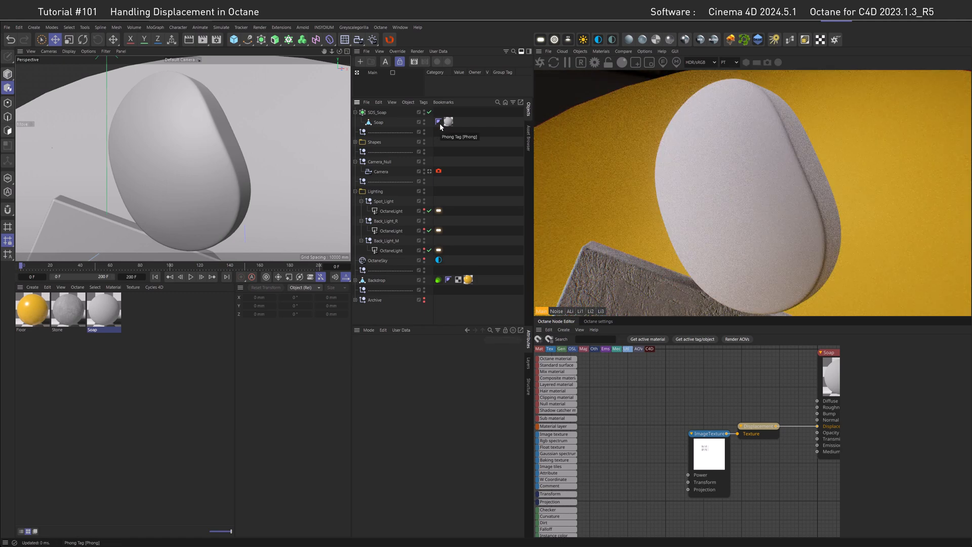
left_click(758, 426)
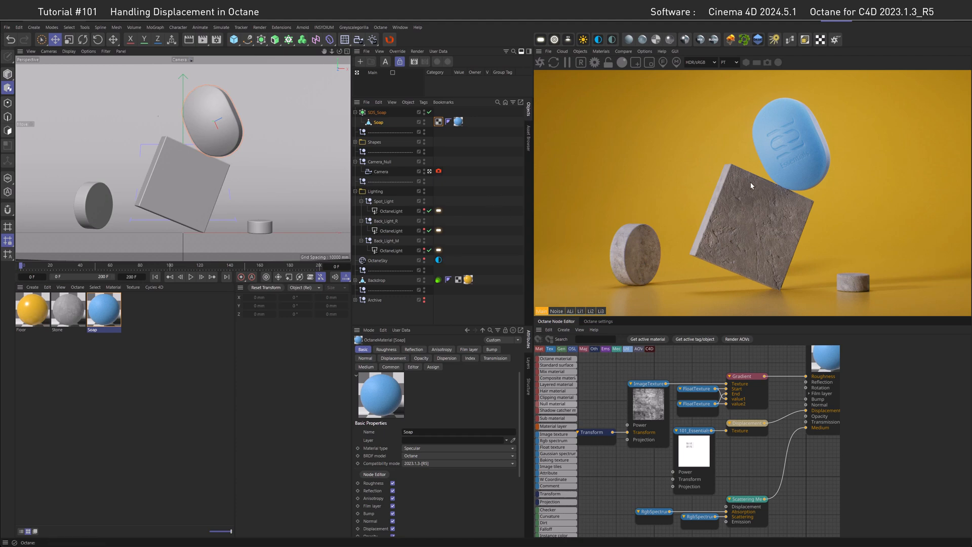
mouse_move(781, 188)
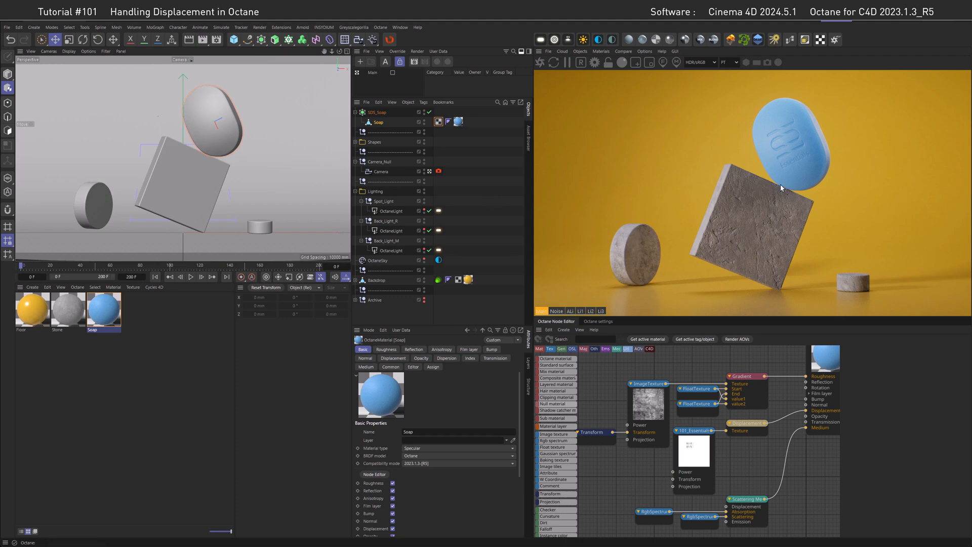
mouse_move(791, 184)
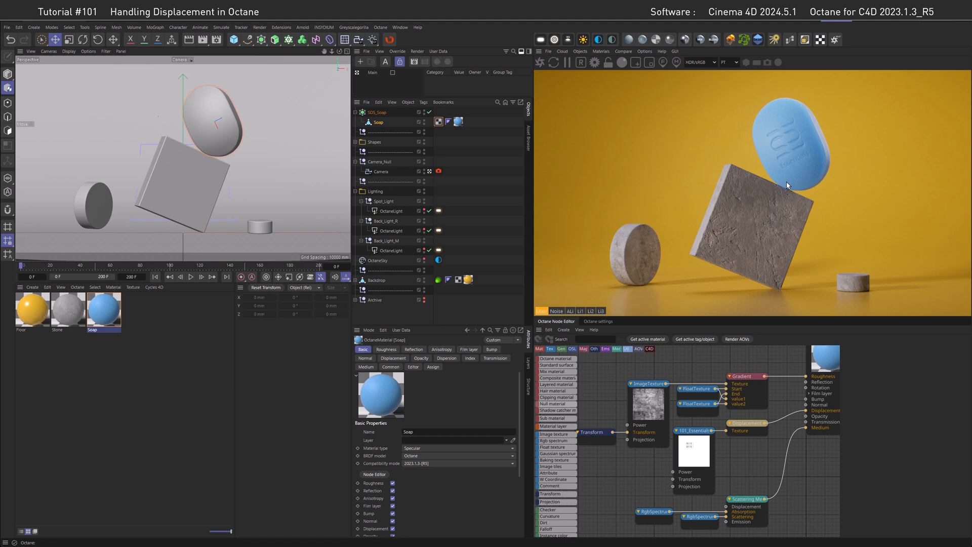
mouse_move(791, 119)
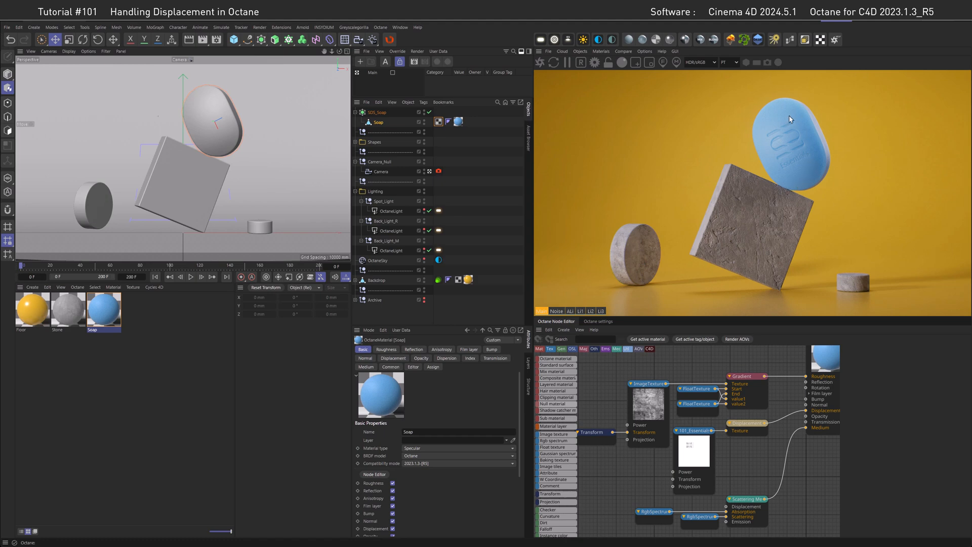
mouse_move(766, 147)
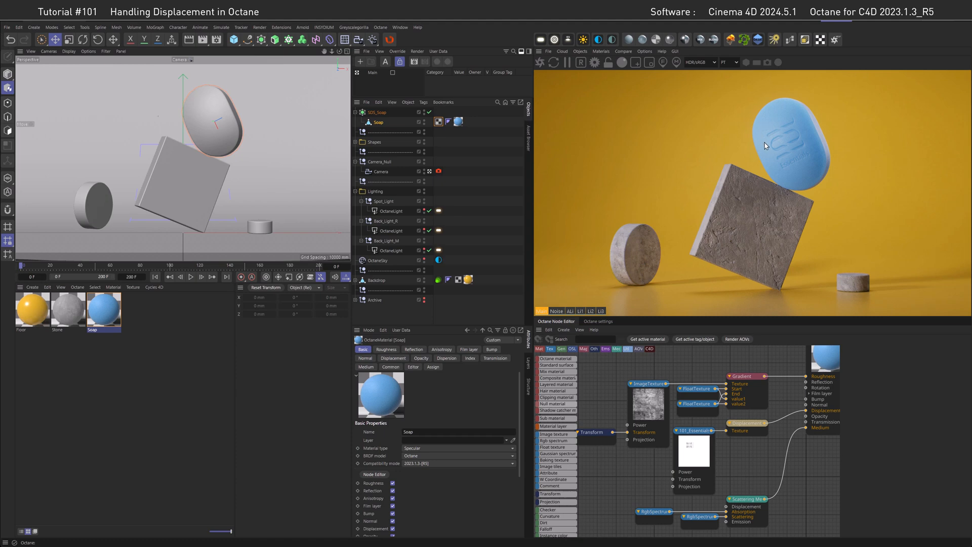
mouse_move(792, 191)
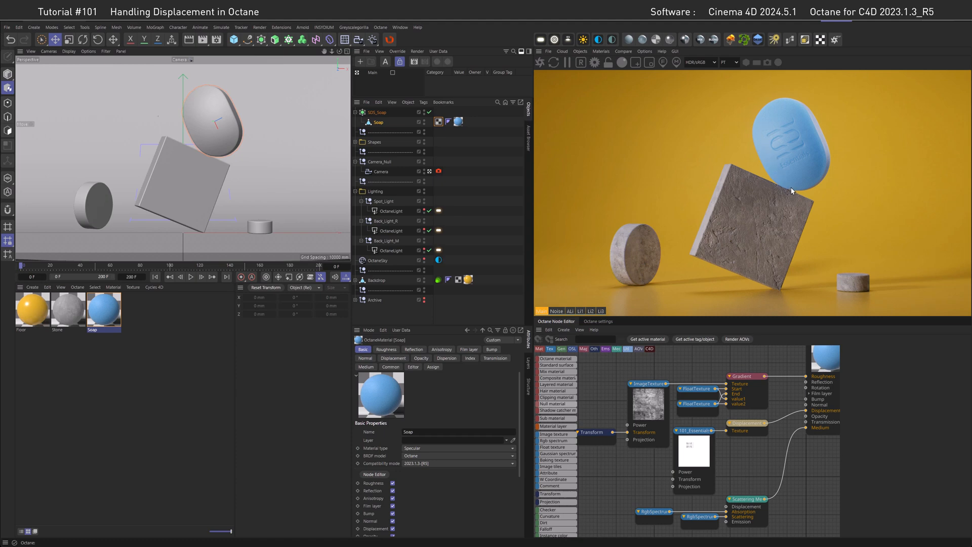
mouse_move(811, 175)
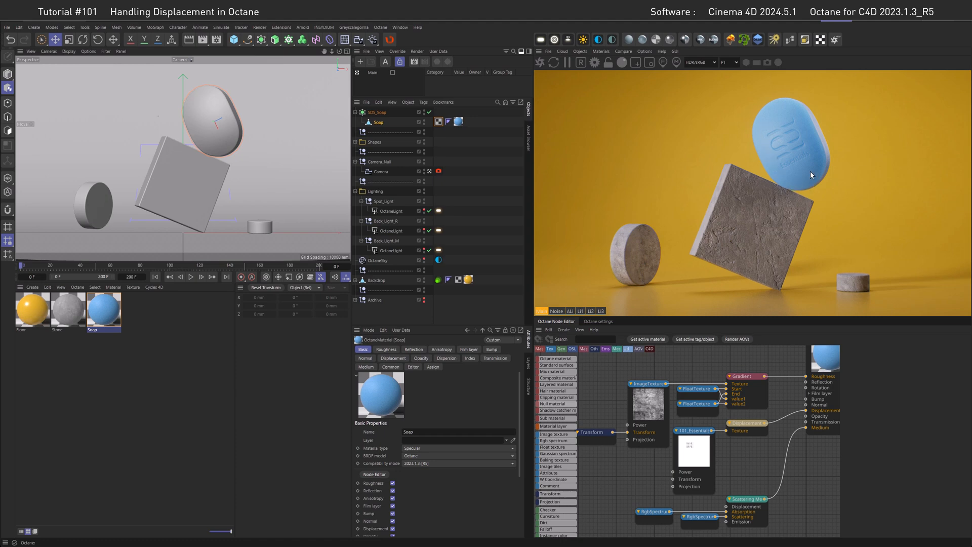
mouse_move(812, 177)
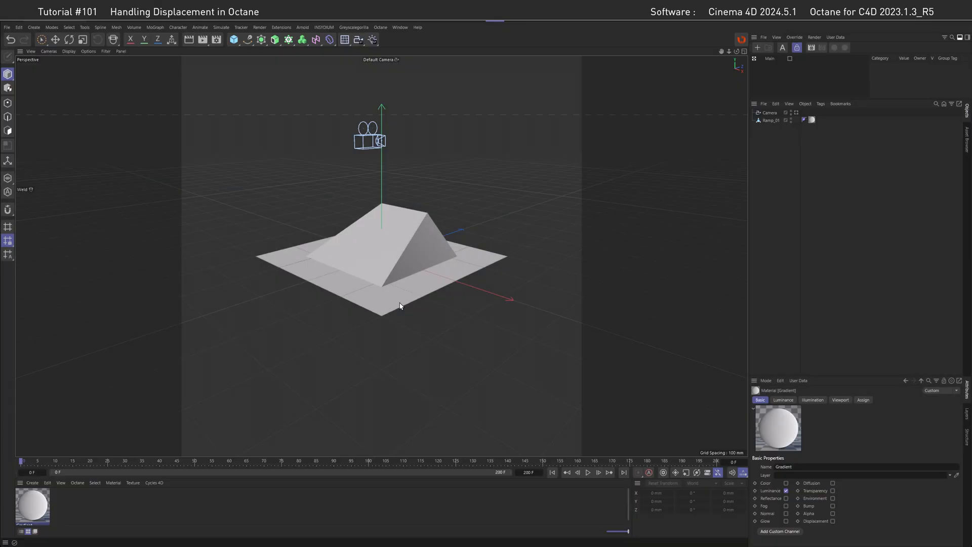
mouse_move(417, 271)
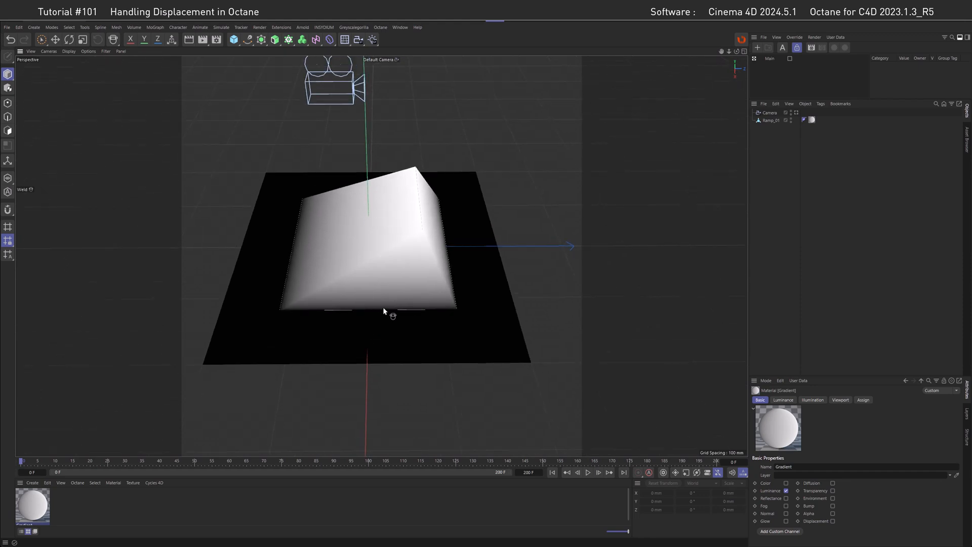
mouse_move(415, 239)
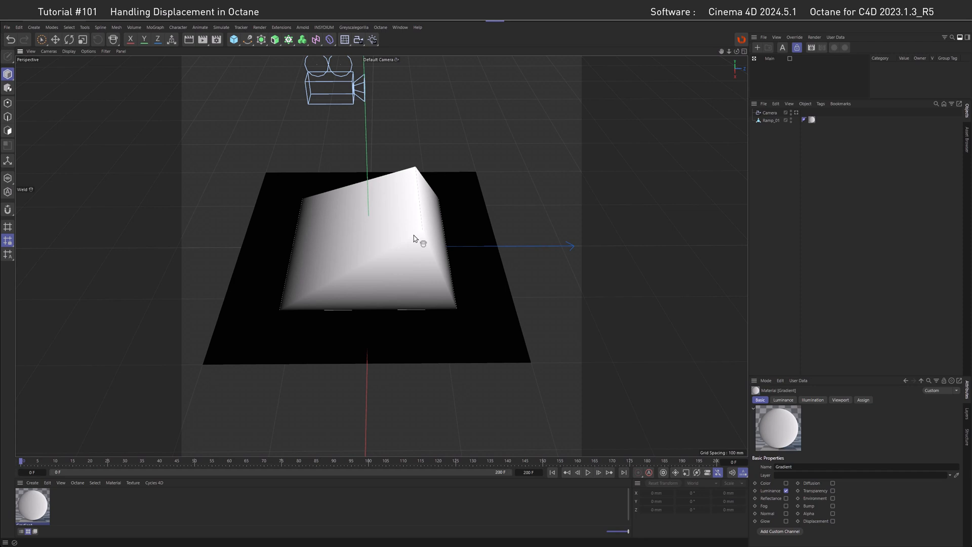
mouse_move(30, 511)
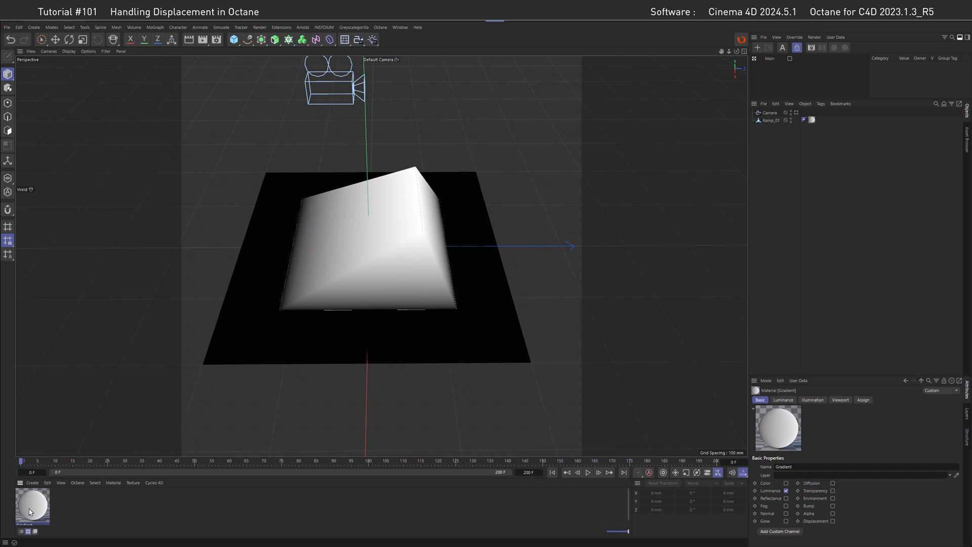
Review the Gradient material's black-to-white Luminance gradient, close the Material Editor, and select the Camera.
double_click(33, 505)
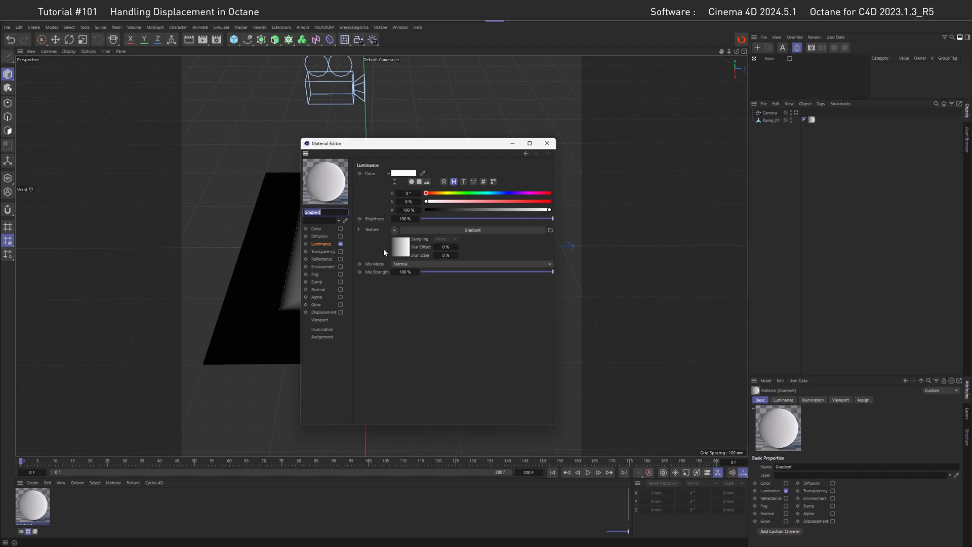
left_click(472, 230)
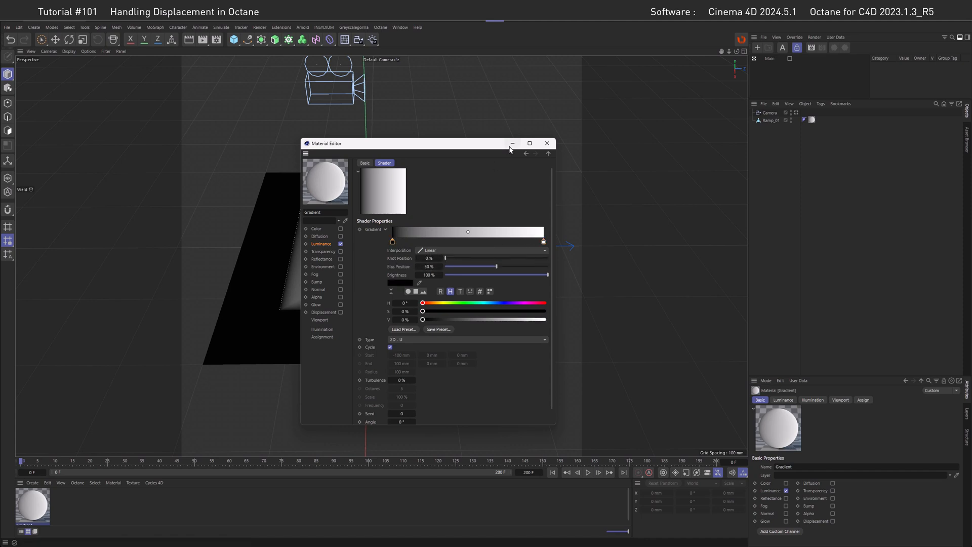
left_click(546, 144)
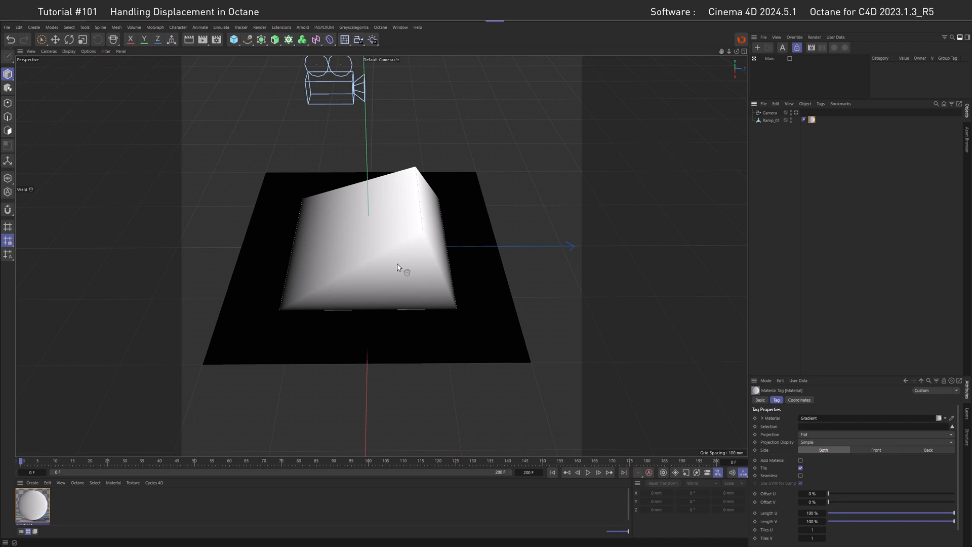
mouse_move(797, 117)
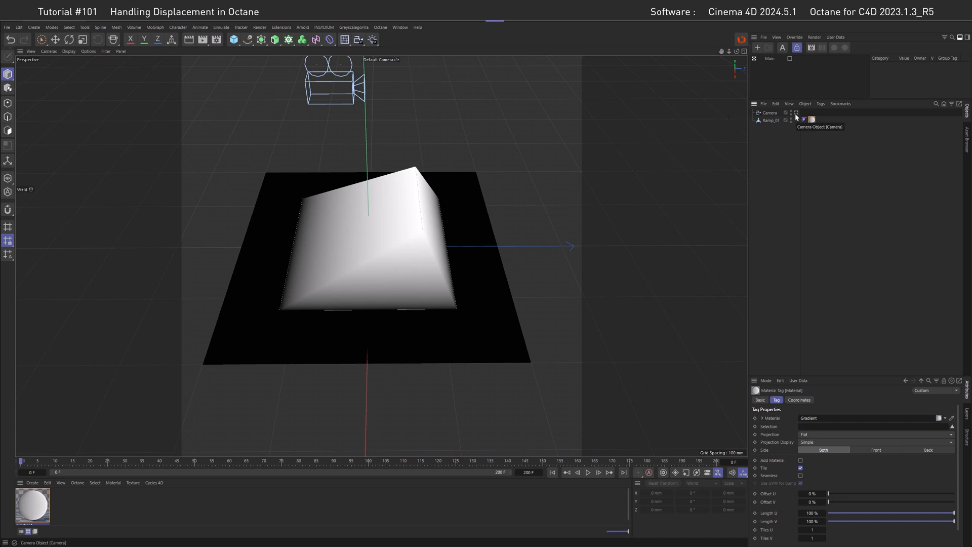
left_click(771, 112)
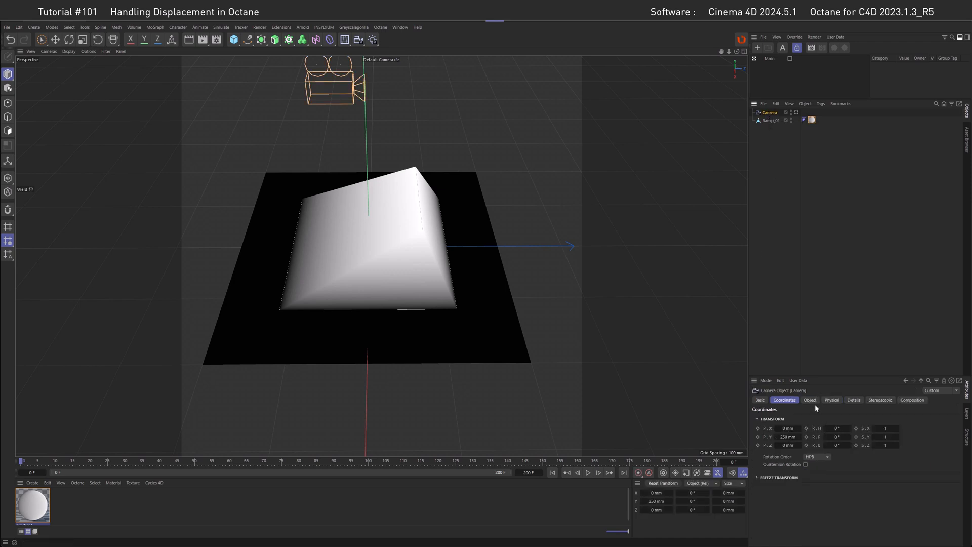
Set the camera Projection to Top and render the ramp as a black-and-white height map.
left_click(809, 399)
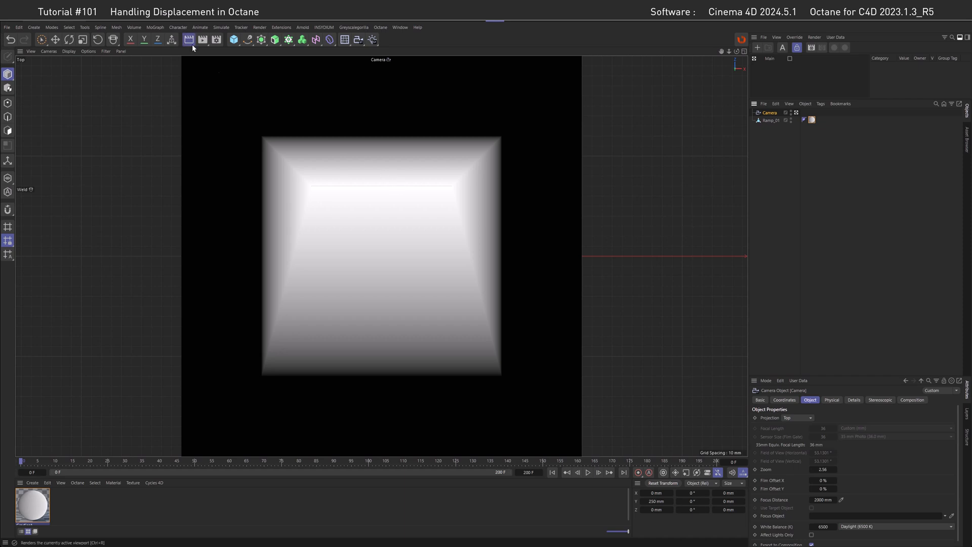
left_click(188, 39)
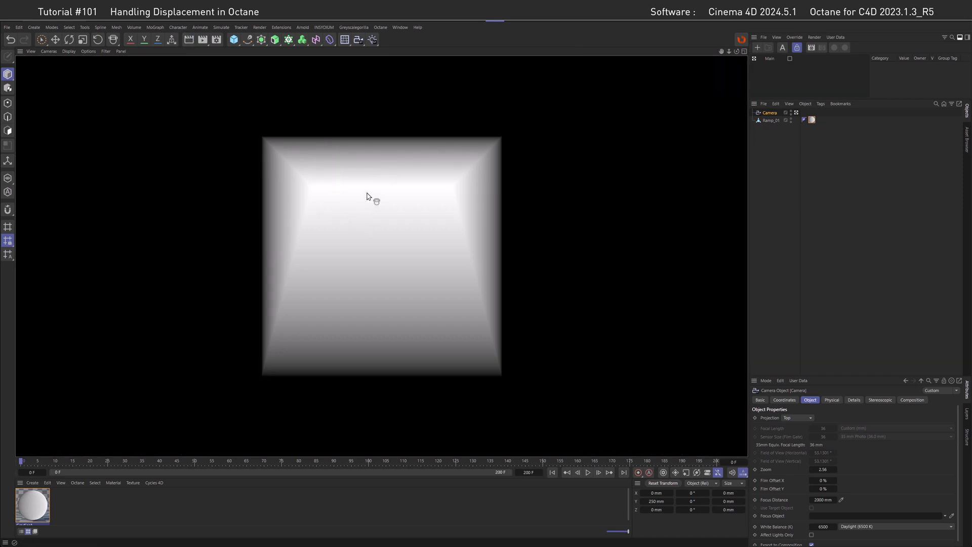
mouse_move(384, 206)
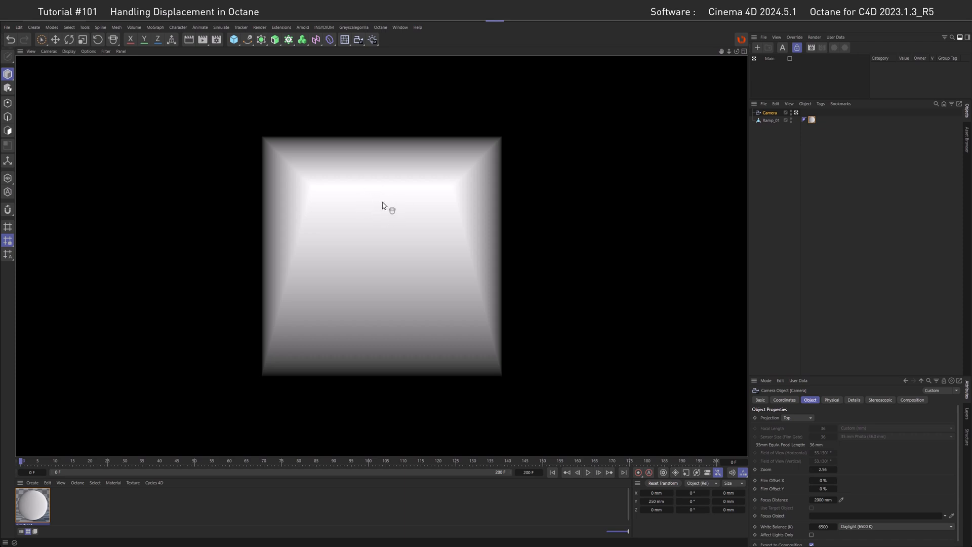
mouse_move(387, 202)
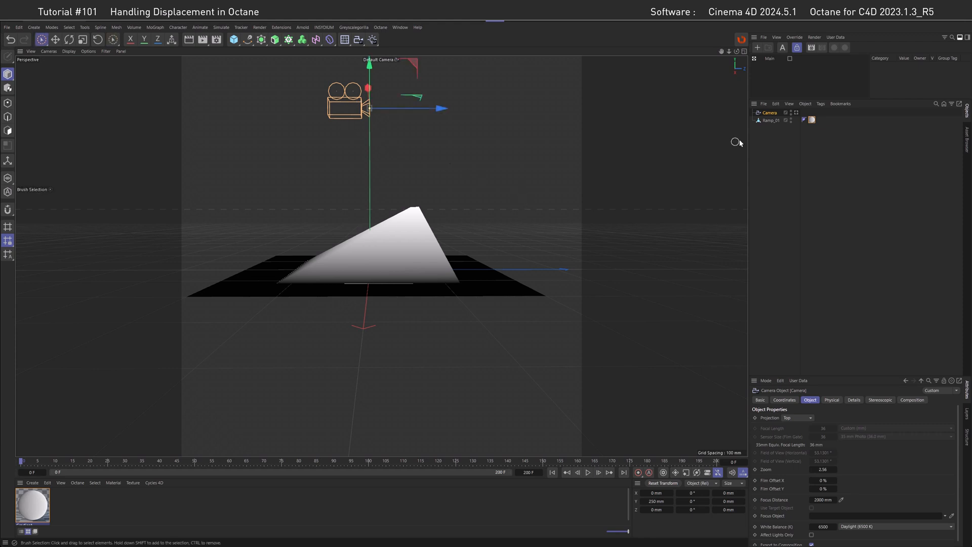
left_click(771, 120)
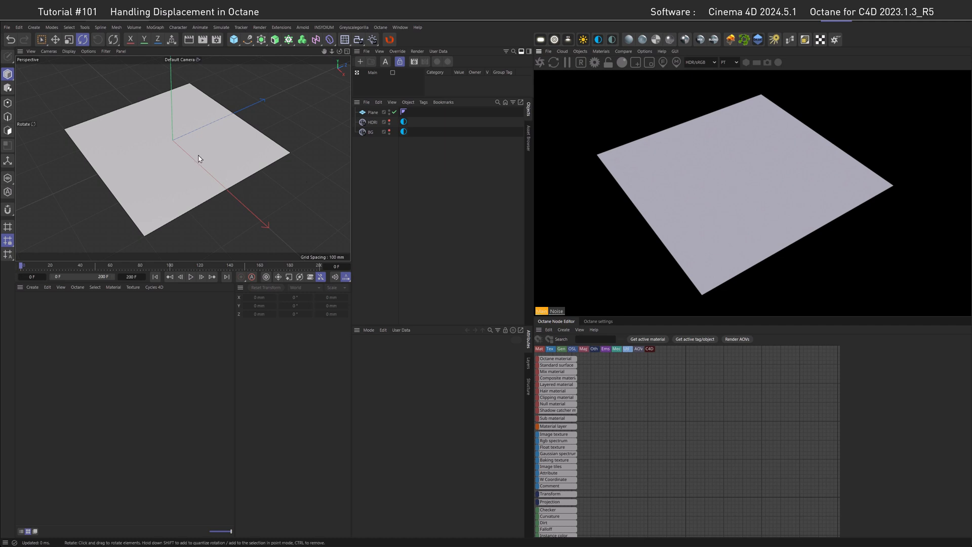
mouse_move(276, 185)
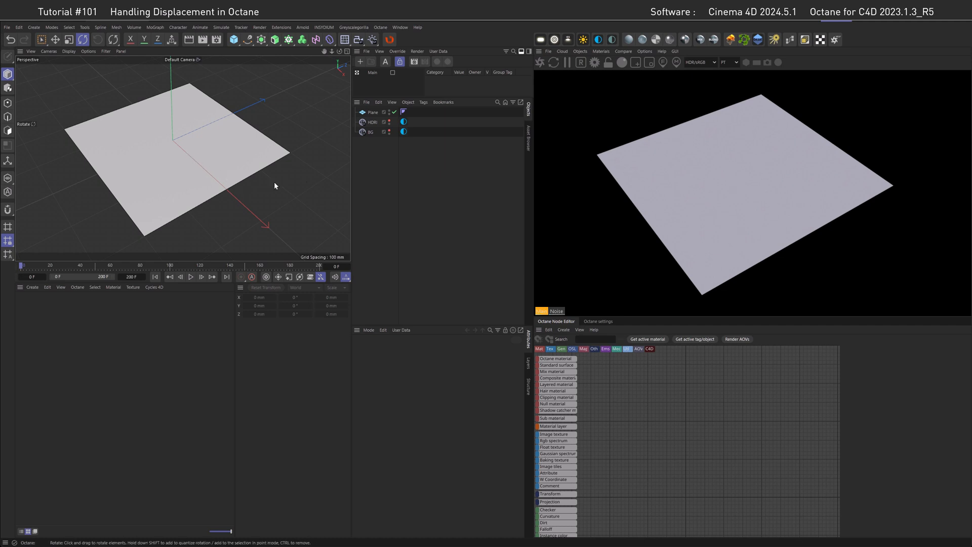
mouse_move(426, 190)
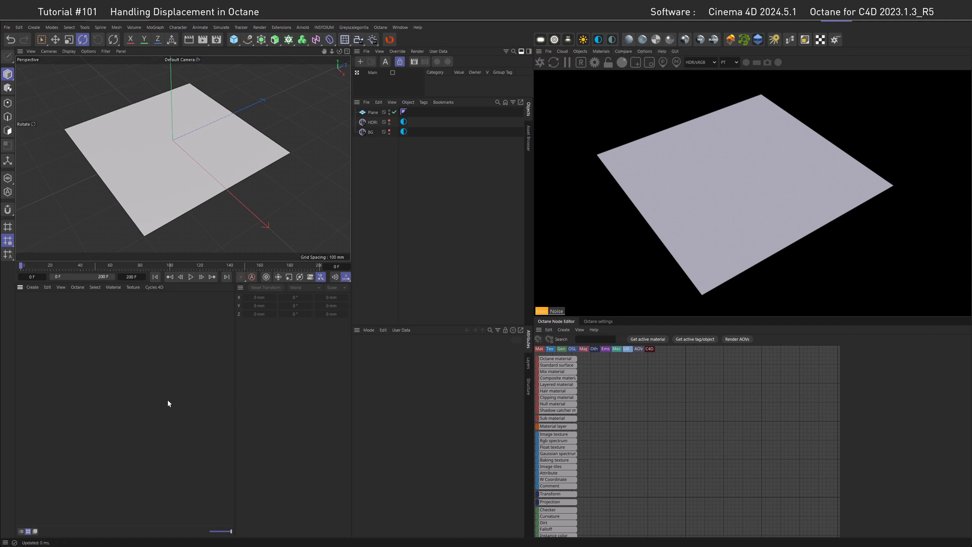
Create an Octane Diffuse material and add displacement in its Displacement channel.
left_click(552, 359)
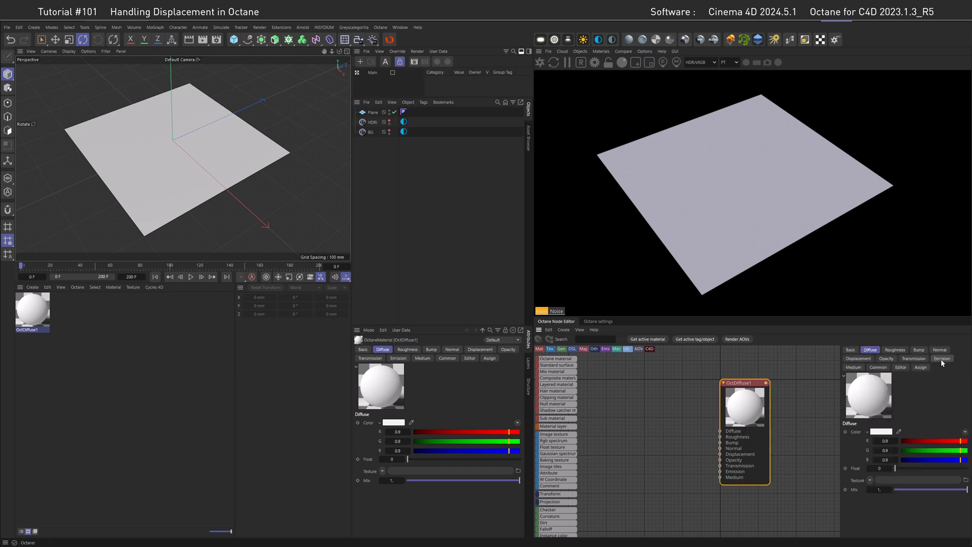
left_click(858, 359)
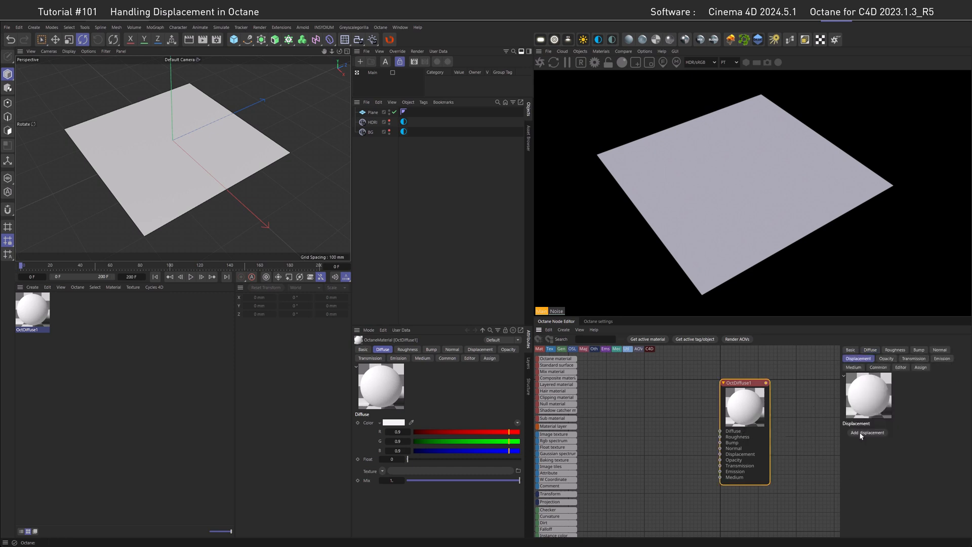
left_click(867, 432)
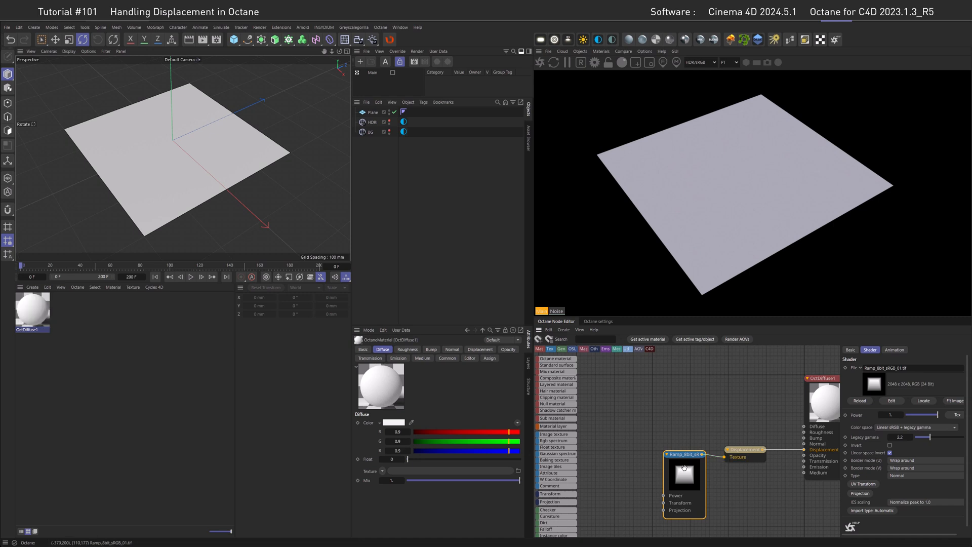
Set displacement Height to 100 mm, keep Texture type, and raise Level of detail to 2048x2048.
left_click(413, 111)
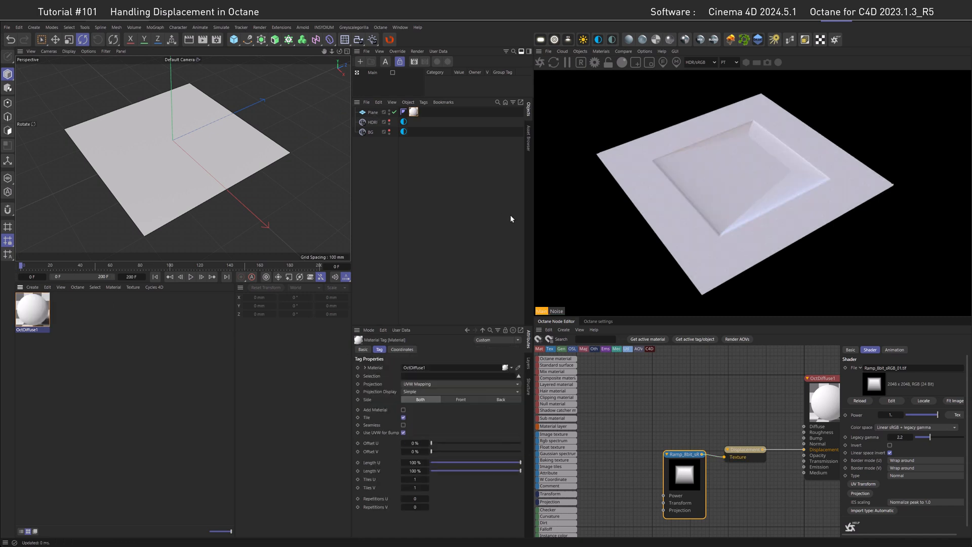
mouse_move(731, 174)
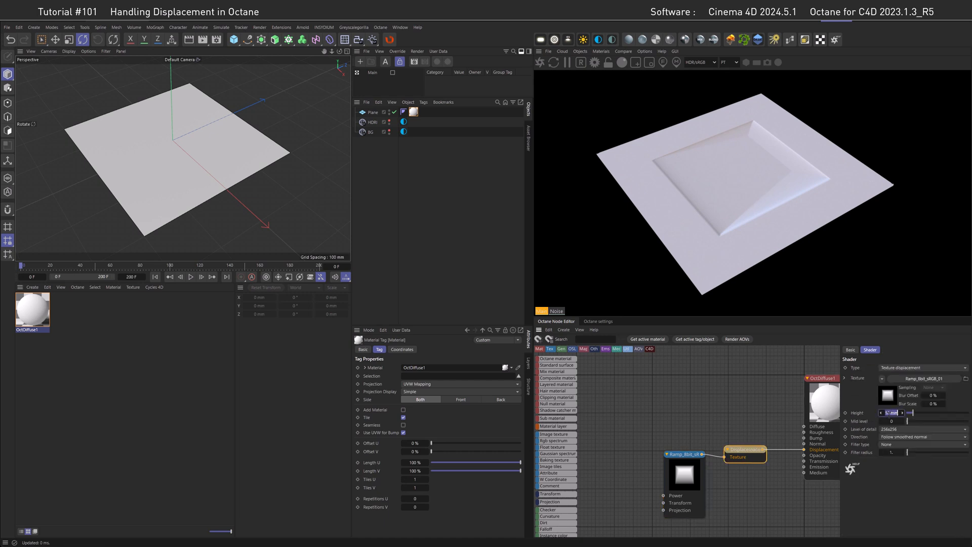
type("100 mm")
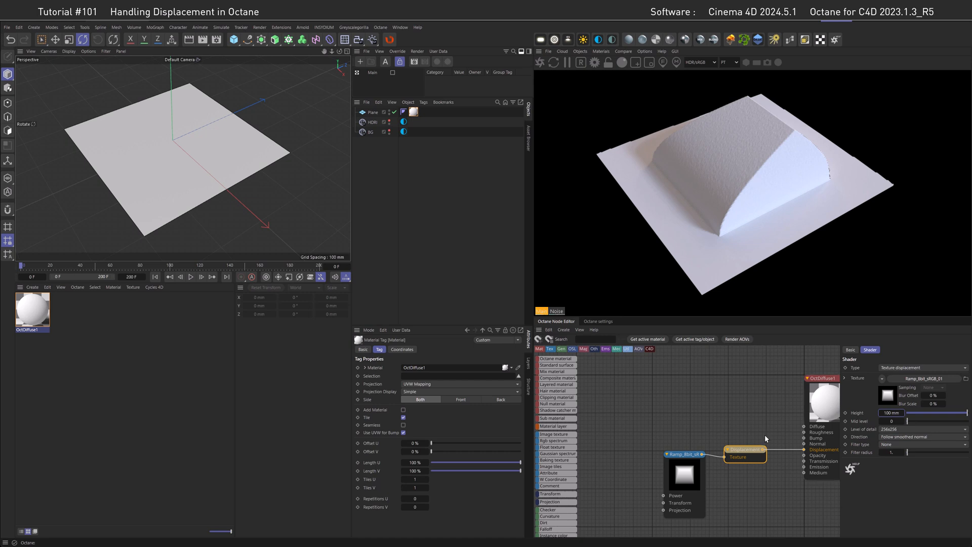
mouse_move(893, 371)
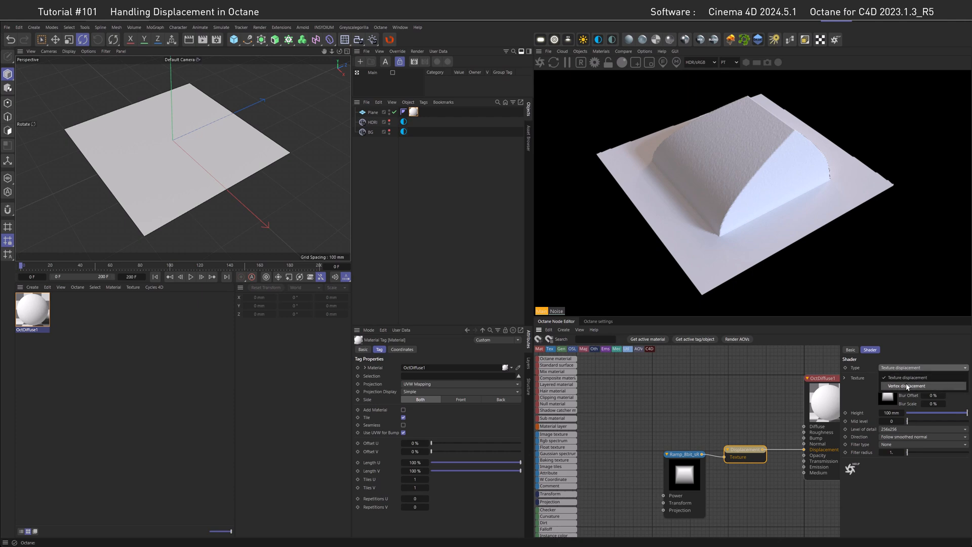
left_click(912, 386)
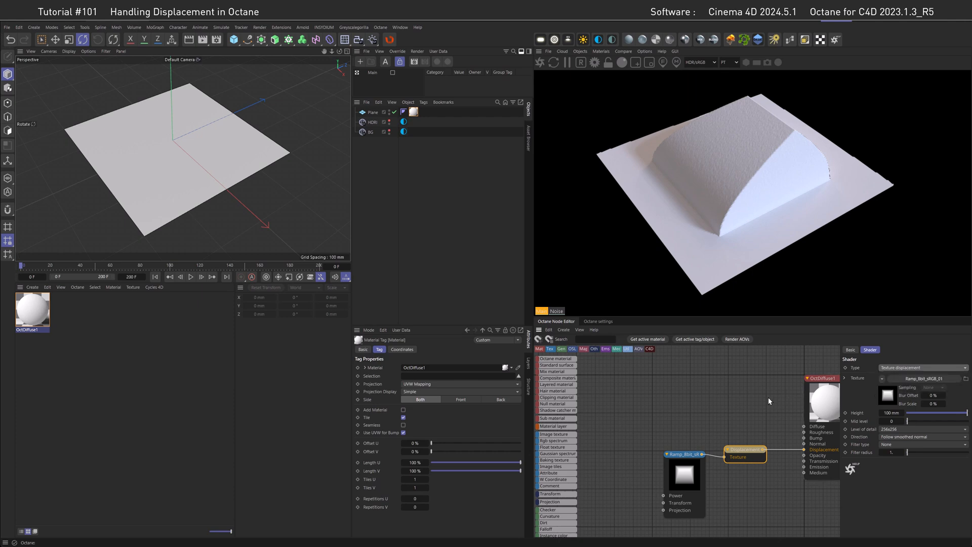
mouse_move(747, 449)
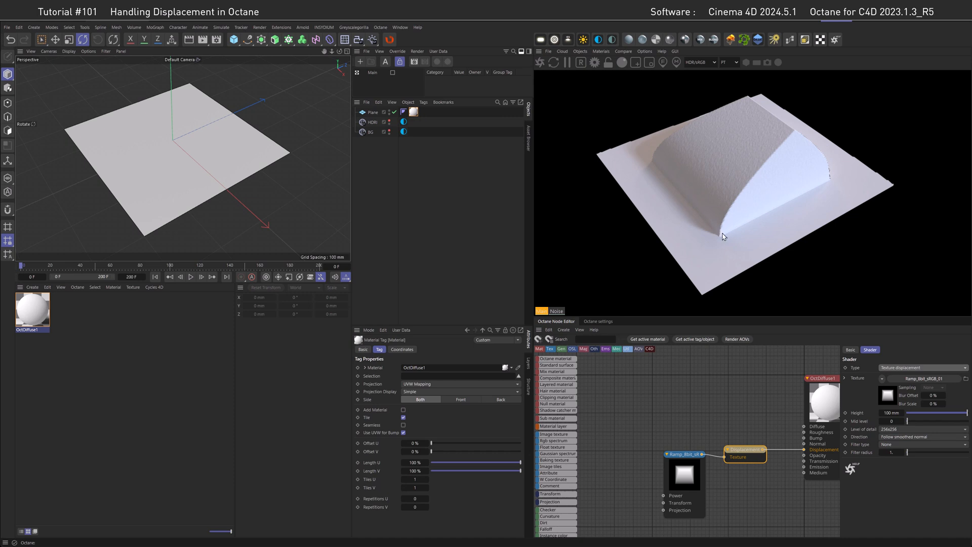
mouse_move(707, 216)
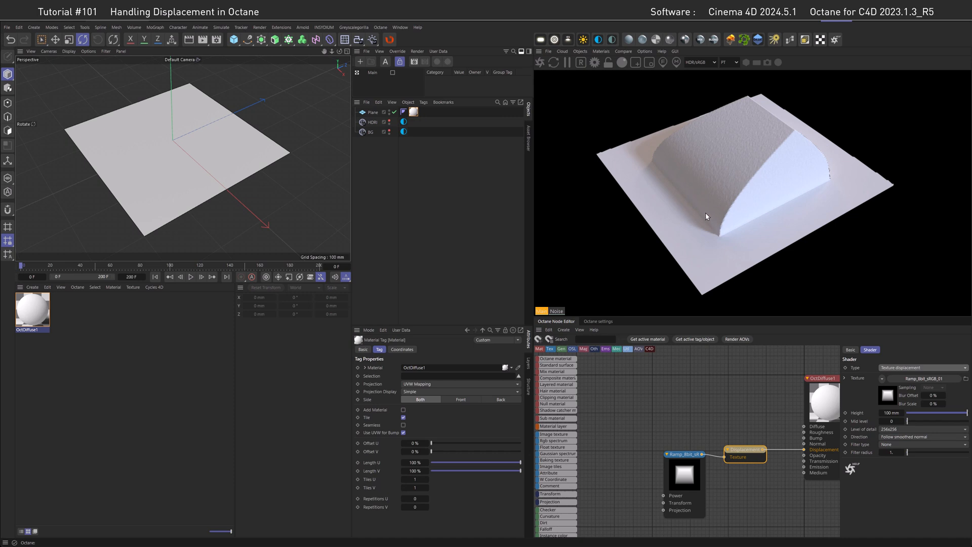
mouse_move(755, 140)
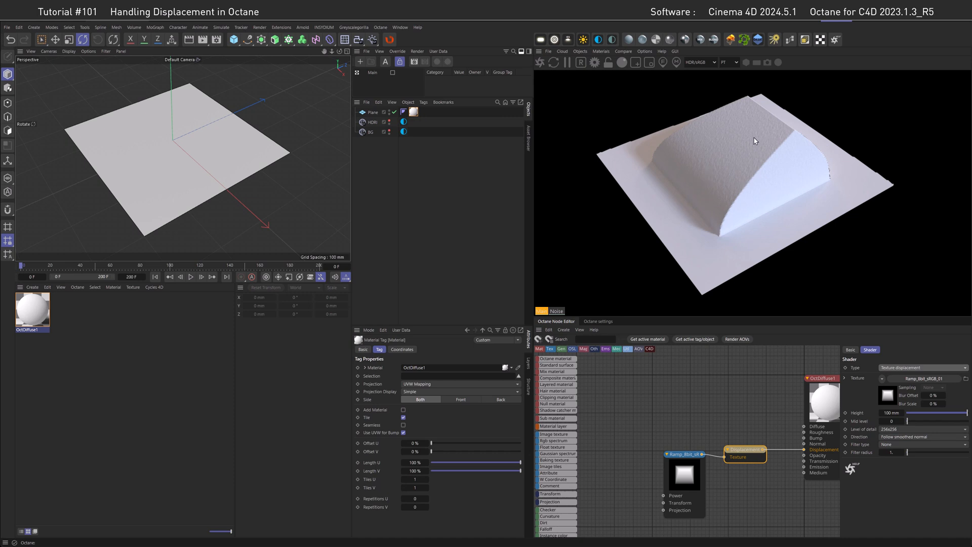
mouse_move(692, 221)
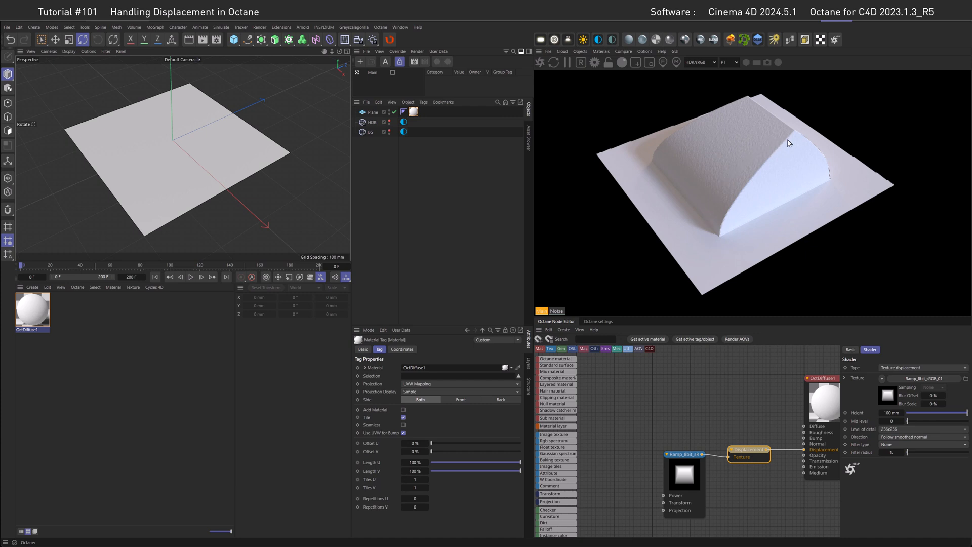
mouse_move(824, 183)
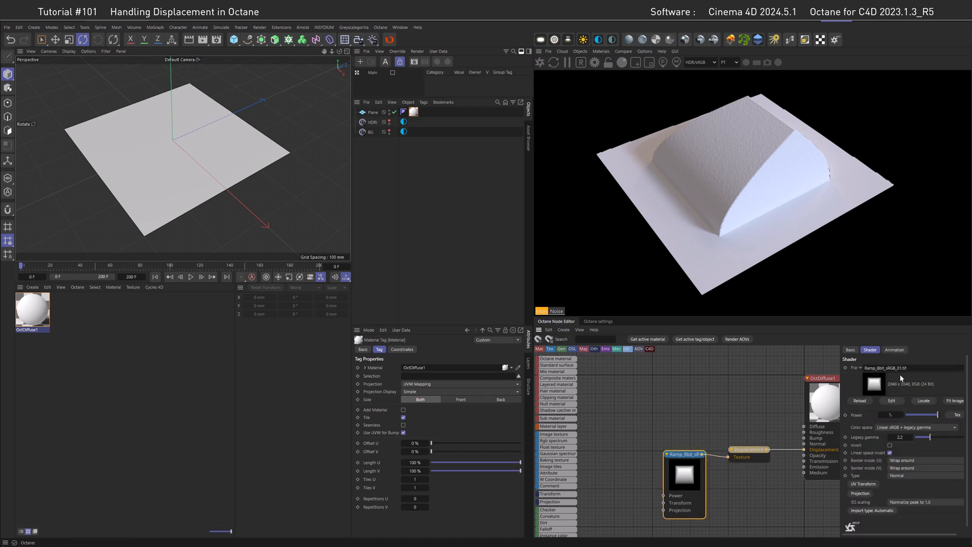
mouse_move(815, 422)
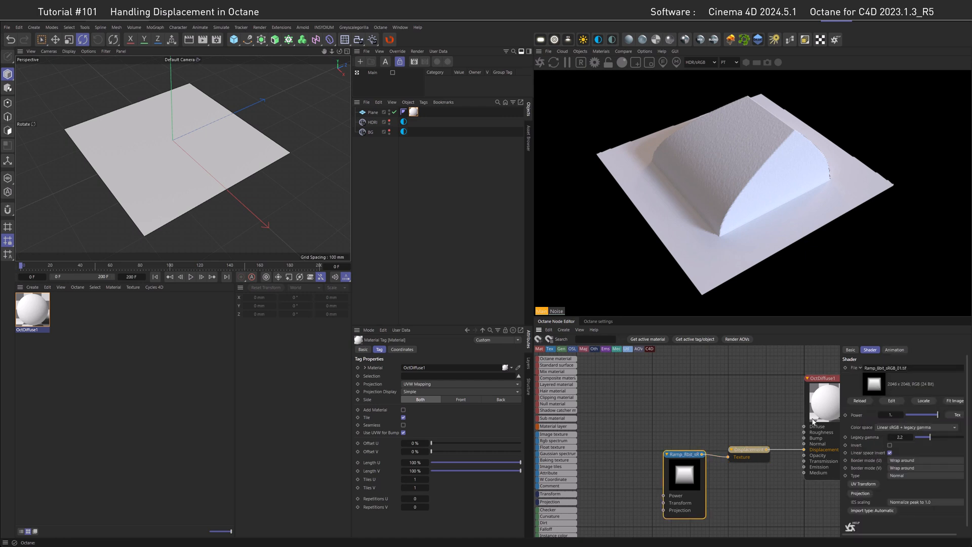
left_click(749, 450)
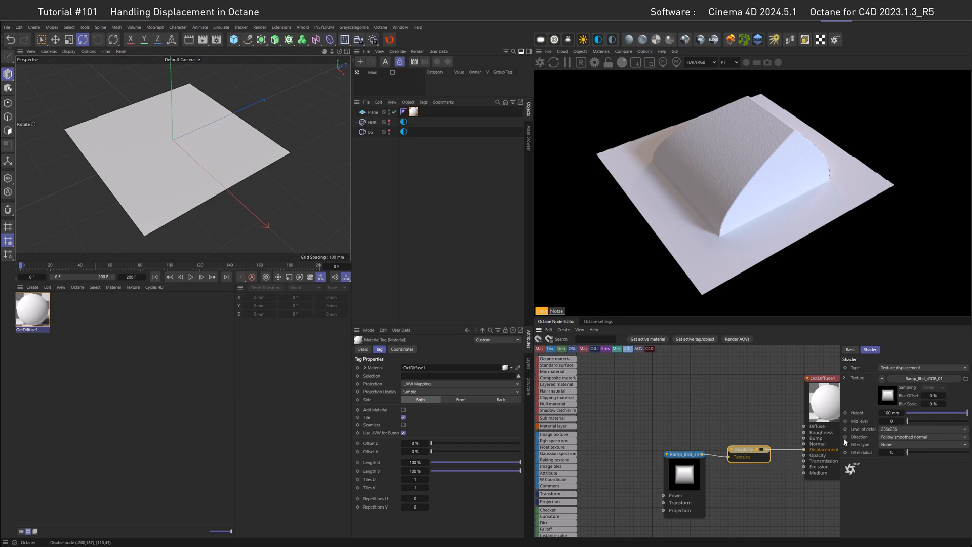
left_click(923, 429)
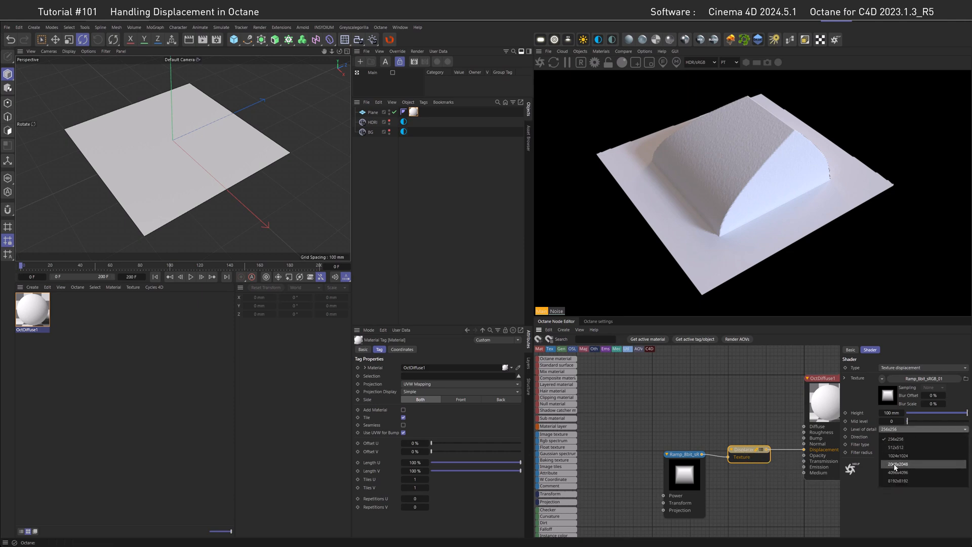
left_click(898, 463)
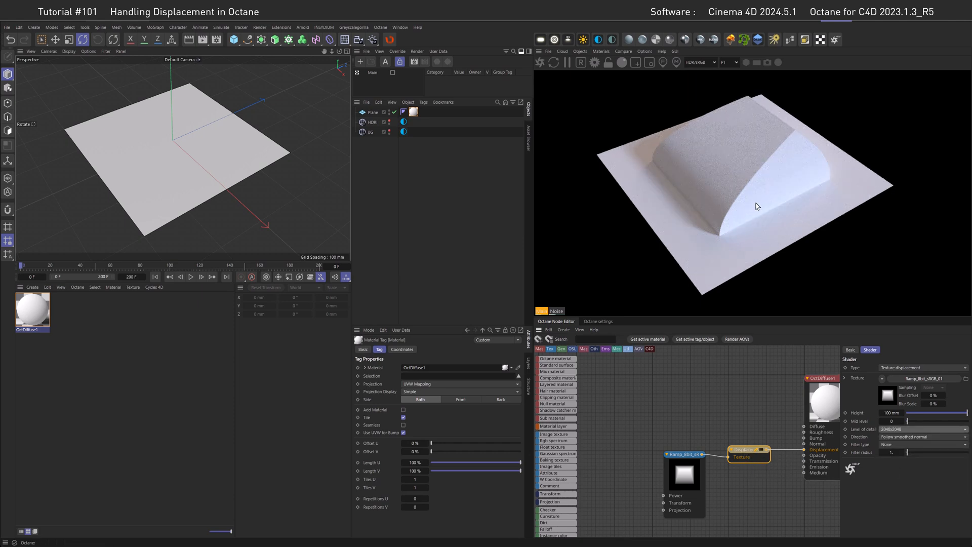
mouse_move(716, 237)
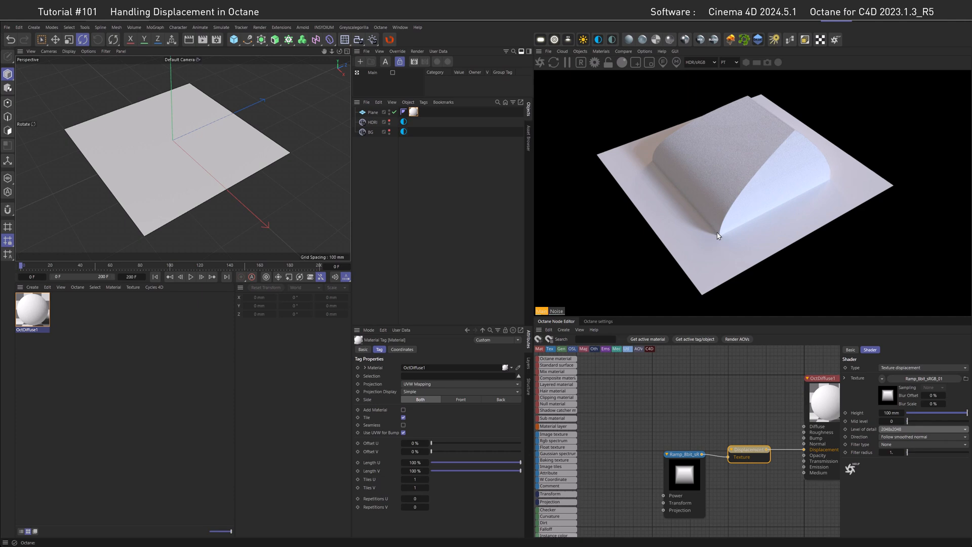
mouse_move(740, 193)
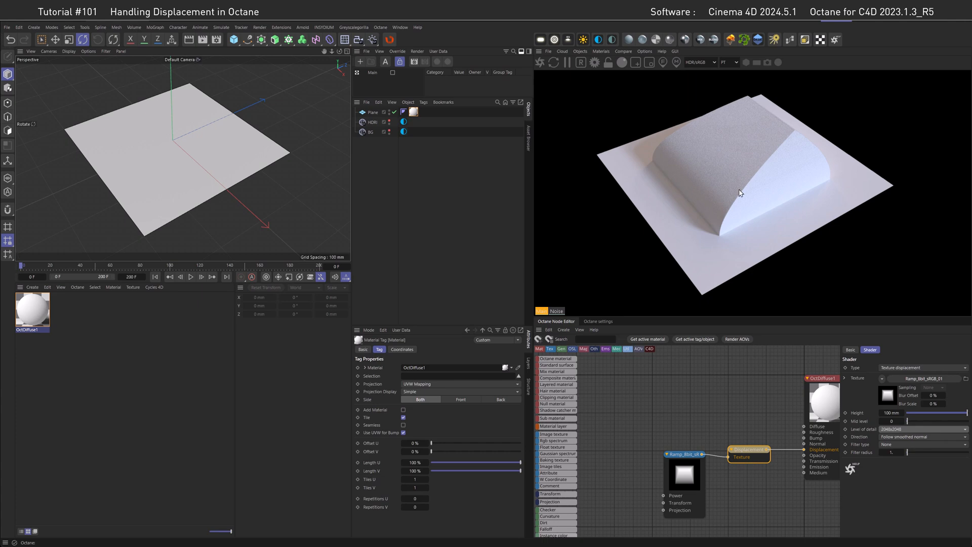
mouse_move(739, 197)
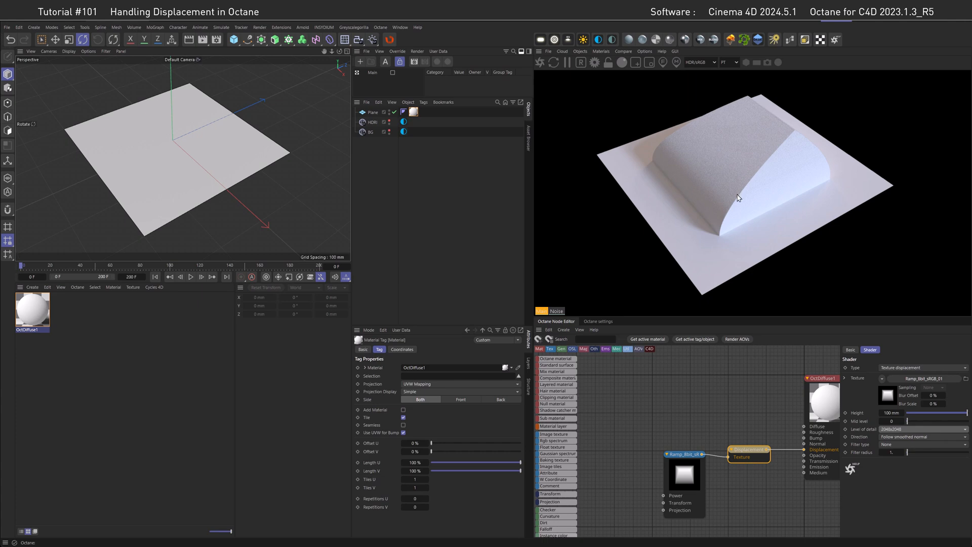
mouse_move(735, 210)
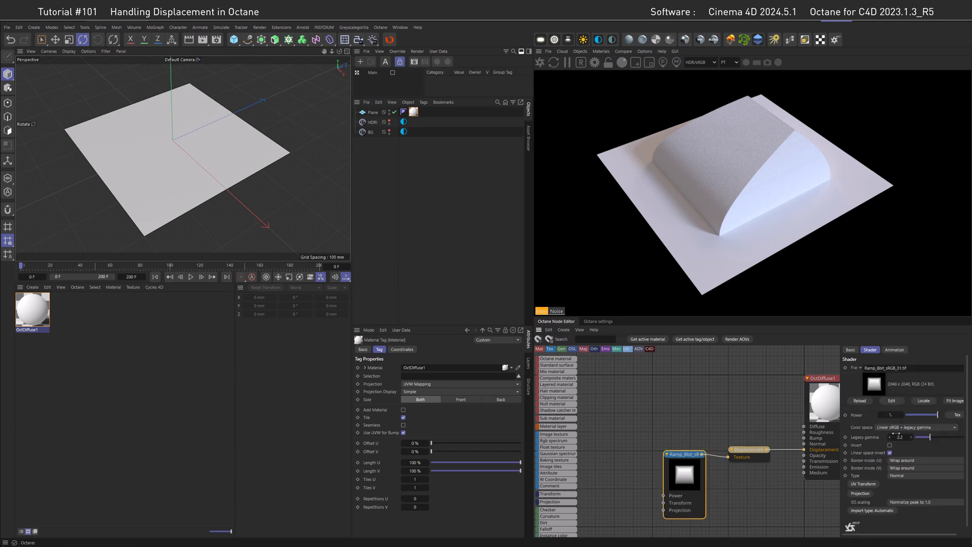
Change the ramp Image Texture's color space from Linear sRGB + legacy gamma to Non-color data.
left_click(917, 426)
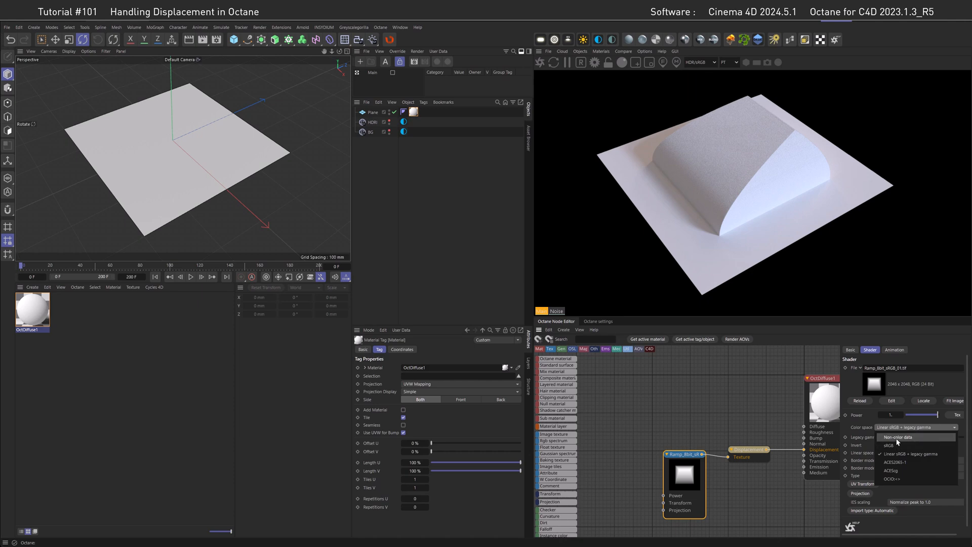
left_click(896, 436)
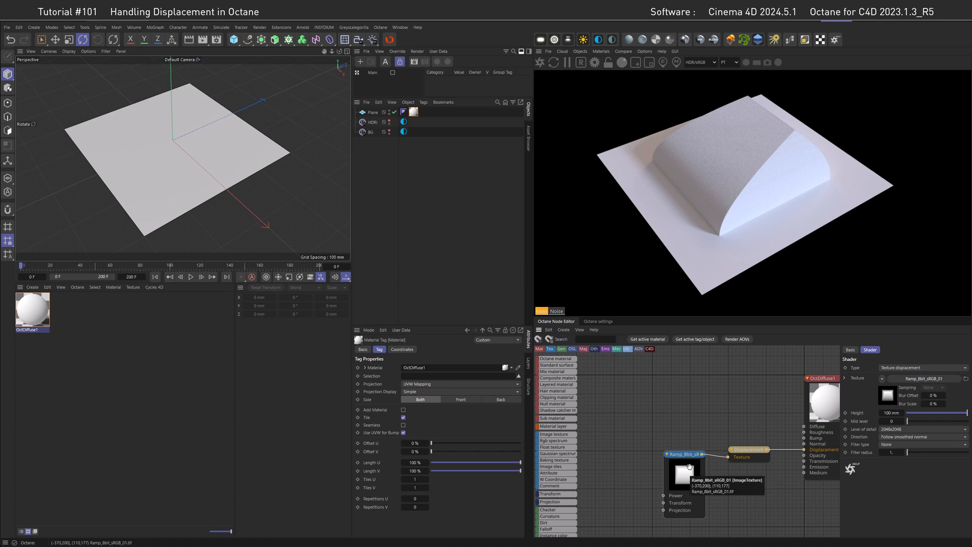
left_click(682, 474)
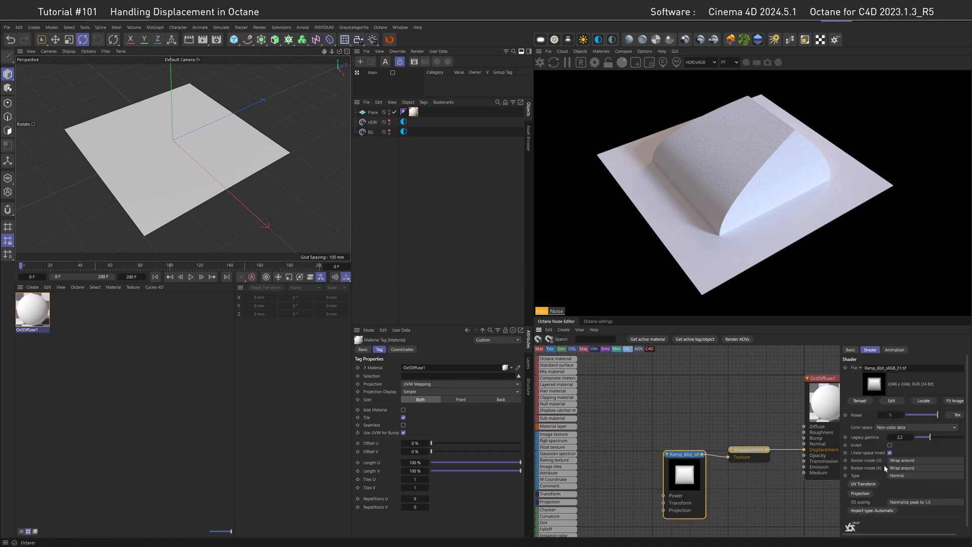
left_click(889, 447)
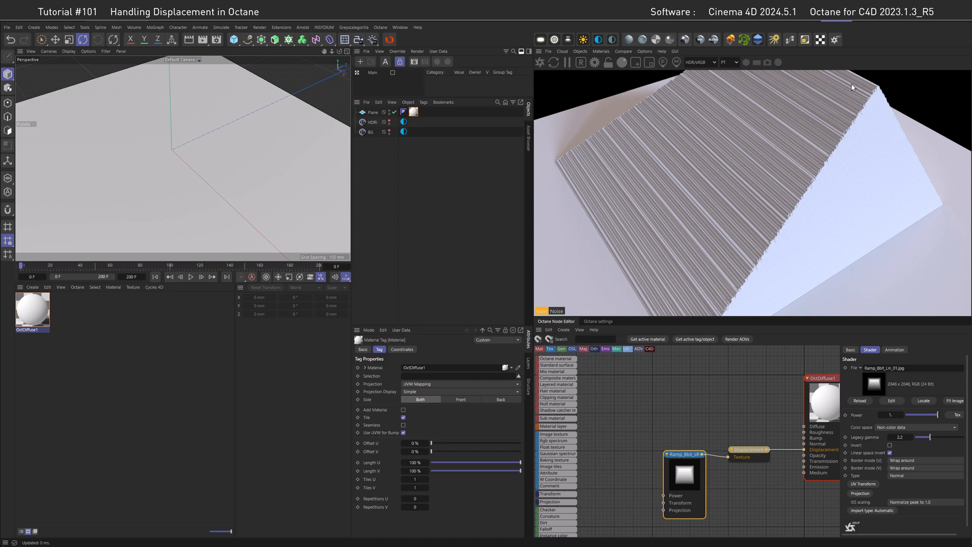
mouse_move(643, 260)
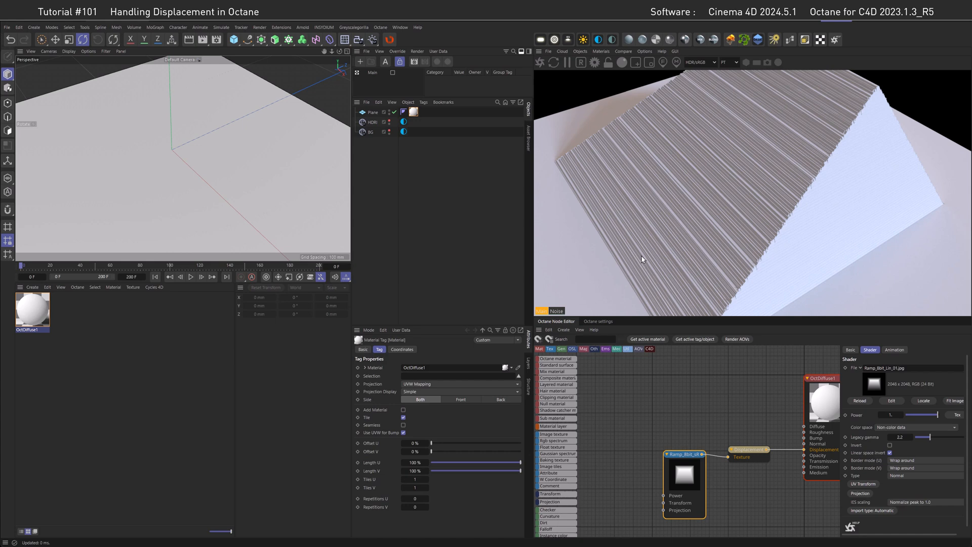
mouse_move(646, 225)
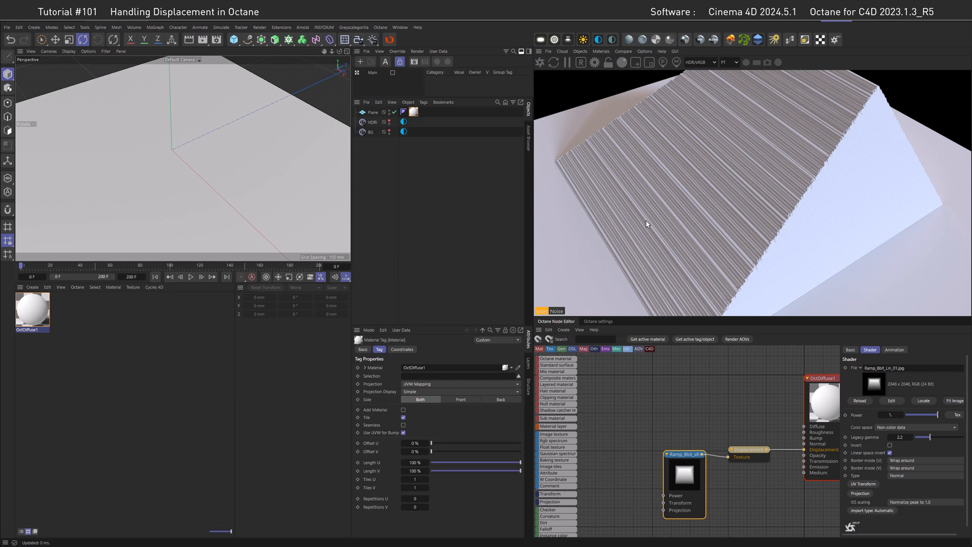
mouse_move(713, 172)
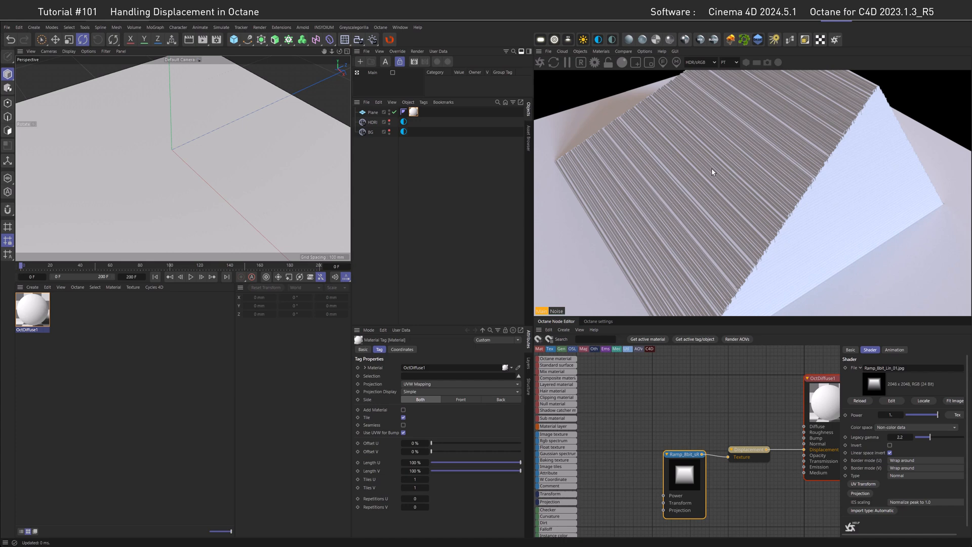
mouse_move(835, 154)
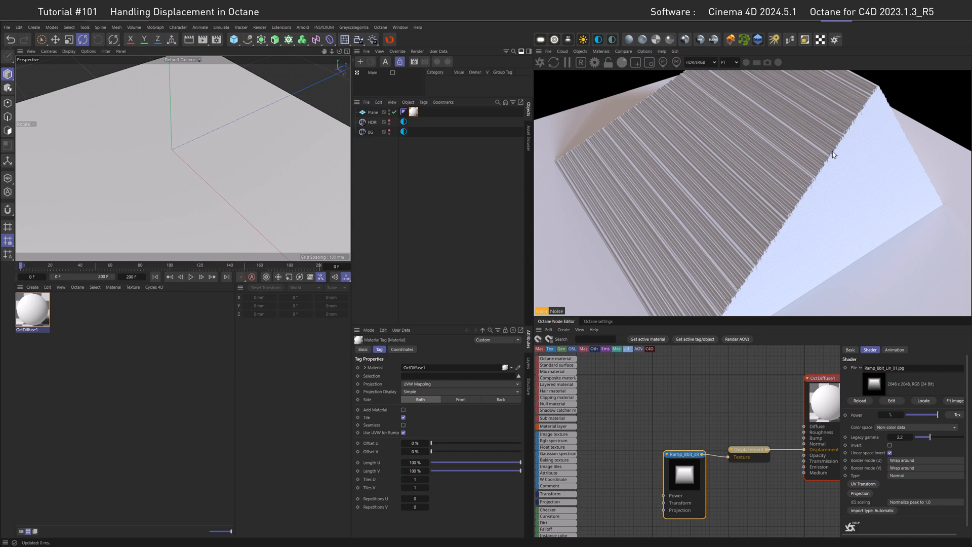
mouse_move(778, 242)
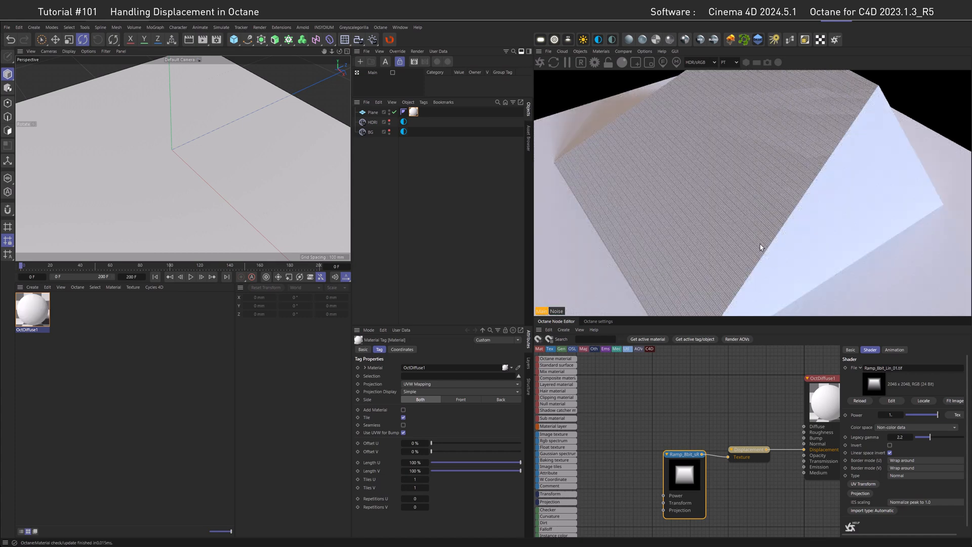
mouse_move(791, 243)
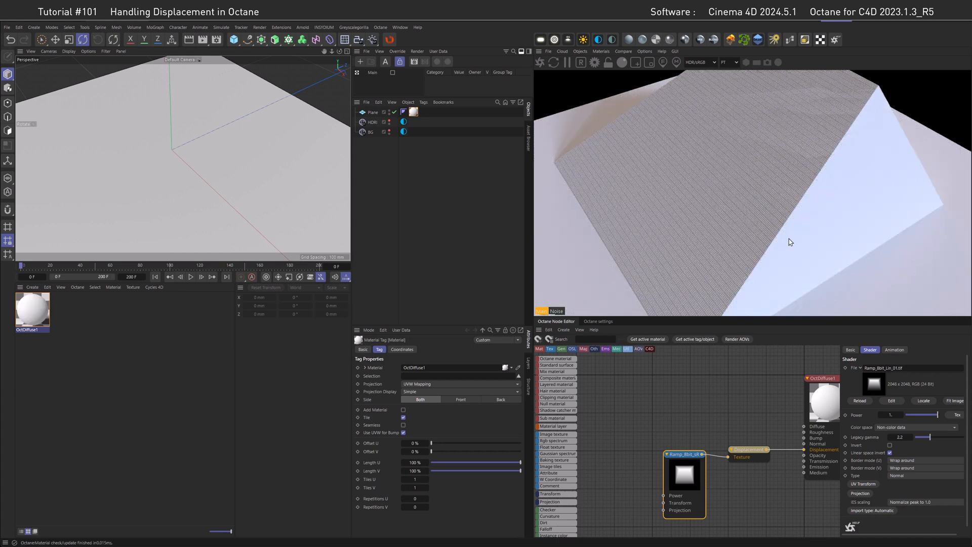
mouse_move(753, 221)
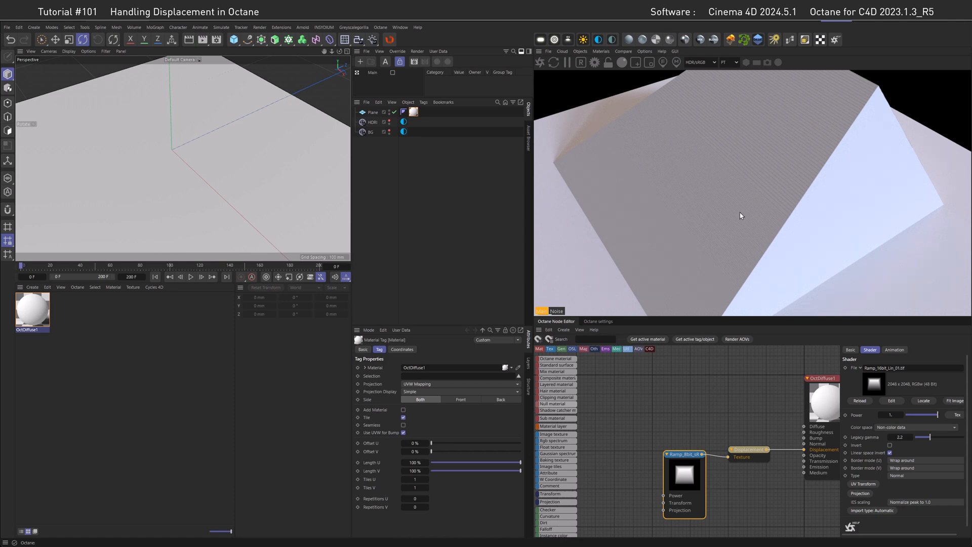
mouse_move(724, 173)
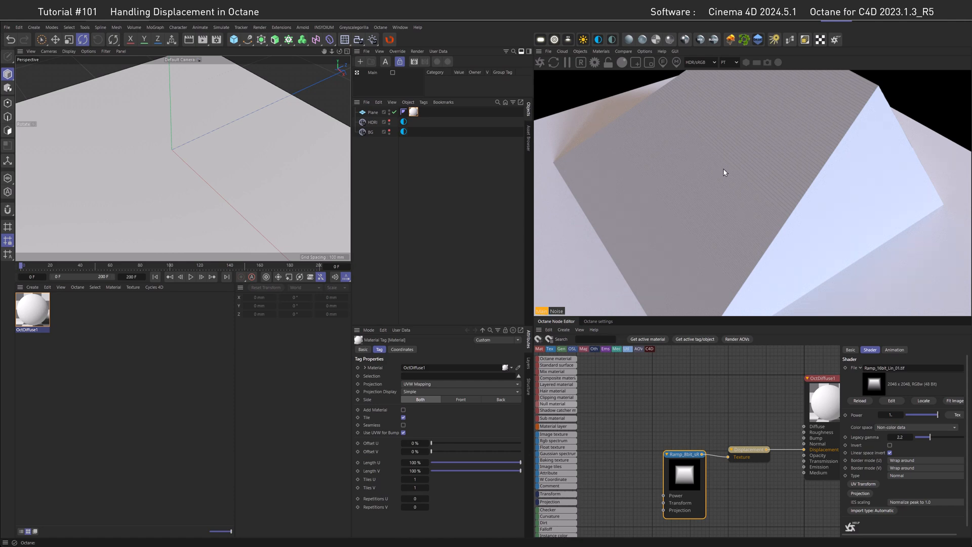
mouse_move(709, 172)
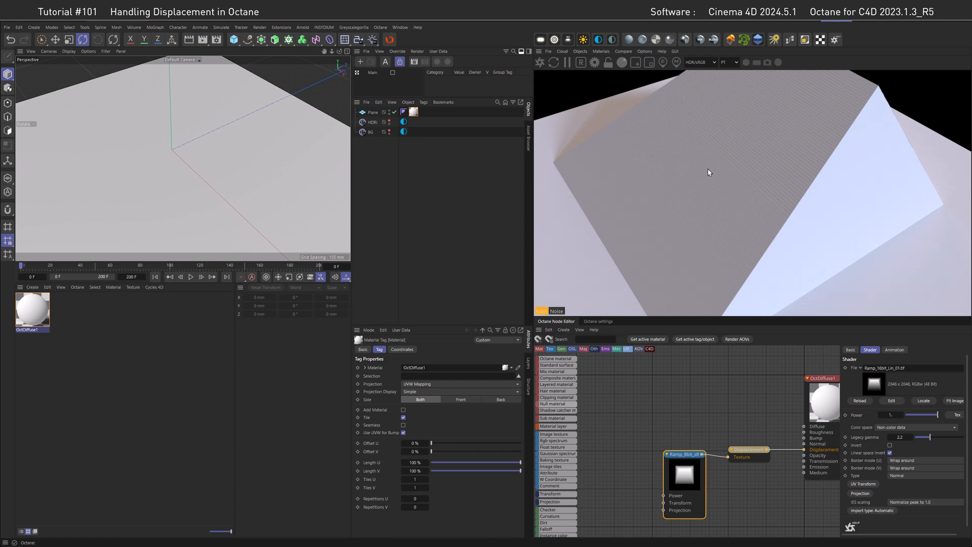
mouse_move(712, 191)
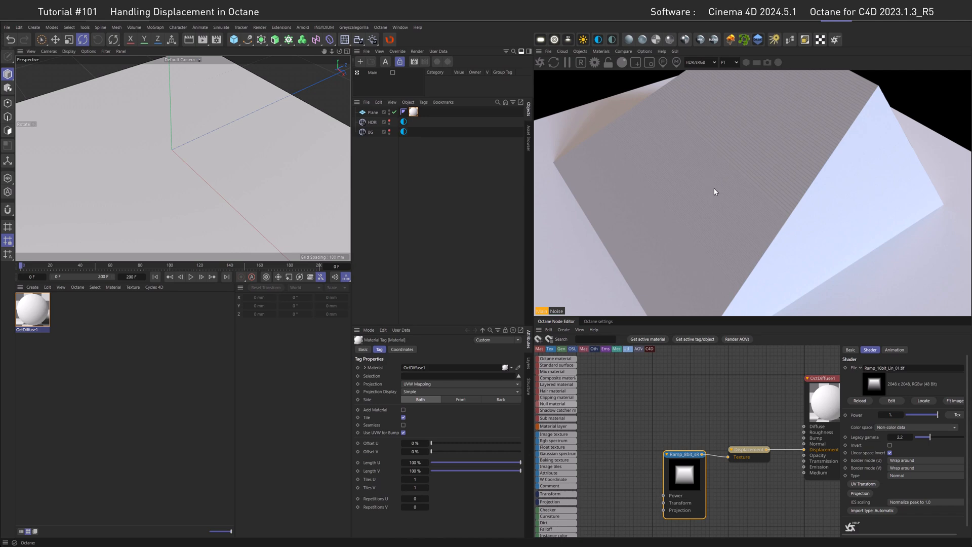
mouse_move(674, 290)
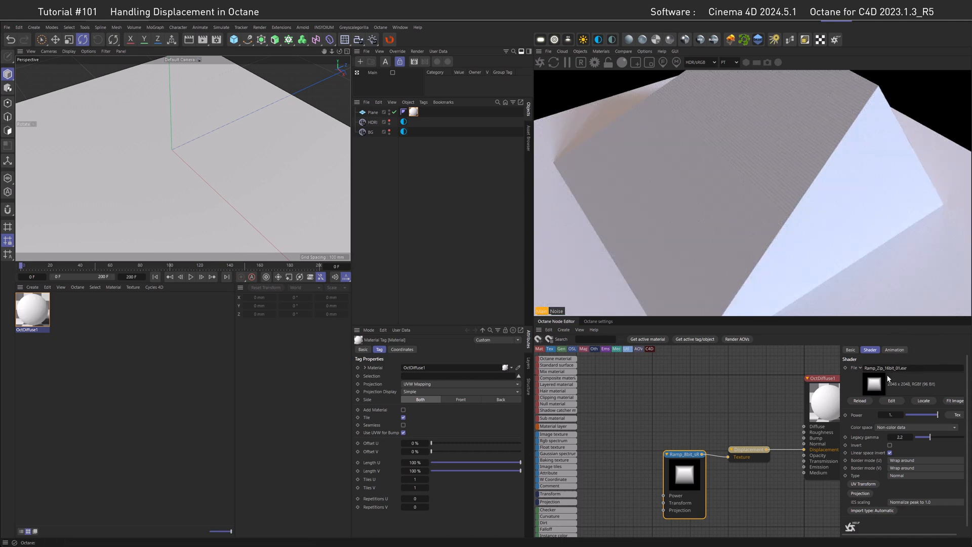
mouse_move(756, 184)
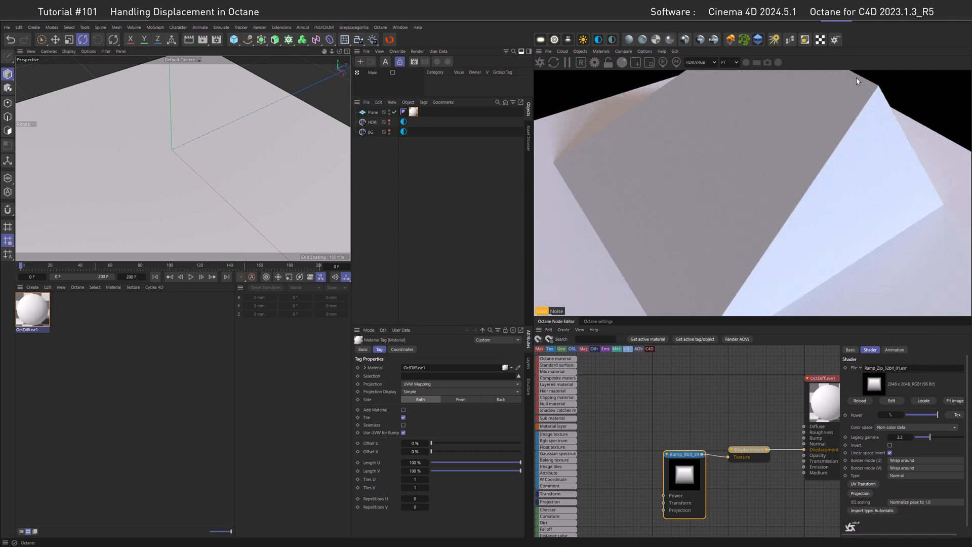
mouse_move(709, 268)
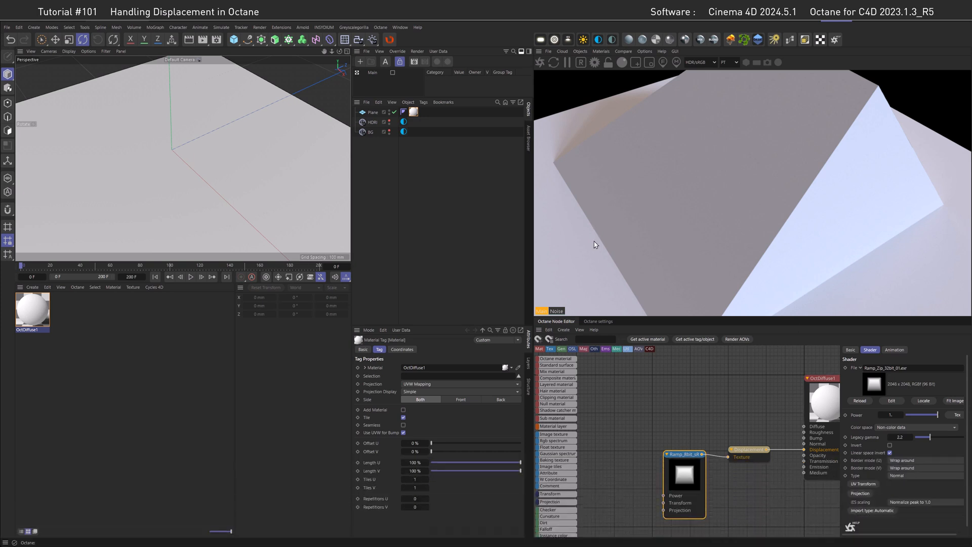
mouse_move(748, 118)
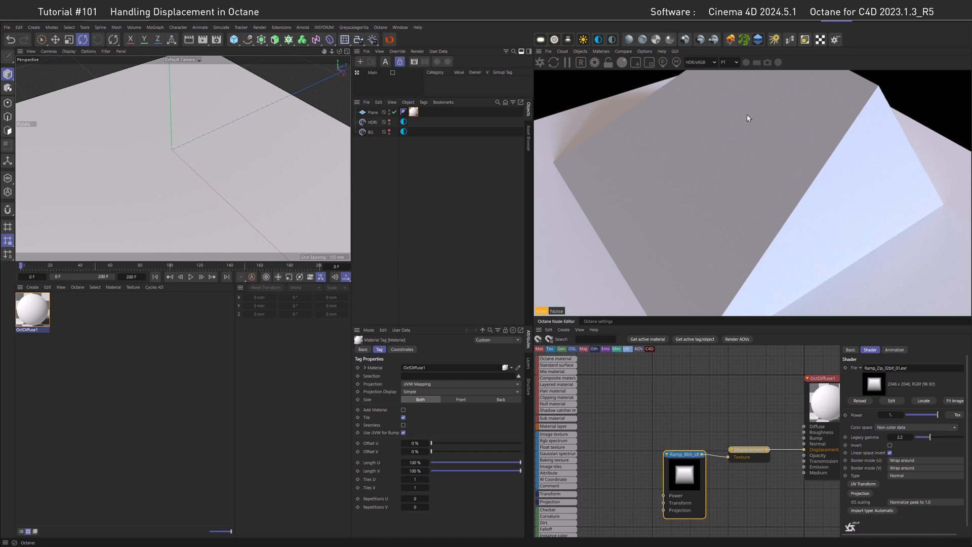
mouse_move(666, 205)
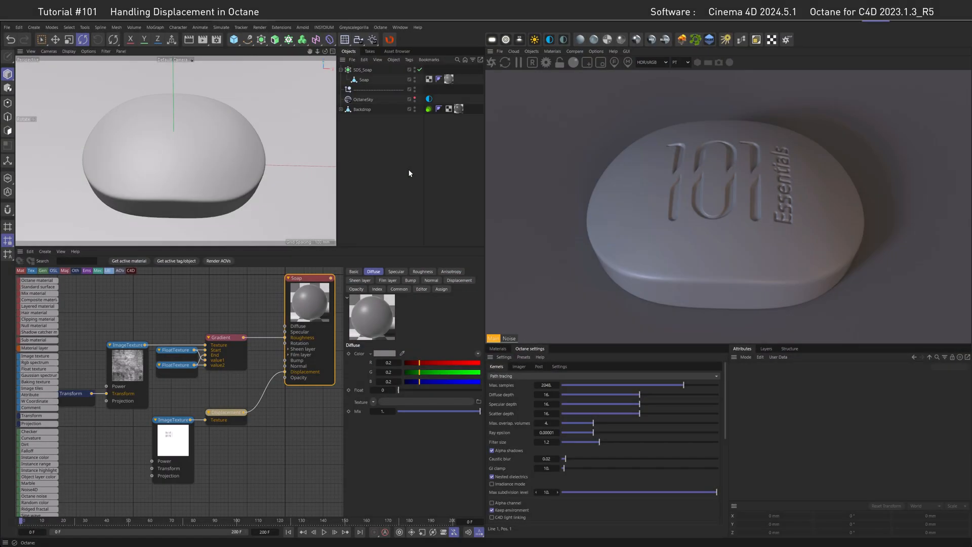
mouse_move(411, 170)
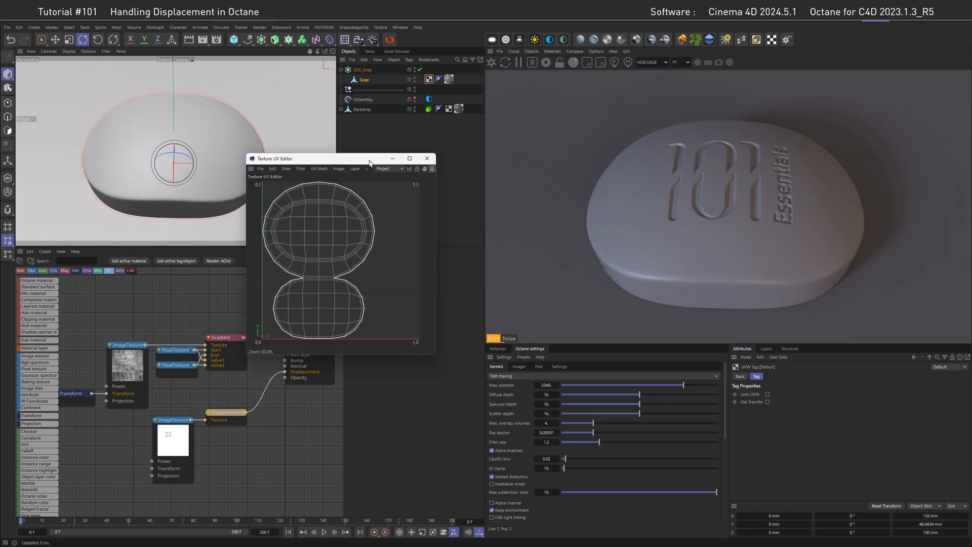
Close the Texture UV Editor after inspecting the Soap object's UV layout.
left_click(426, 158)
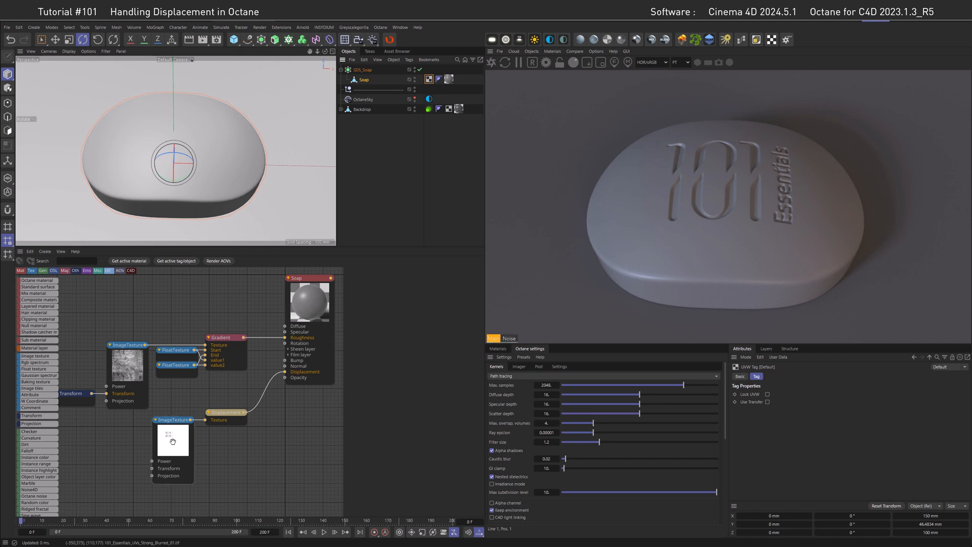
mouse_move(174, 440)
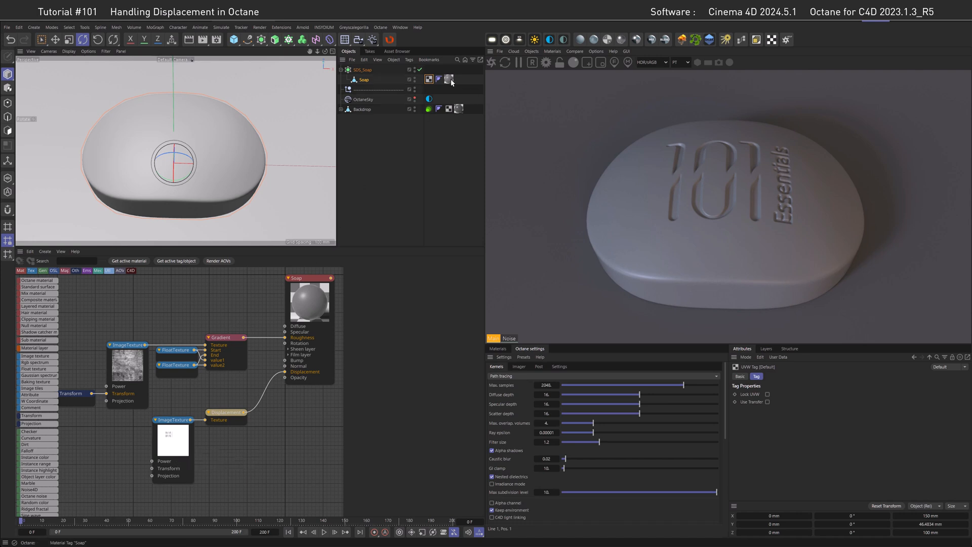
mouse_move(450, 80)
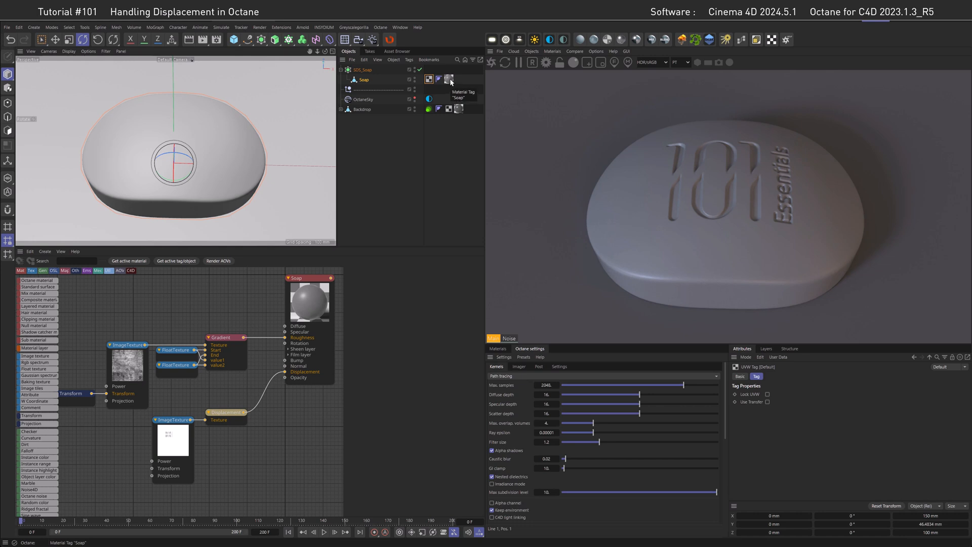
Switch the Soap material tag from Cubic to Flat projection and rotate it -90° in Texture mode.
left_click(447, 79)
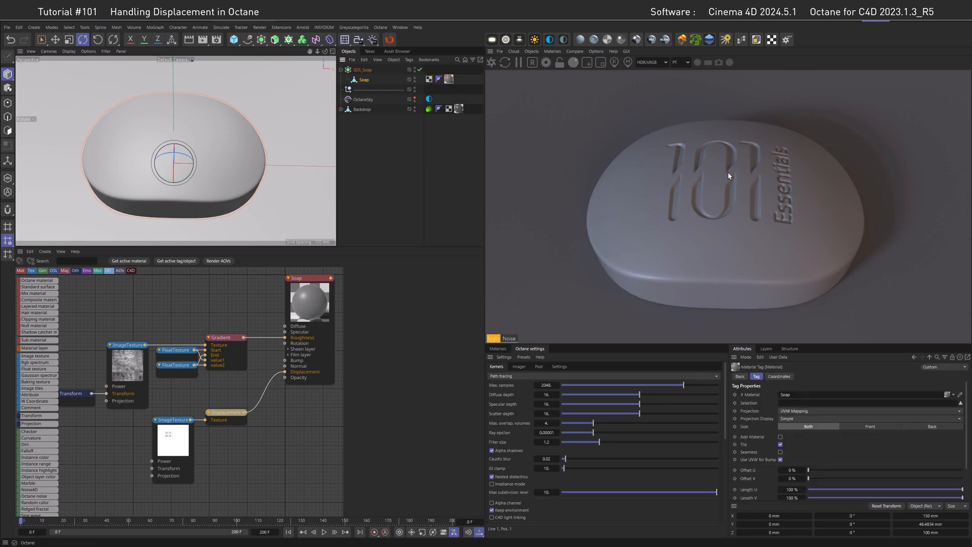
mouse_move(735, 198)
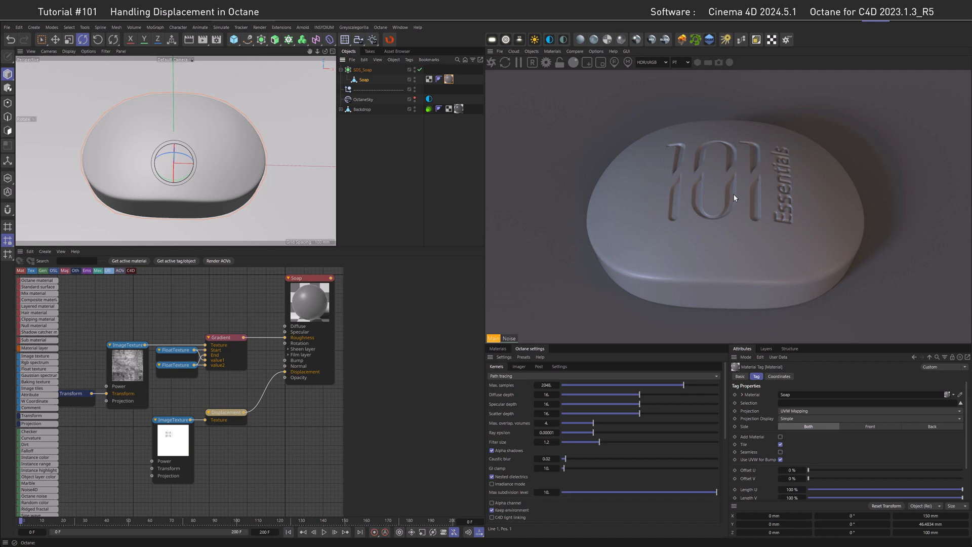
mouse_move(760, 378)
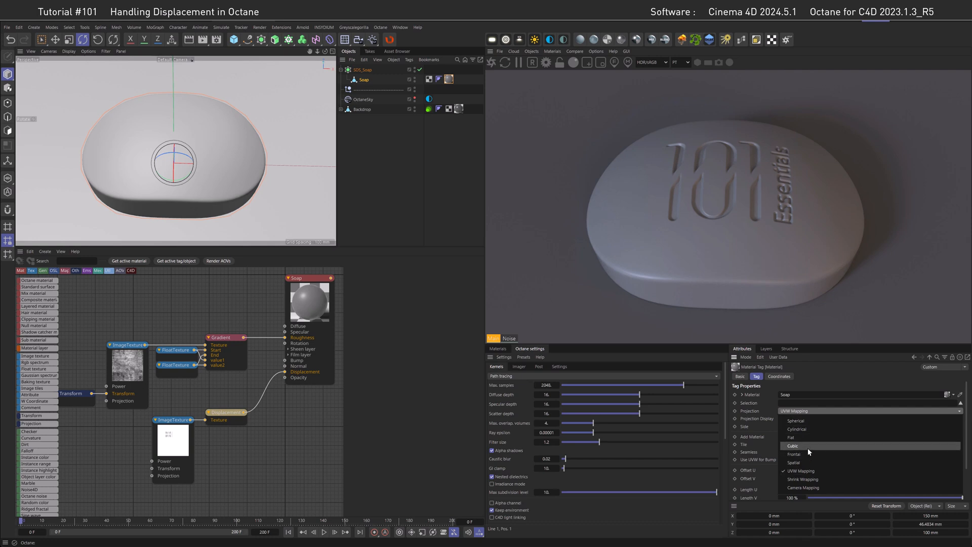
mouse_move(809, 451)
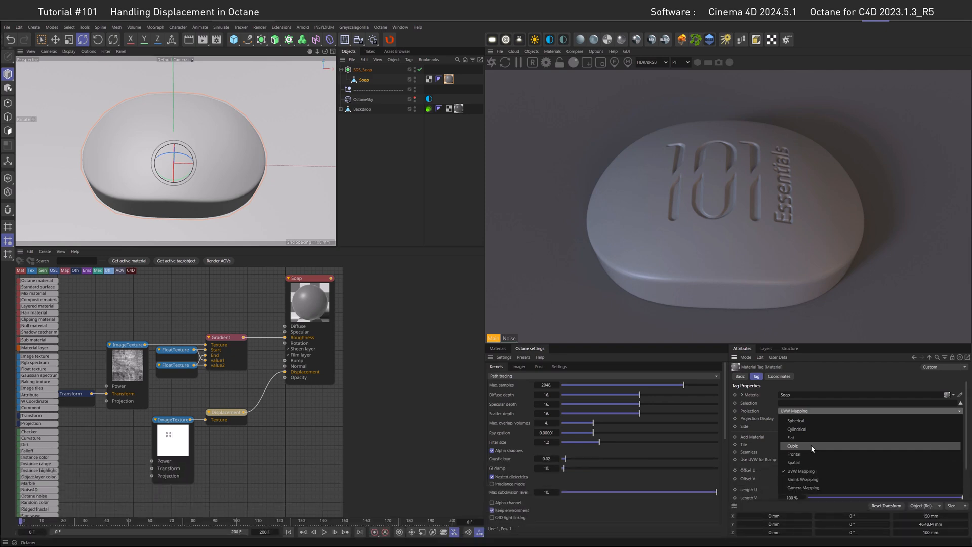
left_click(793, 445)
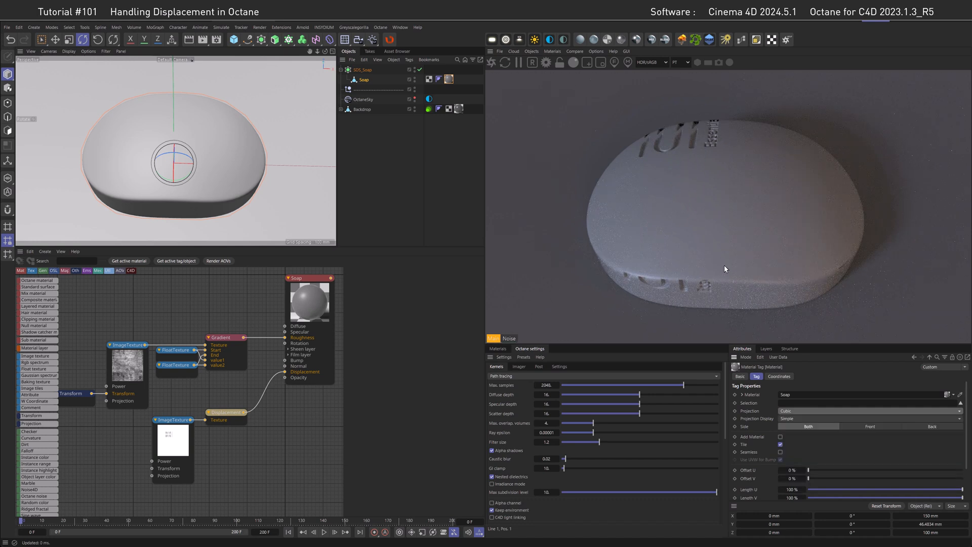
mouse_move(689, 140)
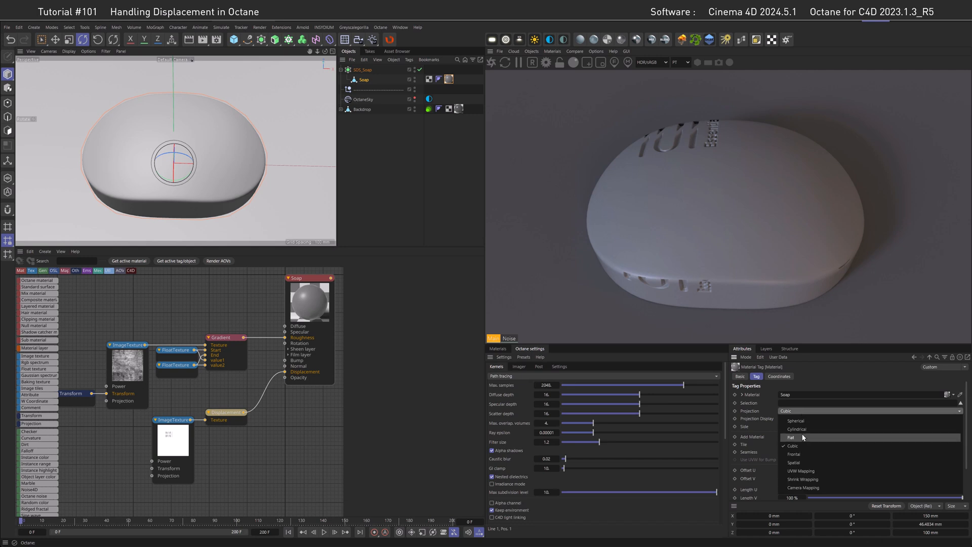
left_click(792, 437)
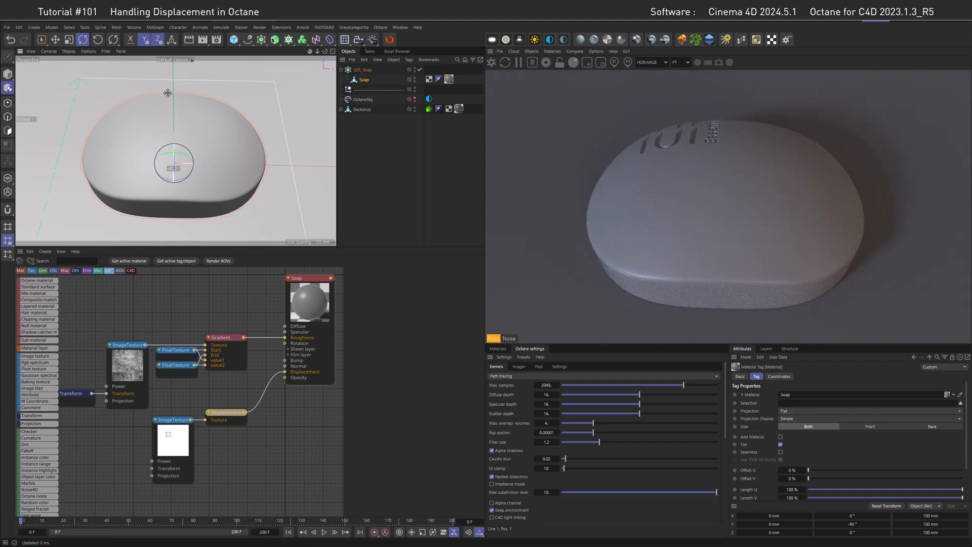
left_click(68, 39)
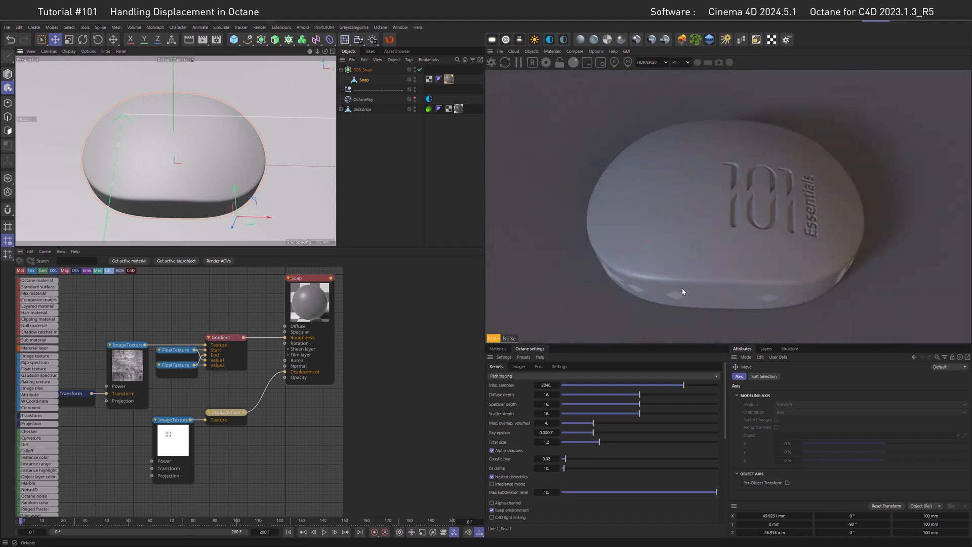
mouse_move(694, 293)
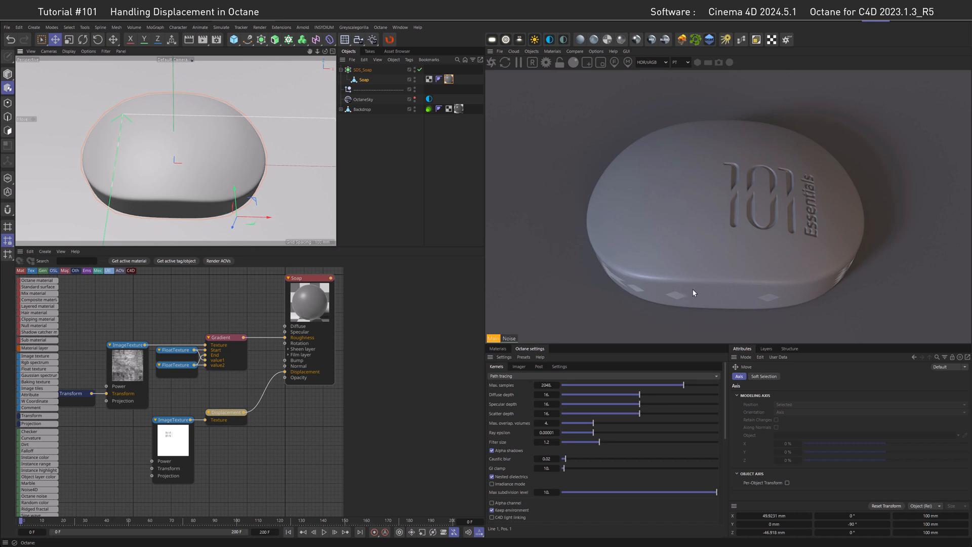
mouse_move(693, 280)
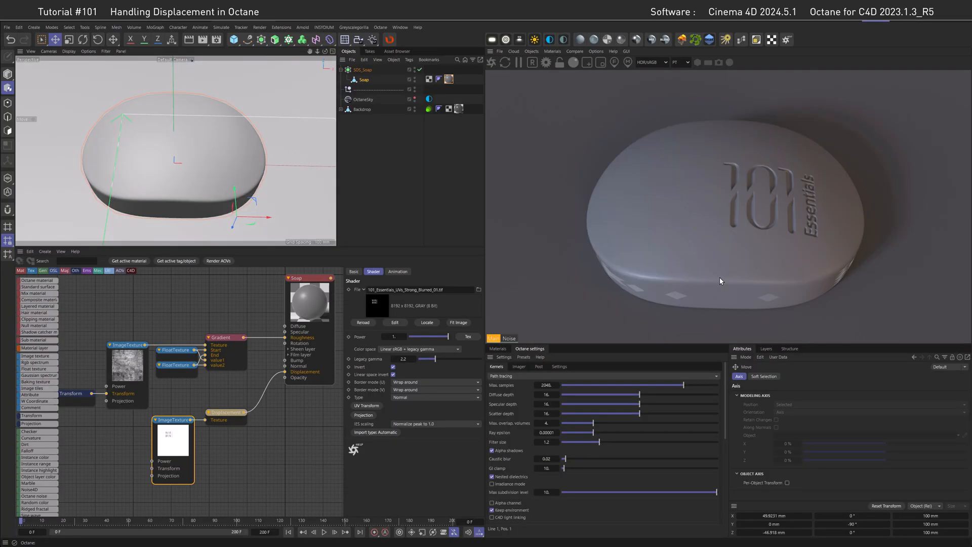
mouse_move(729, 279)
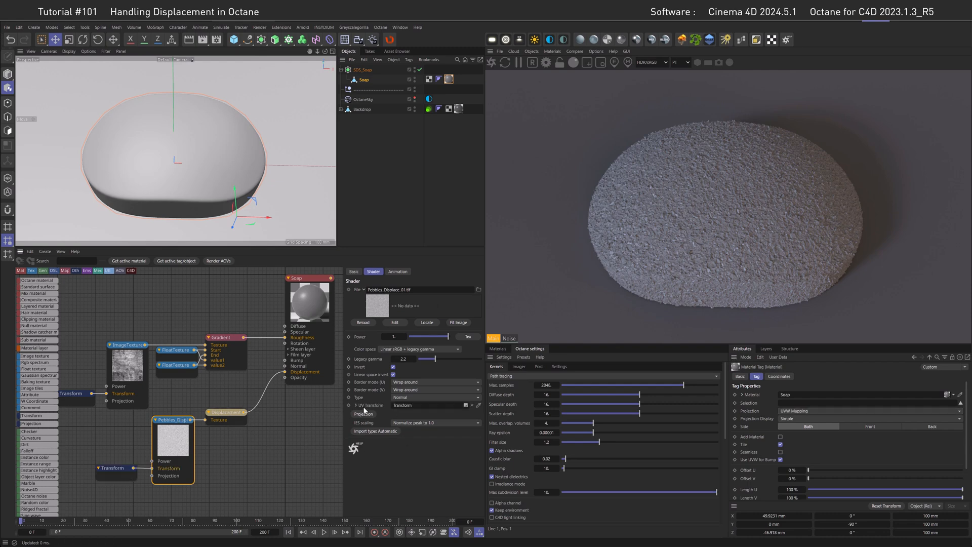
Inspect the new Transform node and the Pebbles_Displace_01.tif texture settings.
left_click(115, 467)
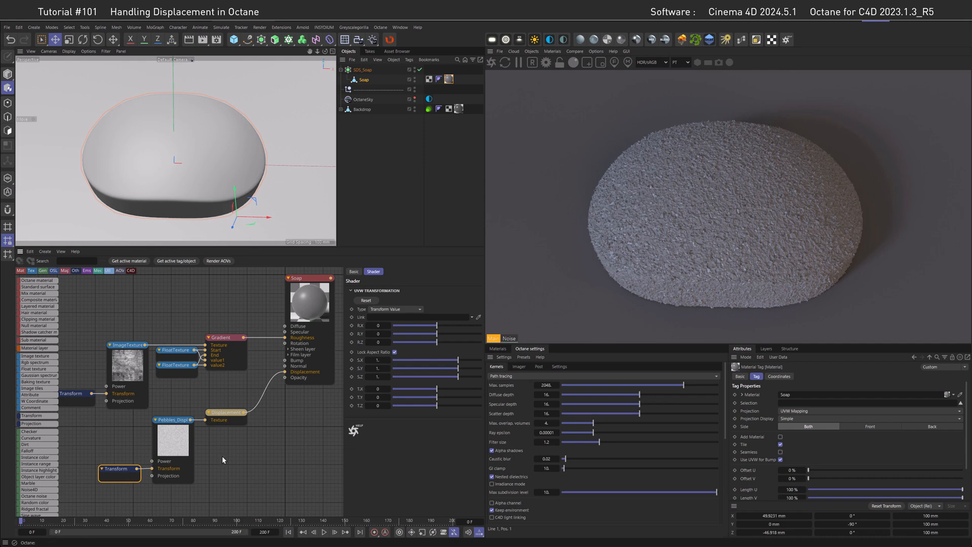
left_click(172, 447)
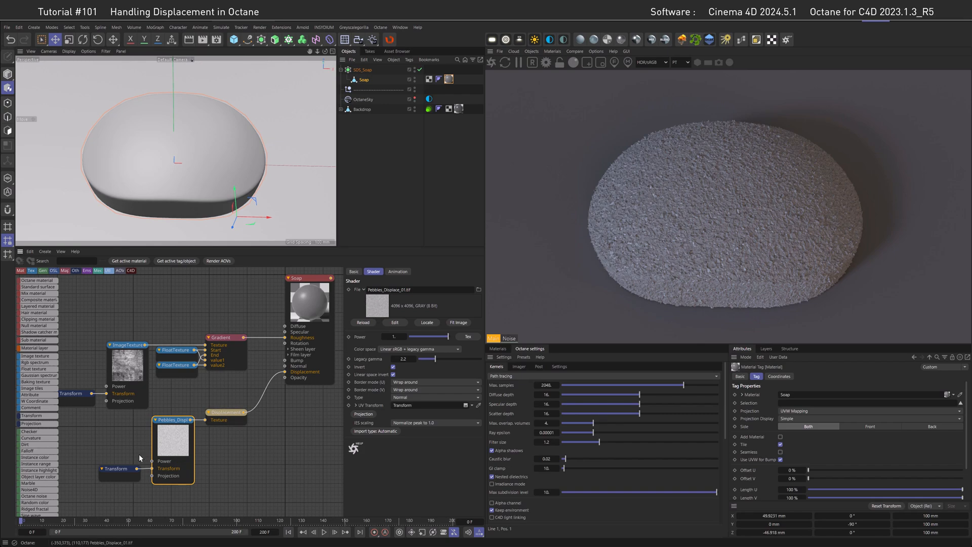
left_click(118, 468)
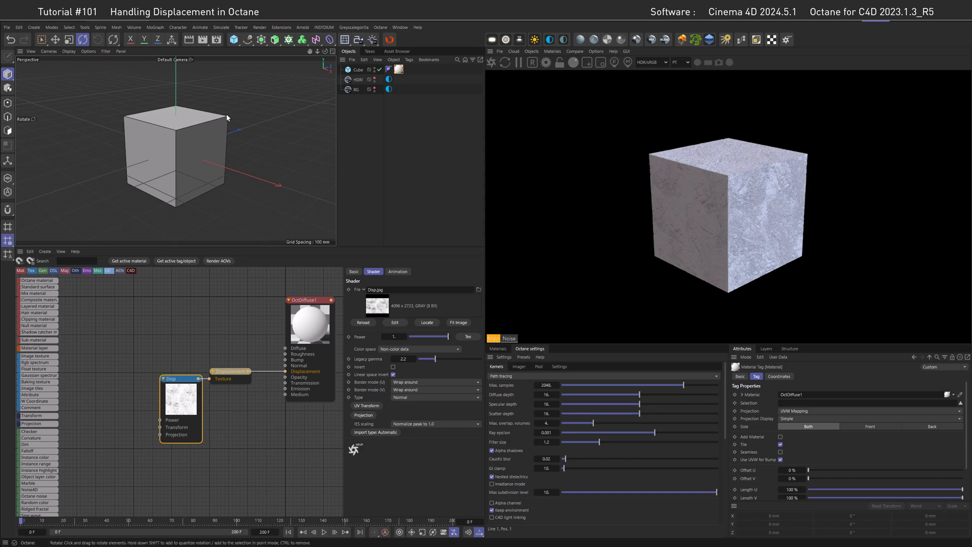
Zoom the Live Viewer onto the cube surface and set displacement Level of detail to 8192x8192.
left_click_drag(227, 116, 245, 150)
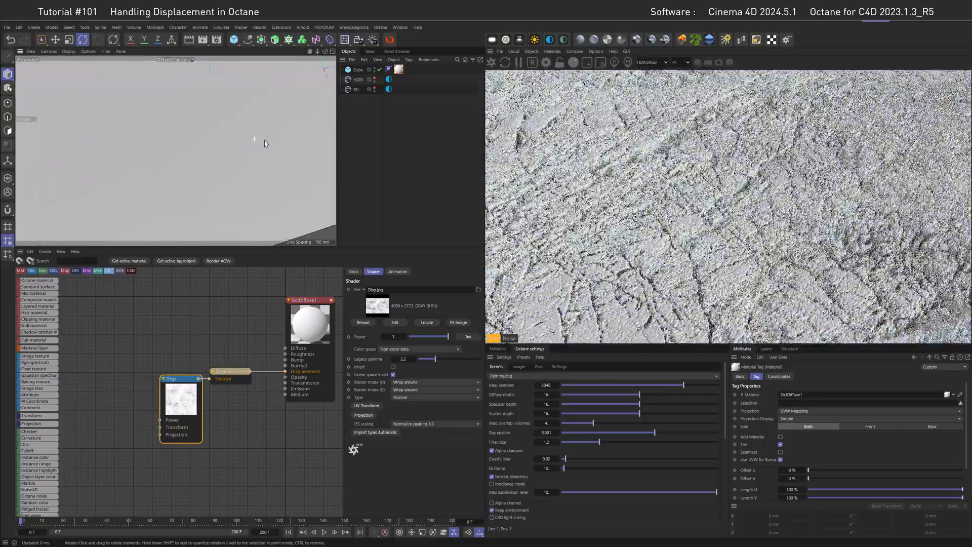
left_click_drag(263, 144, 310, 129)
type("0.0001")
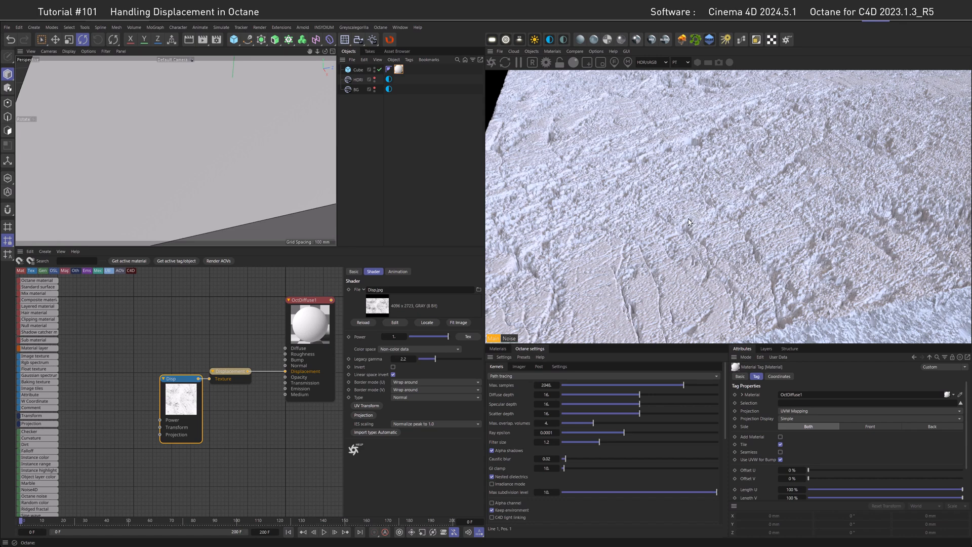
mouse_move(678, 224)
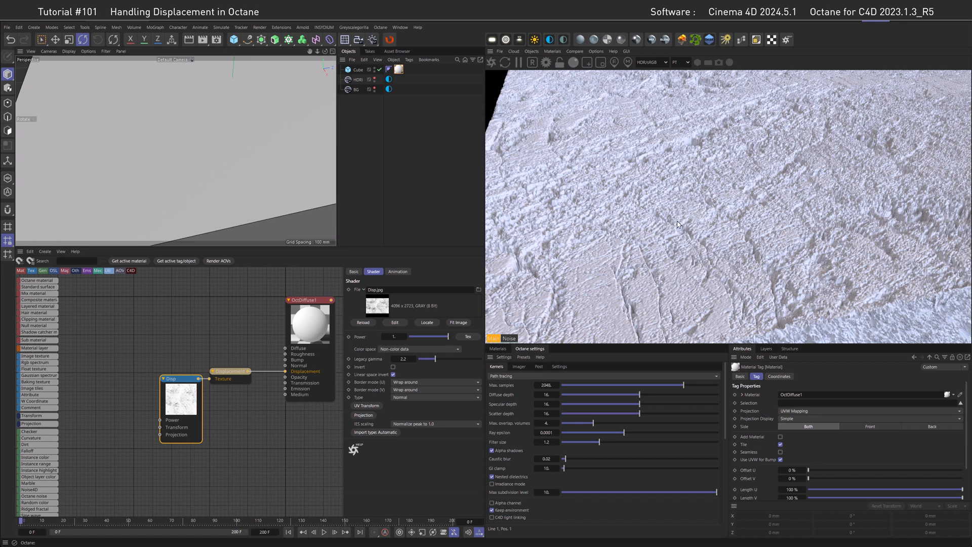
left_click(228, 371)
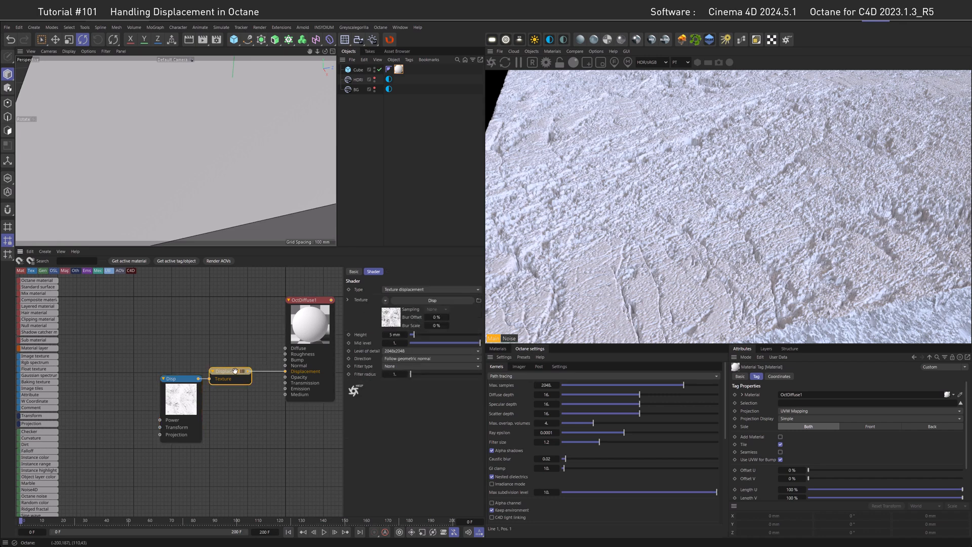
left_click(430, 351)
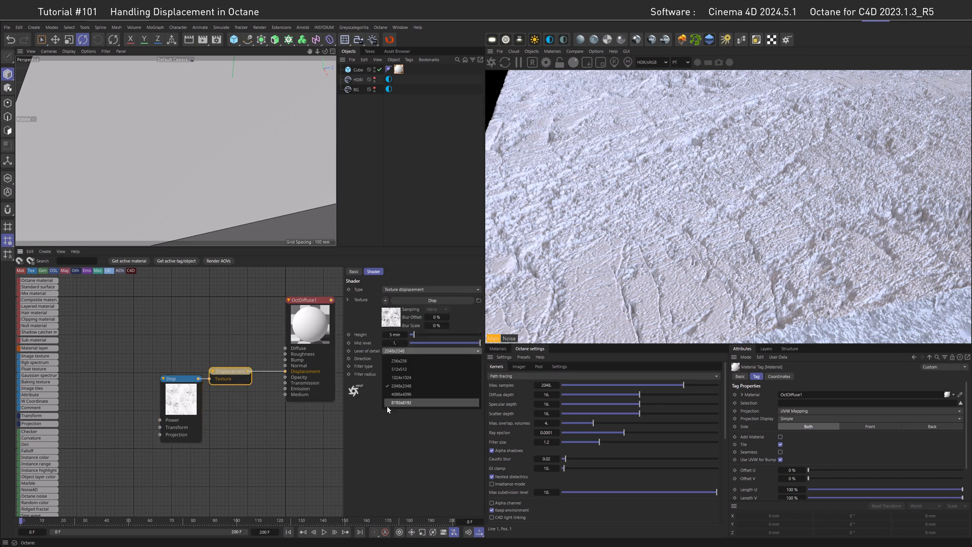
left_click(400, 403)
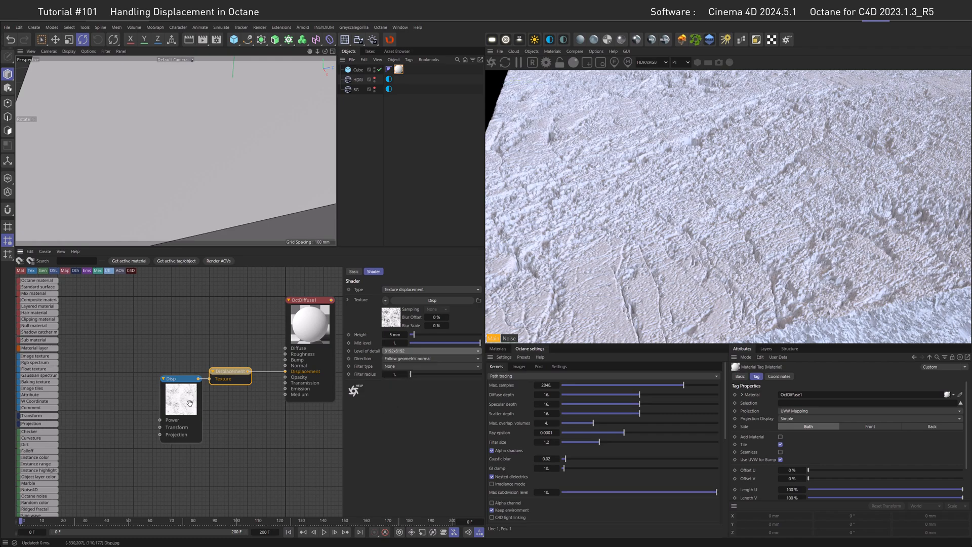
left_click(180, 396)
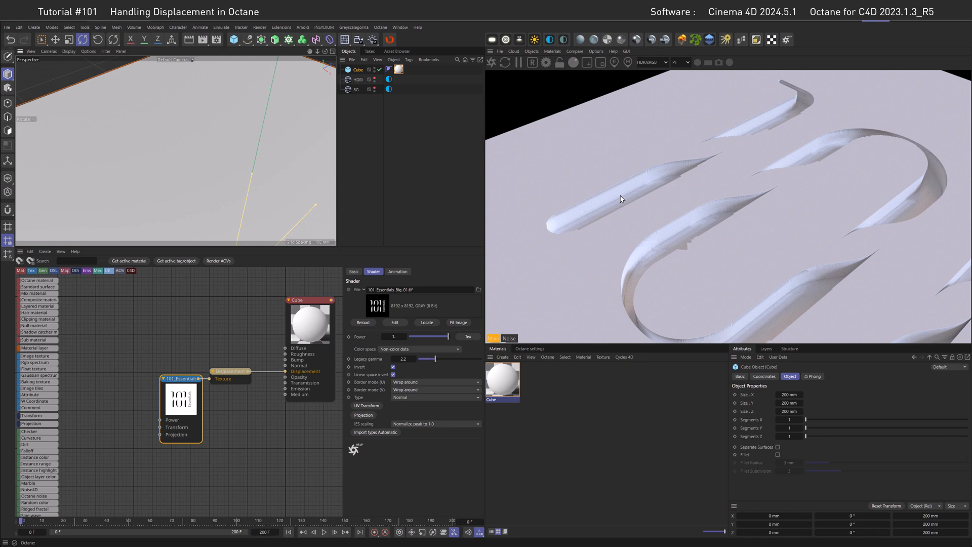
mouse_move(641, 211)
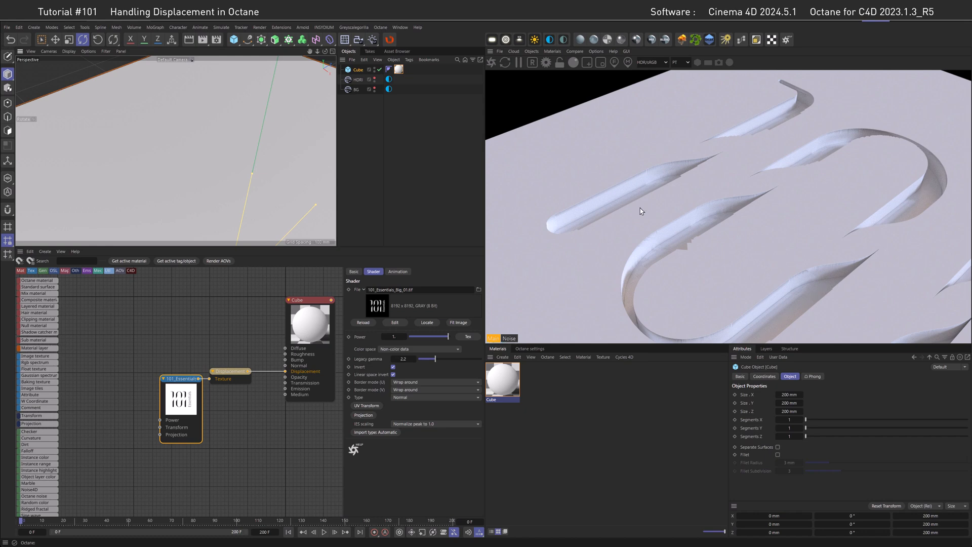
Swap the logo texture for 101_Essentials_Big_Strong_Blurred_01.tif.
left_click(790, 419)
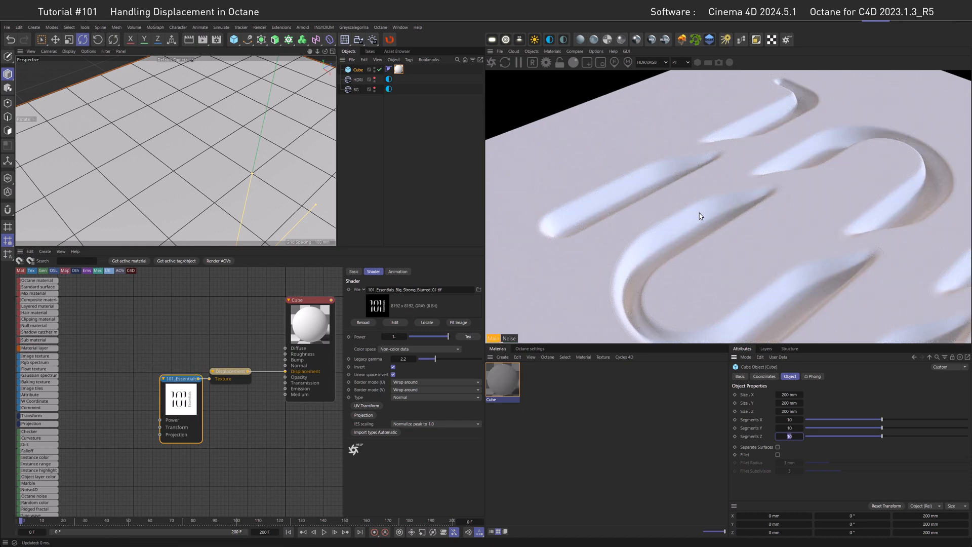
mouse_move(687, 238)
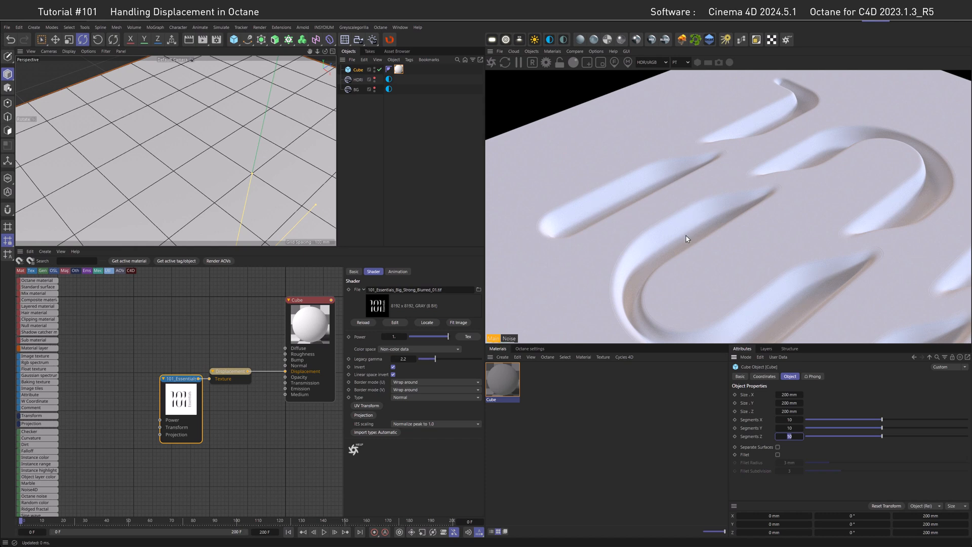
mouse_move(694, 215)
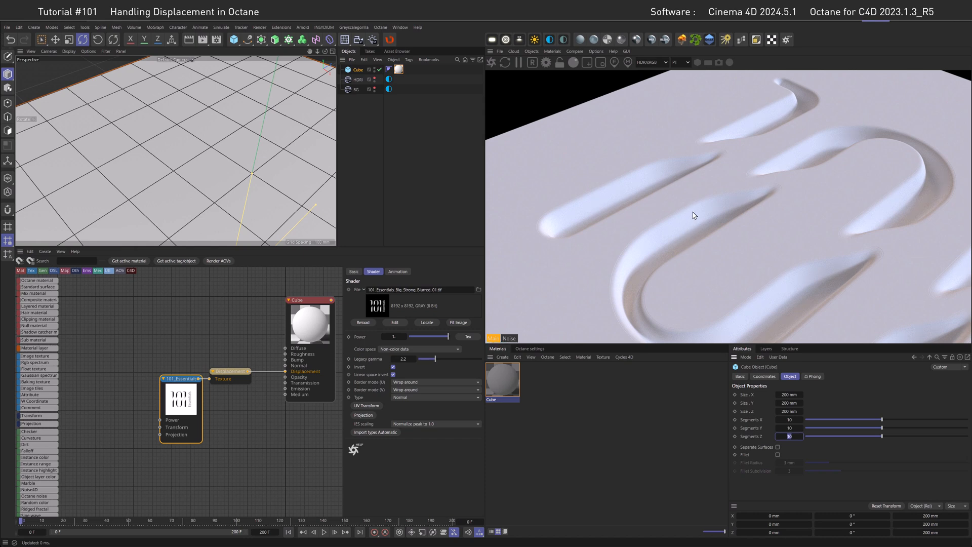
mouse_move(702, 227)
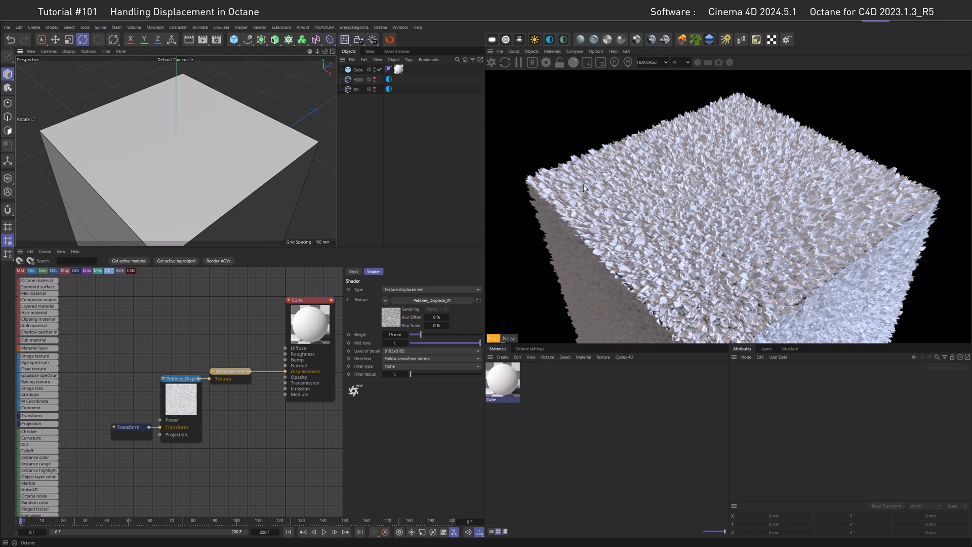
mouse_move(398, 384)
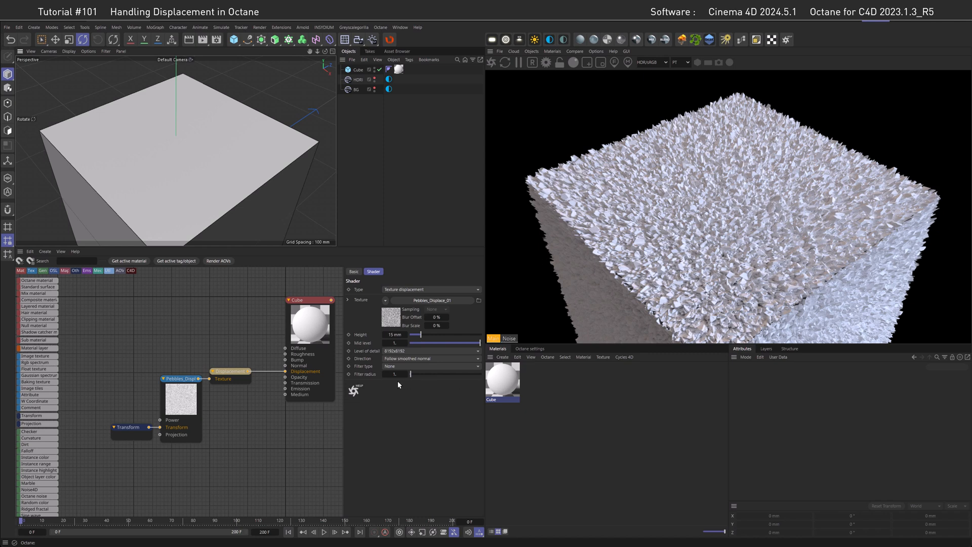
Try geometric-normal displacement, add a 21 mm Bevel deformer, then follow smoothed normals.
left_click(431, 359)
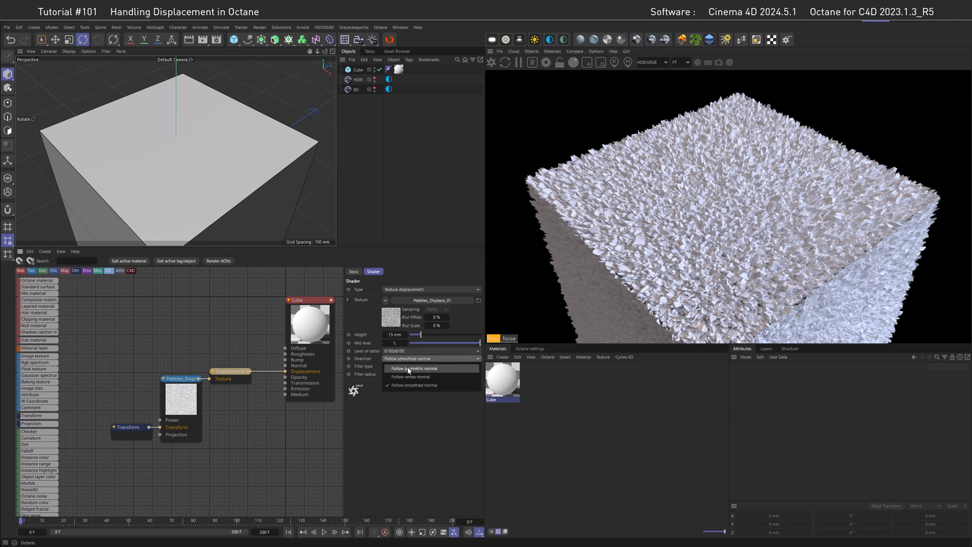
left_click(415, 368)
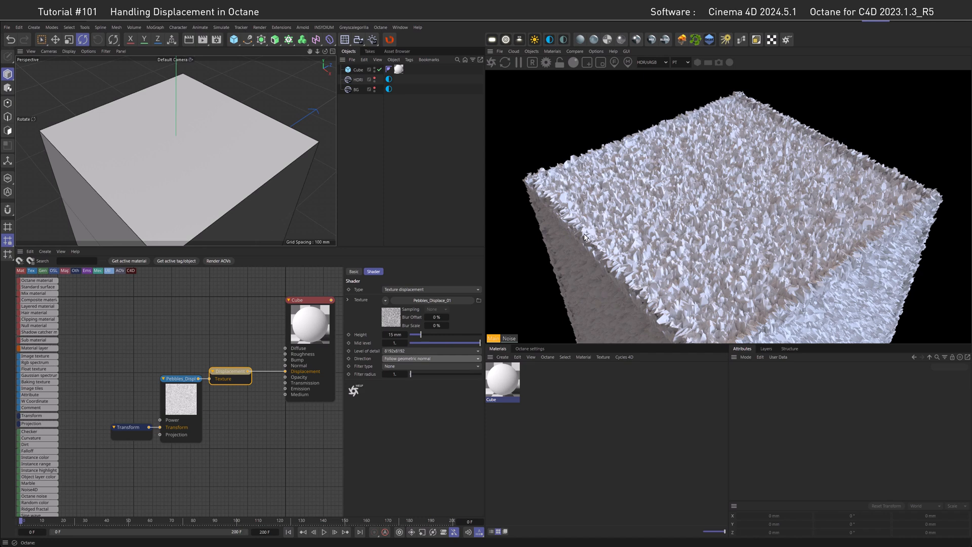
mouse_move(362, 364)
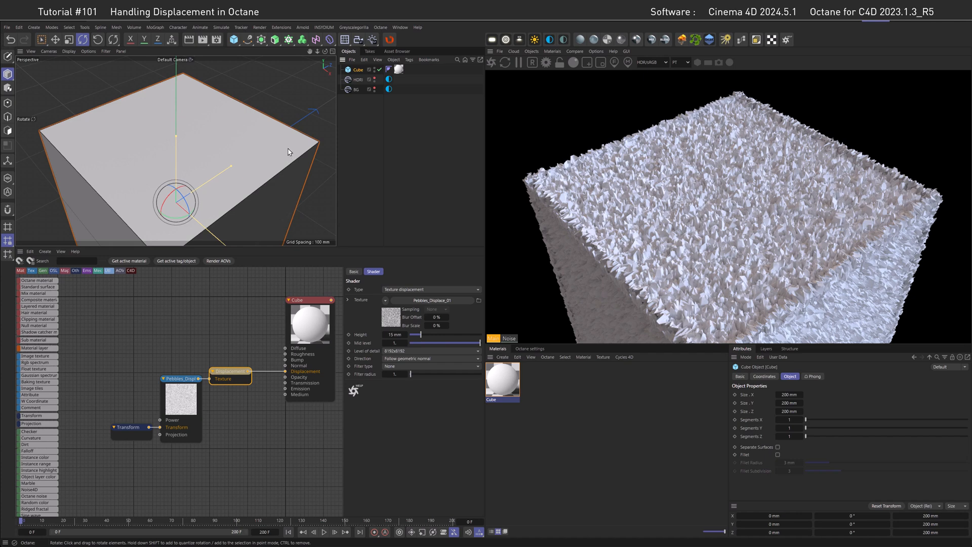
mouse_move(260, 52)
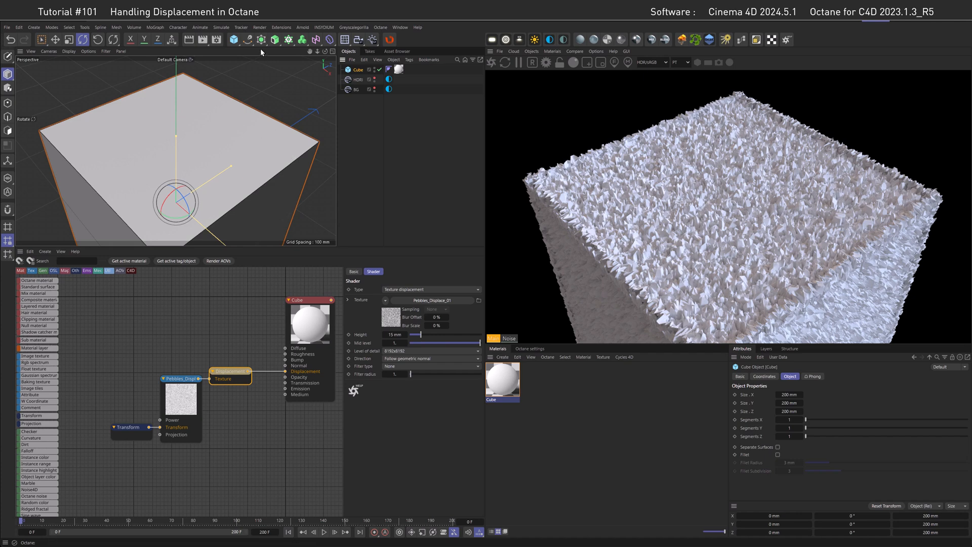
left_click(329, 39)
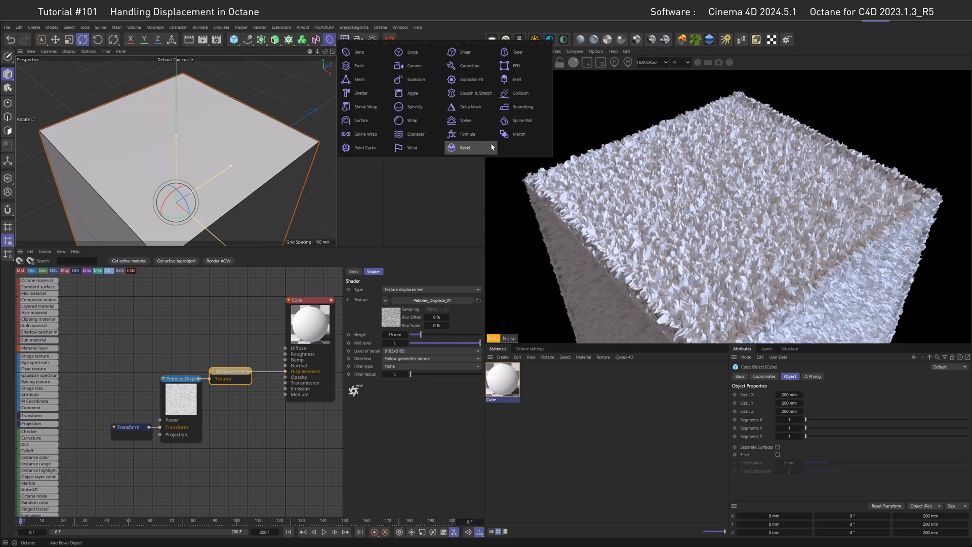
left_click(464, 147)
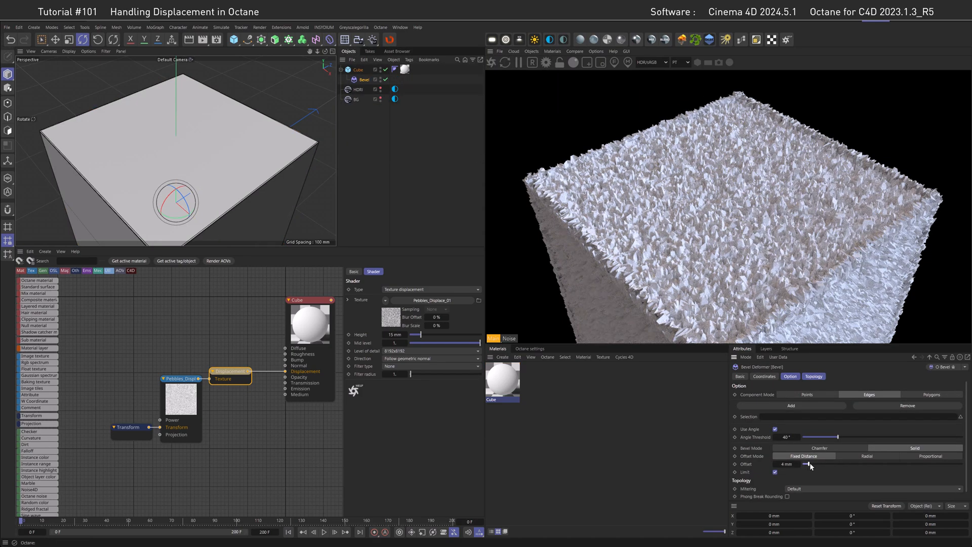
left_click(432, 358)
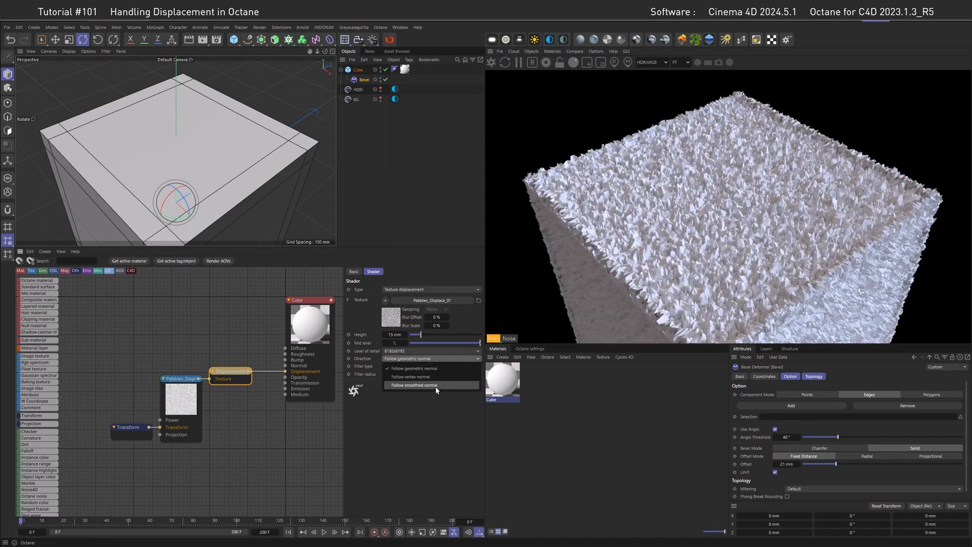
left_click(436, 385)
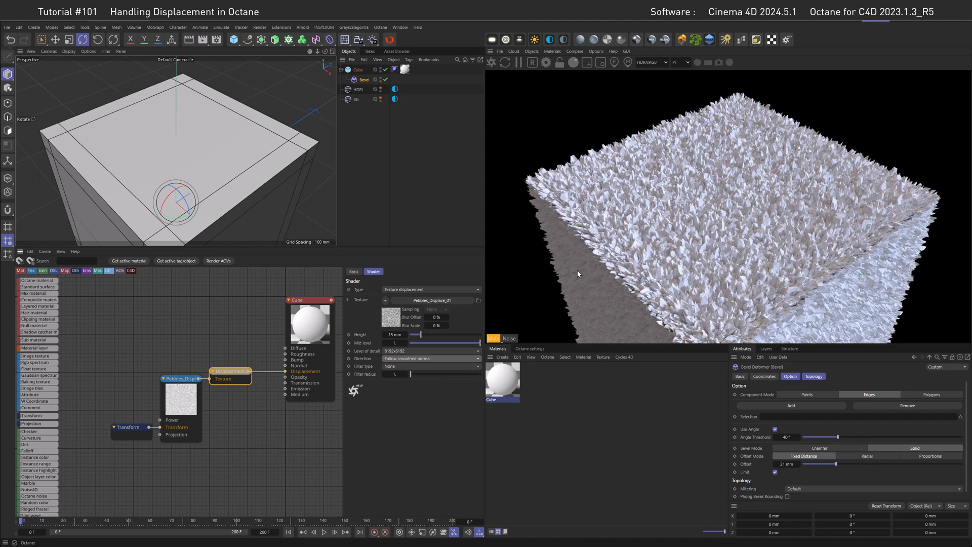
mouse_move(607, 242)
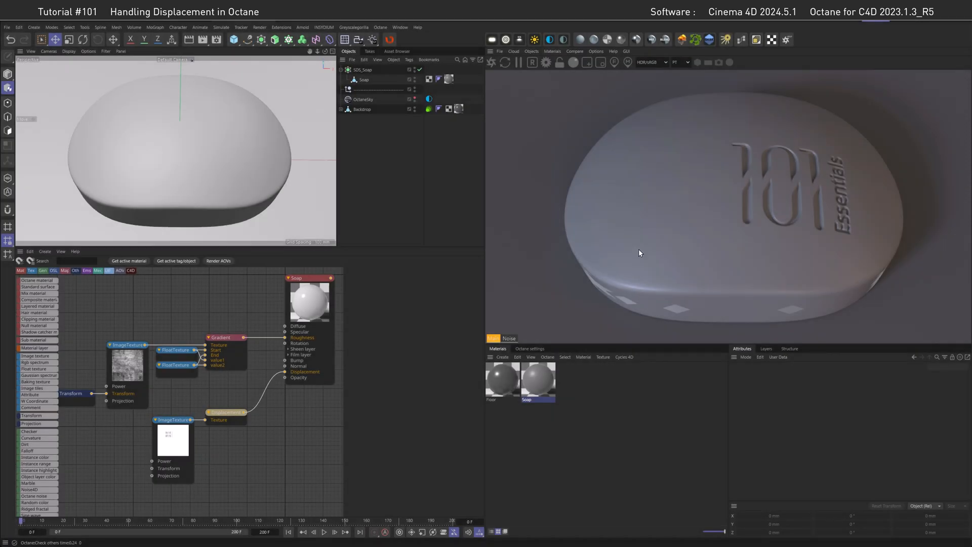
mouse_move(657, 202)
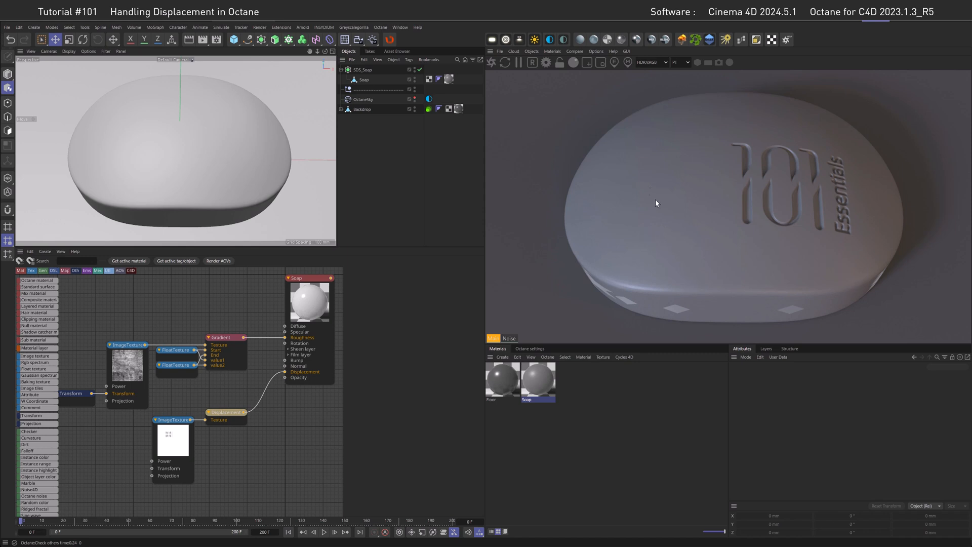
mouse_move(675, 213)
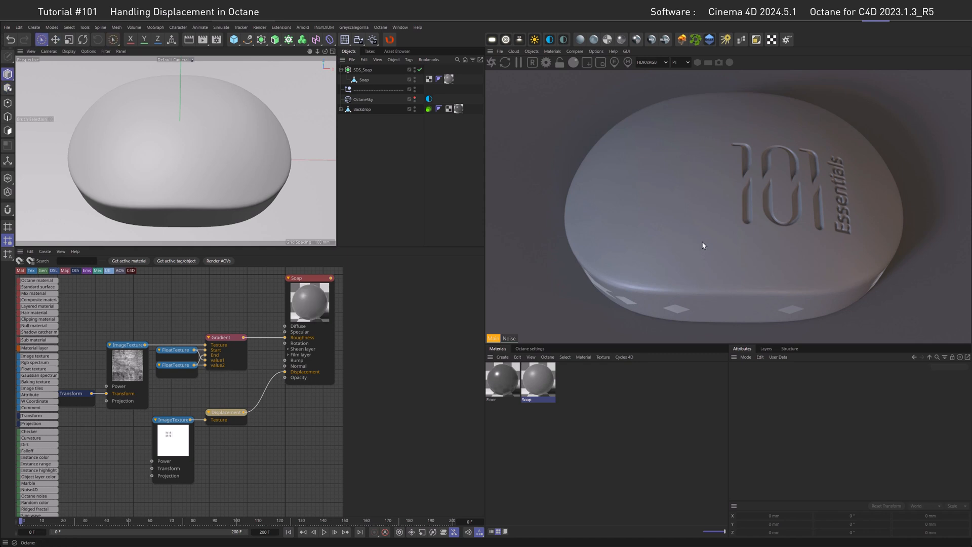
mouse_move(719, 225)
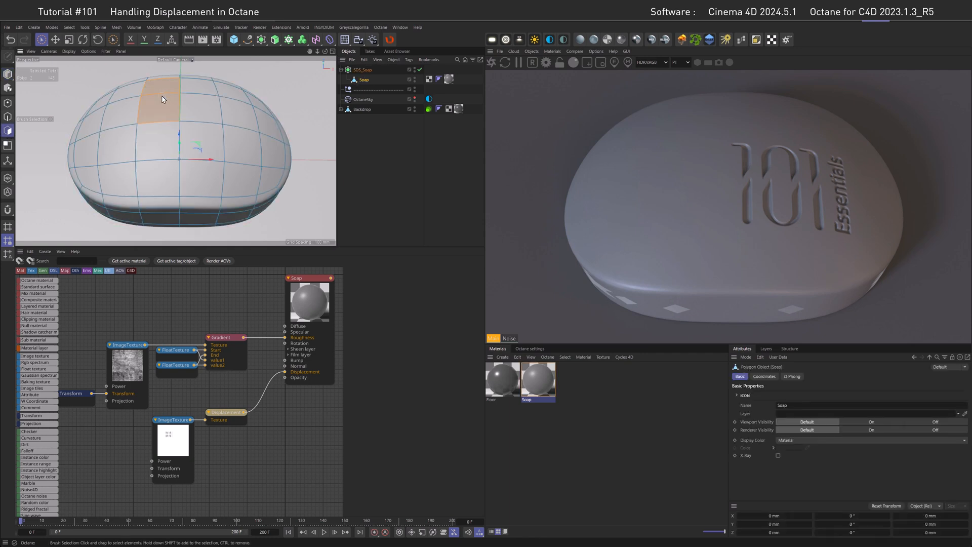
Brush-select the soap's top polygons and store them as a selection set.
left_click_drag(163, 99, 251, 111)
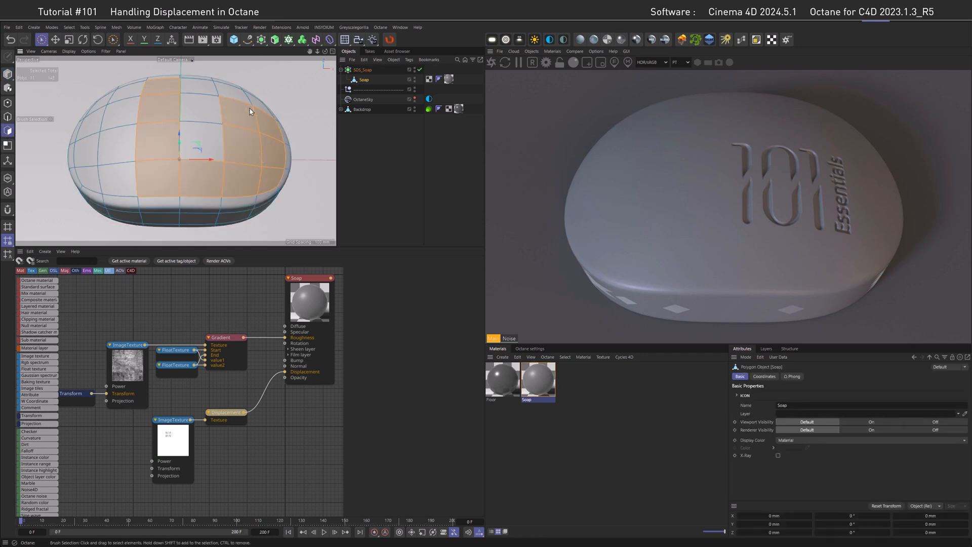
left_click(203, 147)
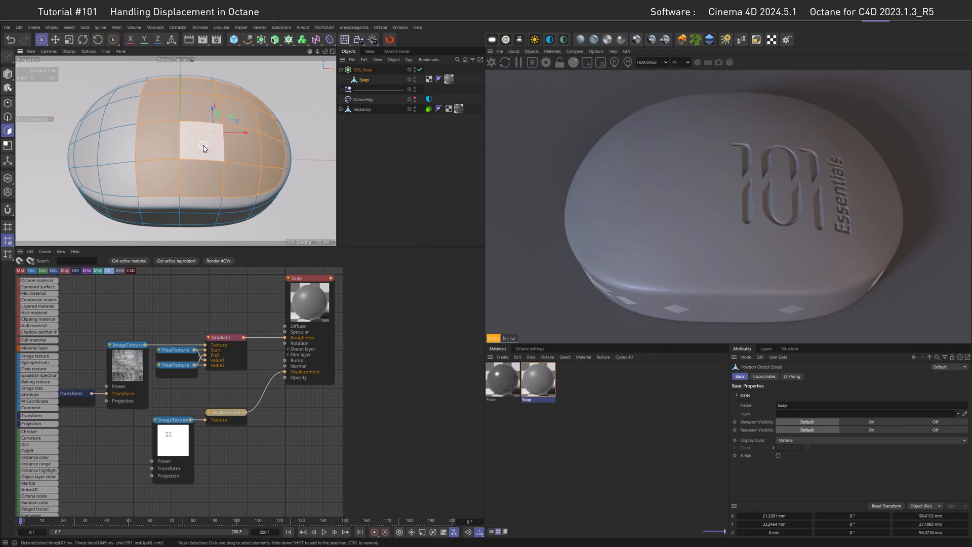
left_click(69, 27)
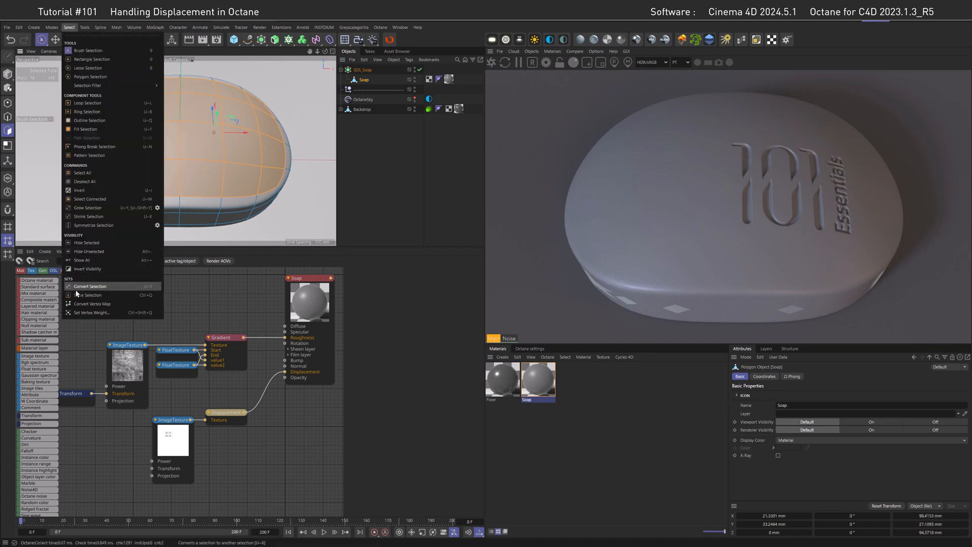
left_click(448, 80)
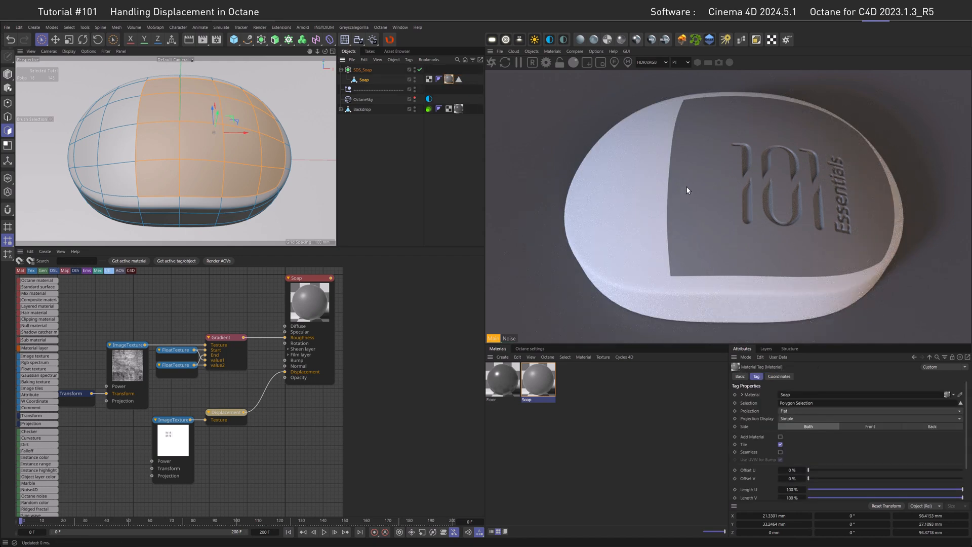
mouse_move(624, 192)
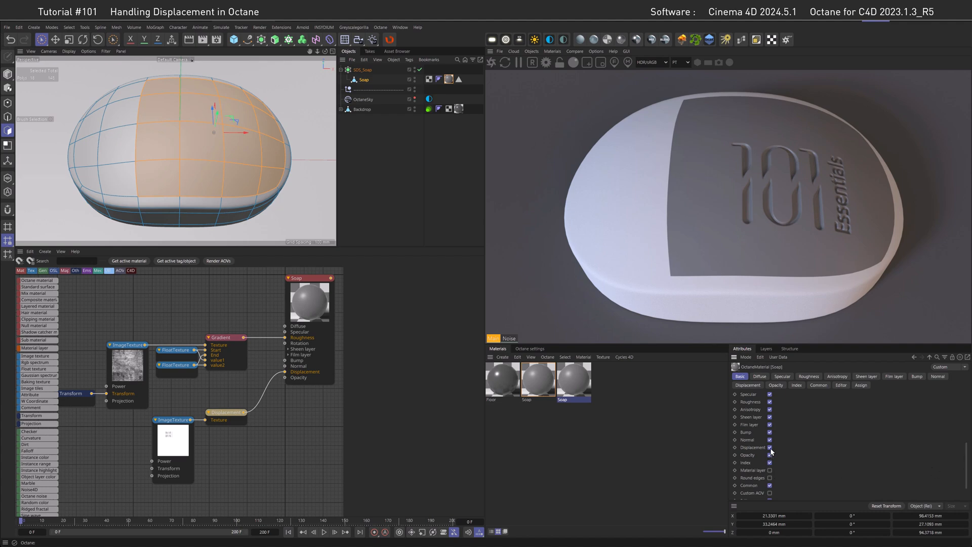
Turn off displacement on the copied Soap material and apply the copy.
left_click(770, 447)
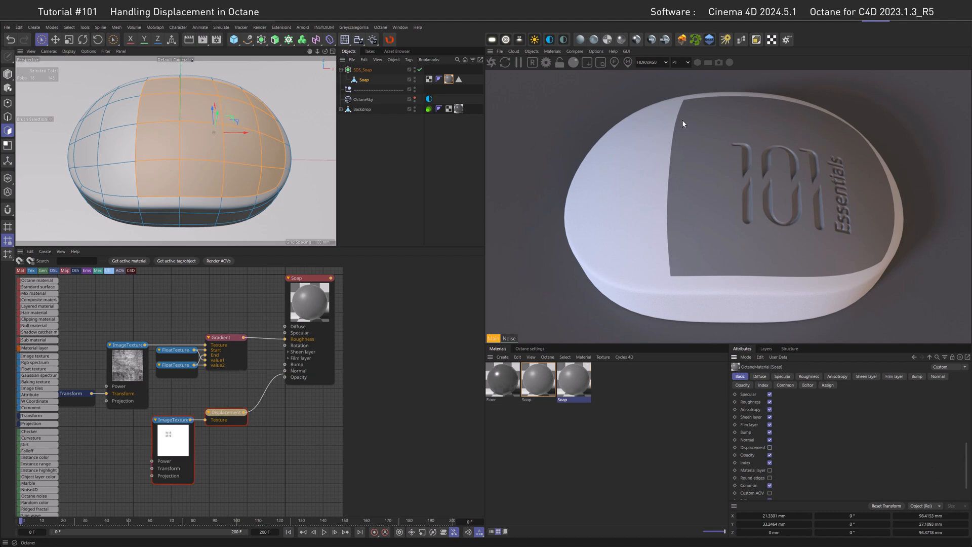
mouse_move(675, 254)
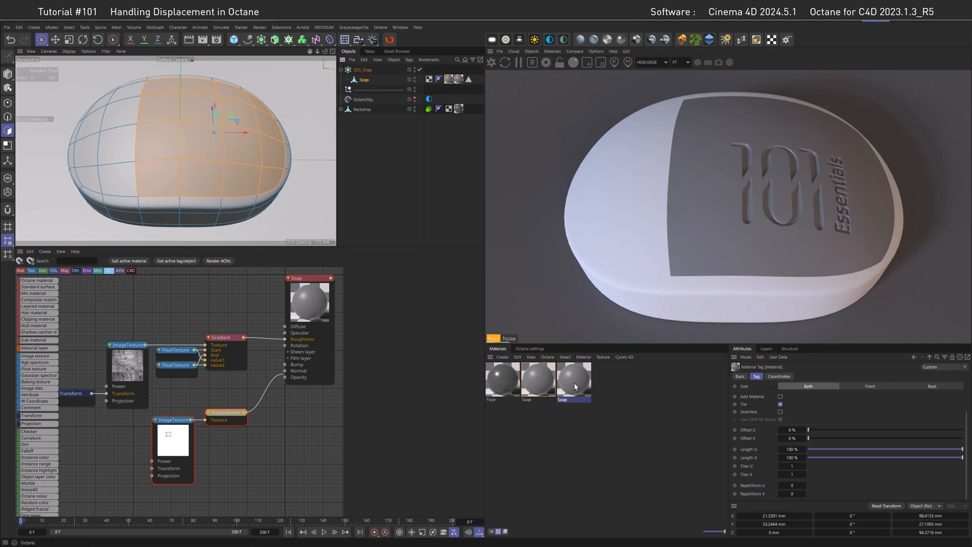
left_click(447, 79)
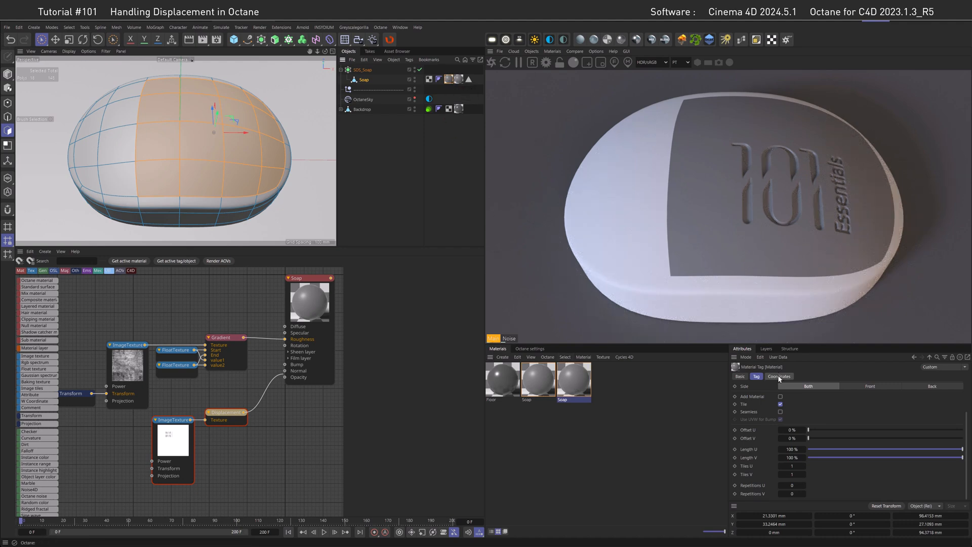
left_click(755, 376)
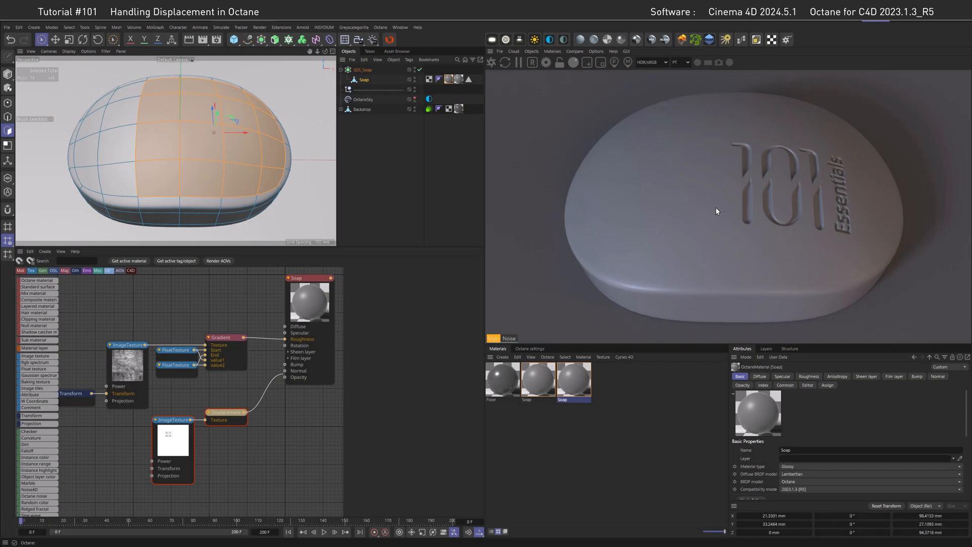
mouse_move(709, 190)
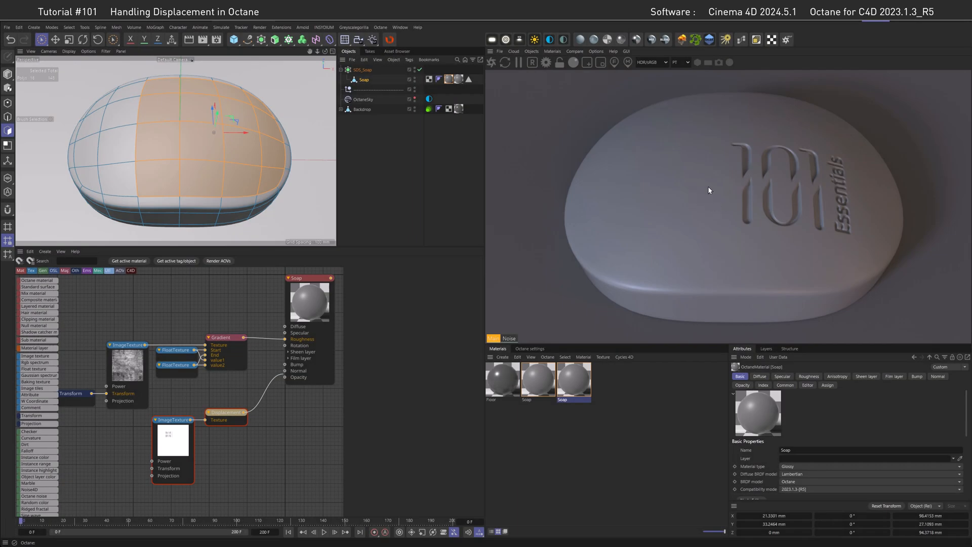
mouse_move(715, 181)
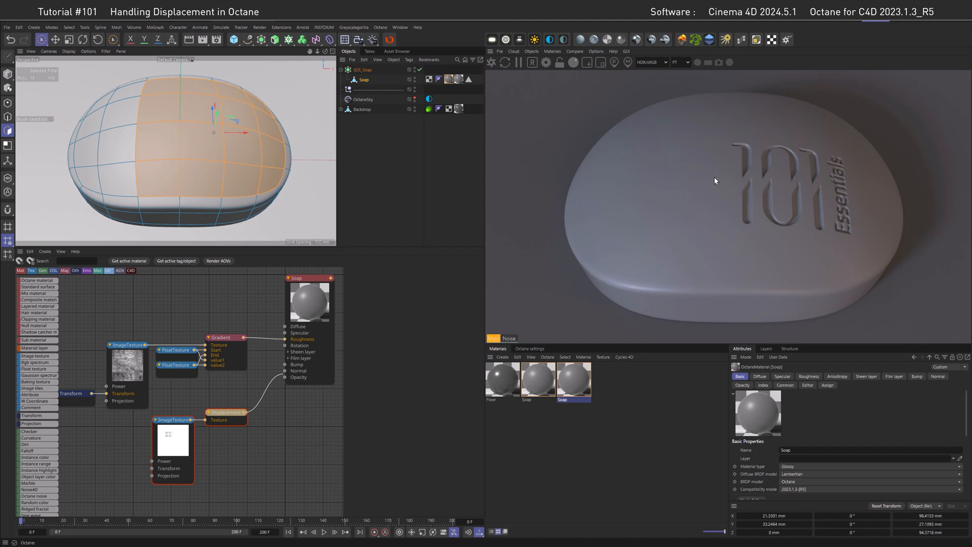
left_click(224, 412)
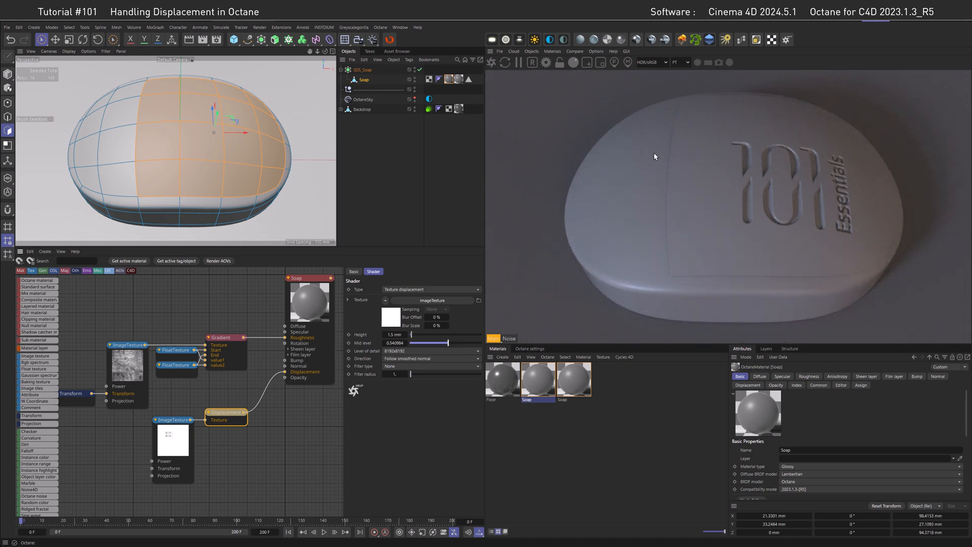
mouse_move(674, 245)
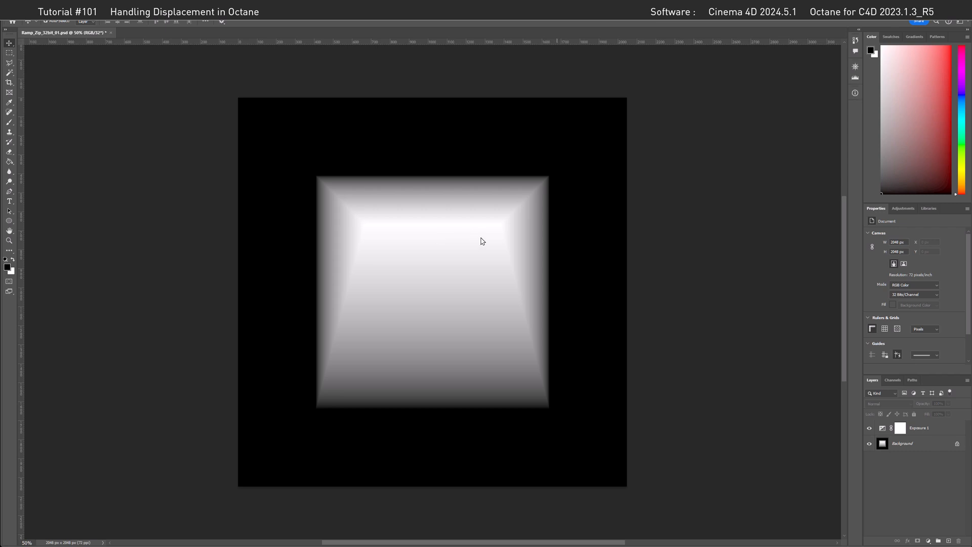
mouse_move(500, 163)
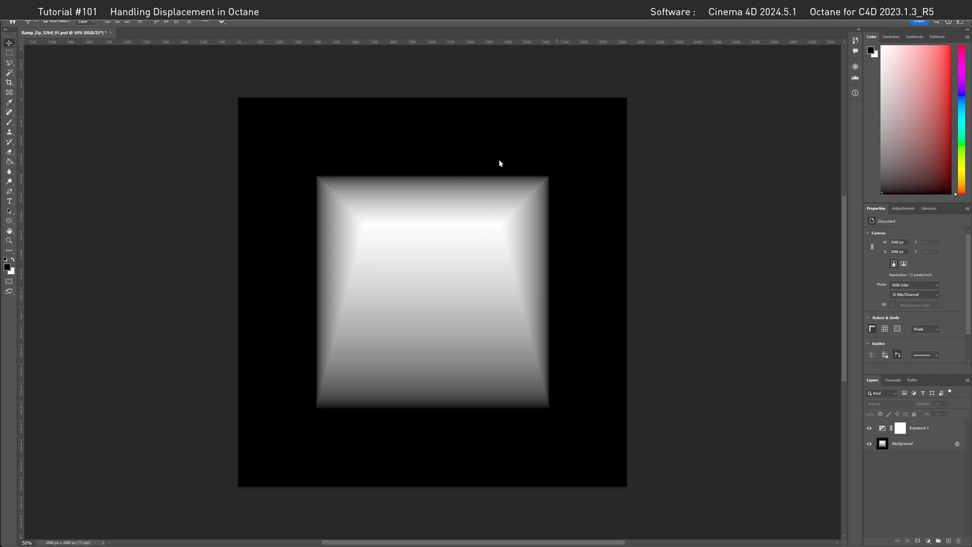
mouse_move(472, 250)
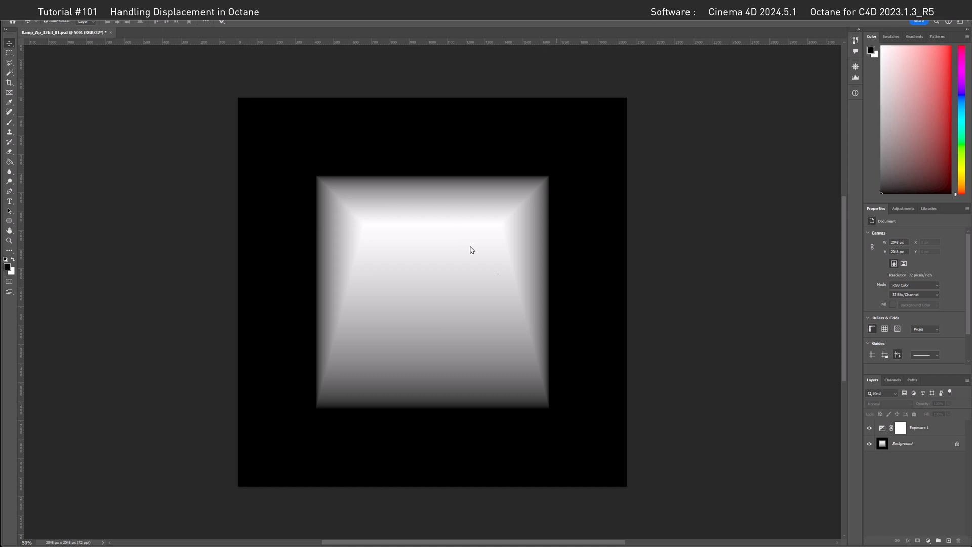
Set the Exposure 1 adjustment layer's Exposure to +1.
left_click(918, 428)
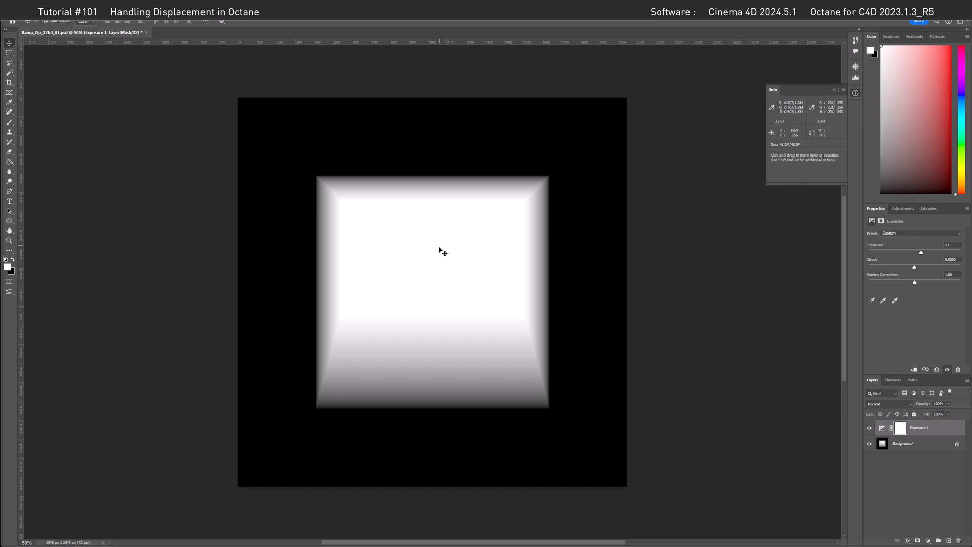
mouse_move(453, 292)
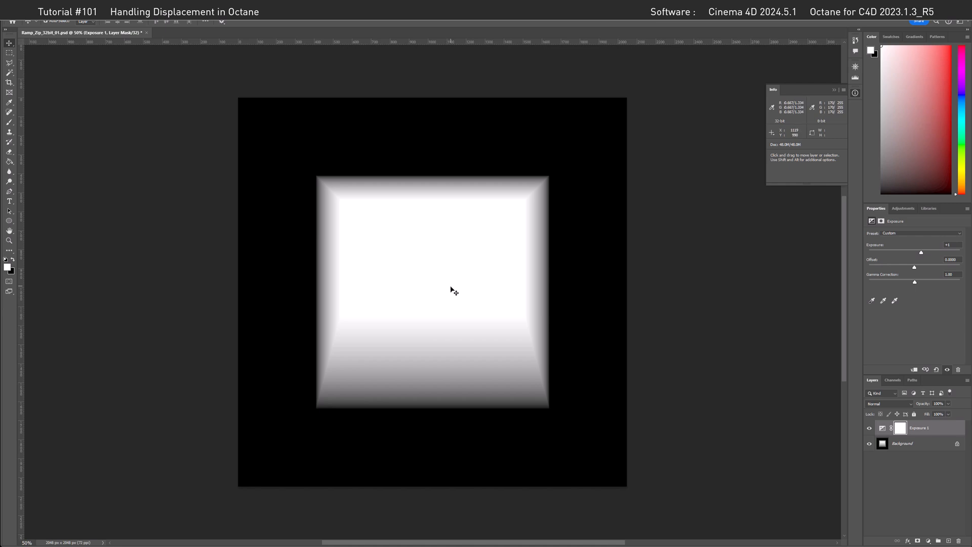
mouse_move(531, 297)
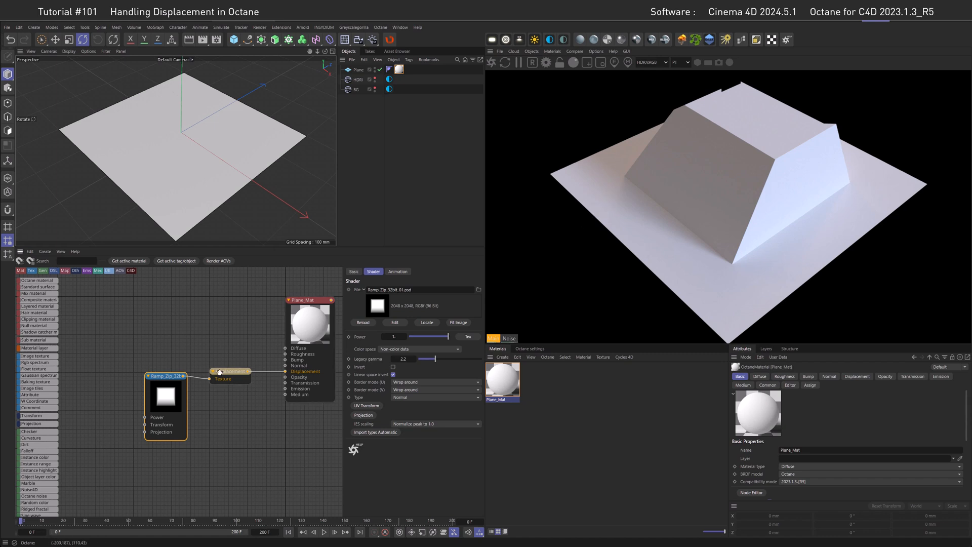
Inspect the Ramp_Zip_32bit_01.psd texture driving Plane_Mat's displacement.
left_click(232, 376)
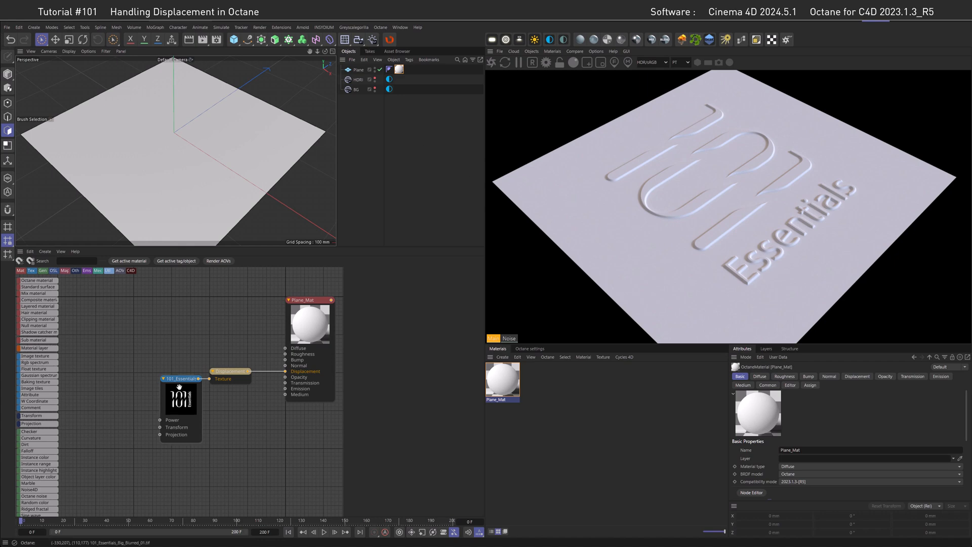
Add a Transform node to the logo Image Texture with uniform scale 0.163217.
left_click(179, 394)
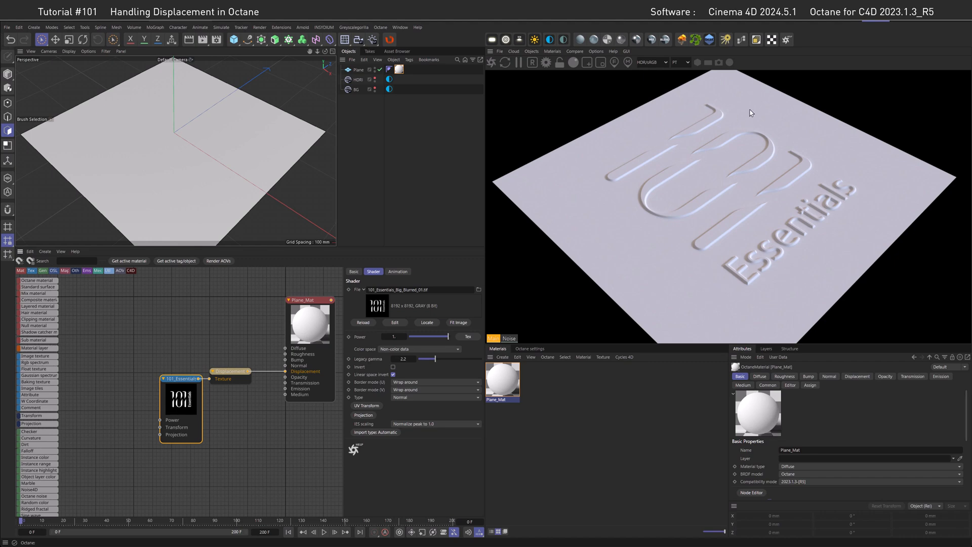
mouse_move(670, 92)
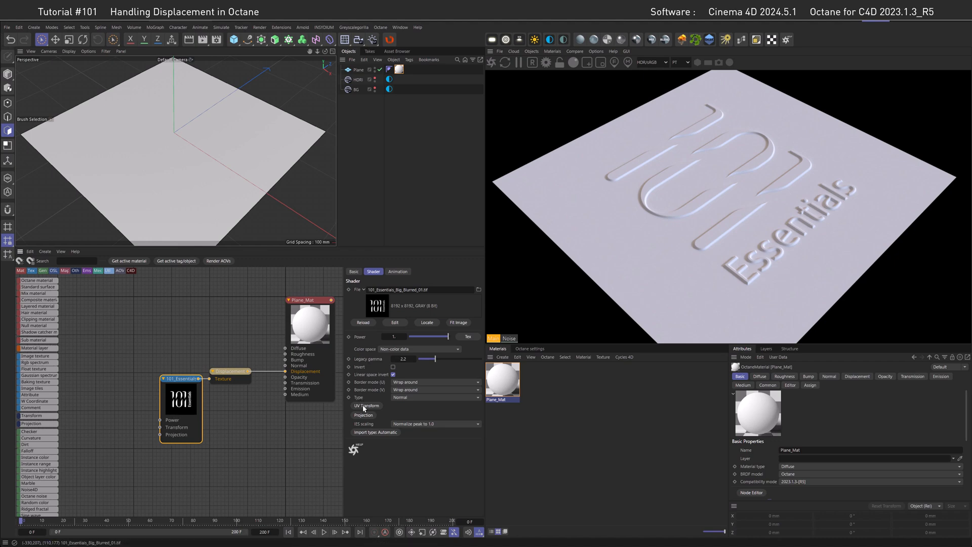
left_click(127, 426)
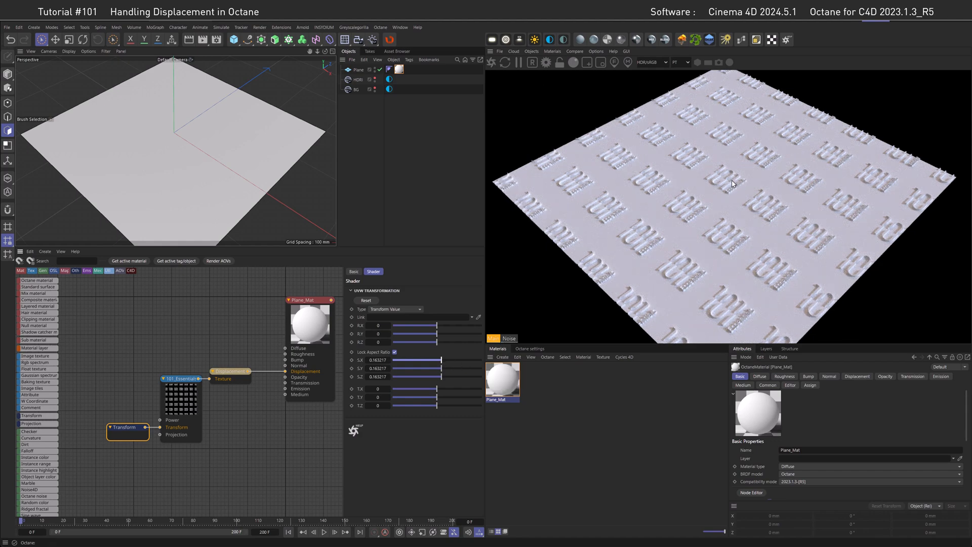
mouse_move(721, 196)
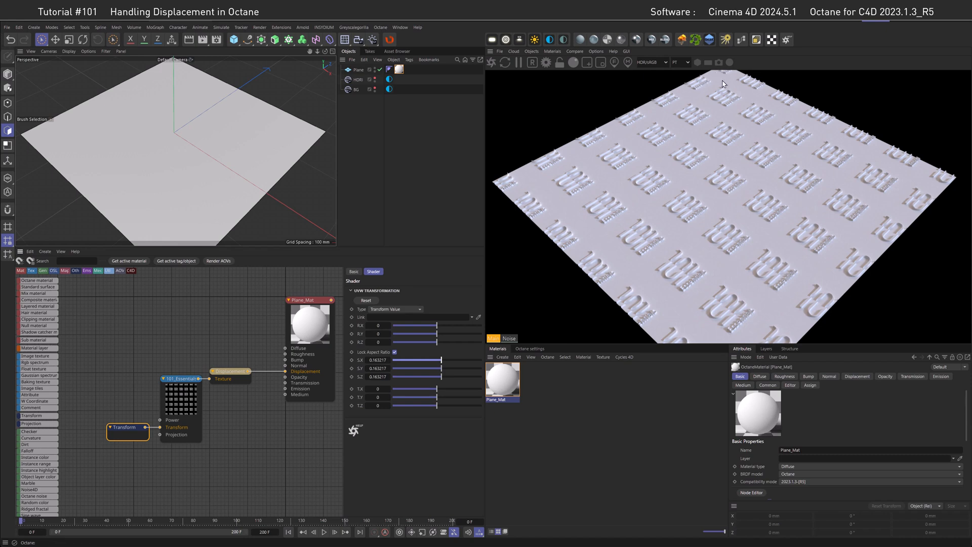
mouse_move(736, 88)
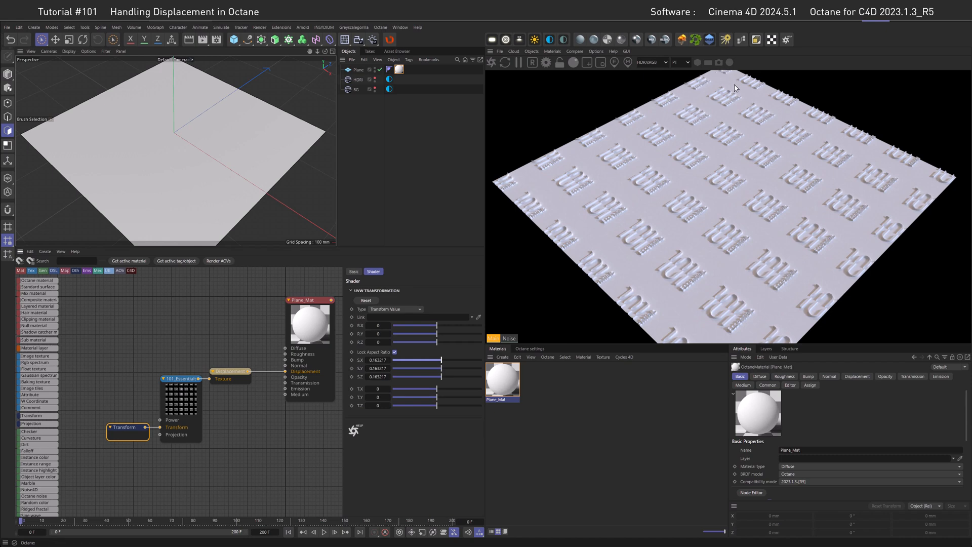
mouse_move(229, 452)
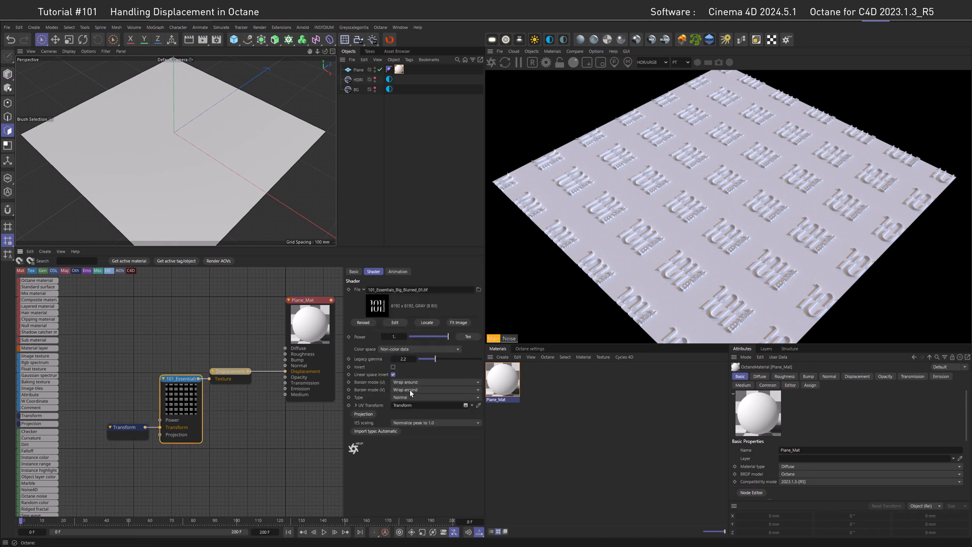
Set the logo texture's U and V border modes to Black color and offset its TX/TY.
left_click(434, 389)
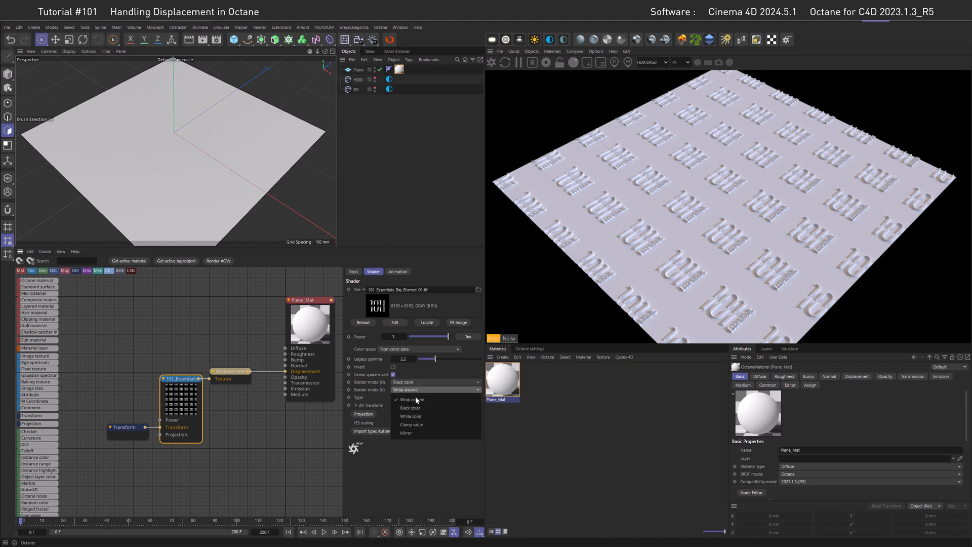
left_click(409, 407)
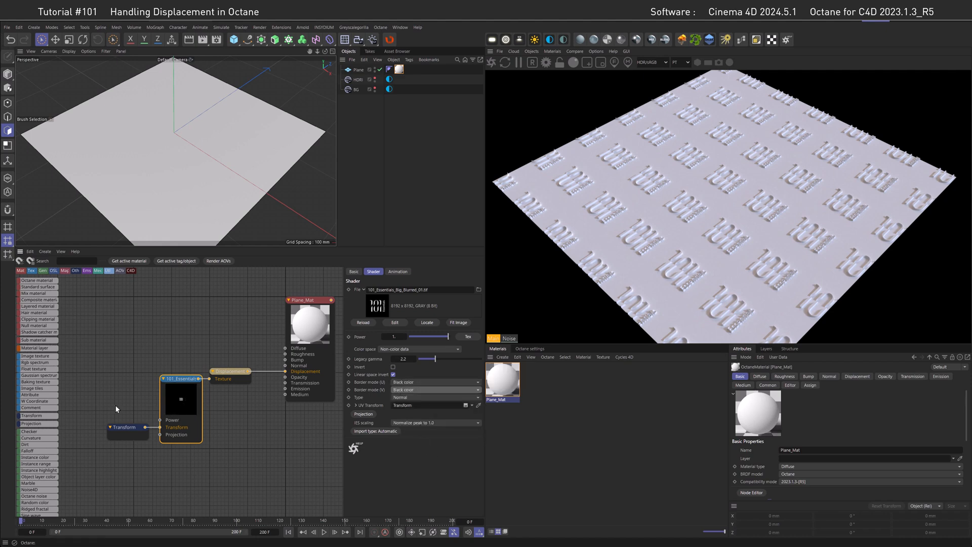
mouse_move(719, 177)
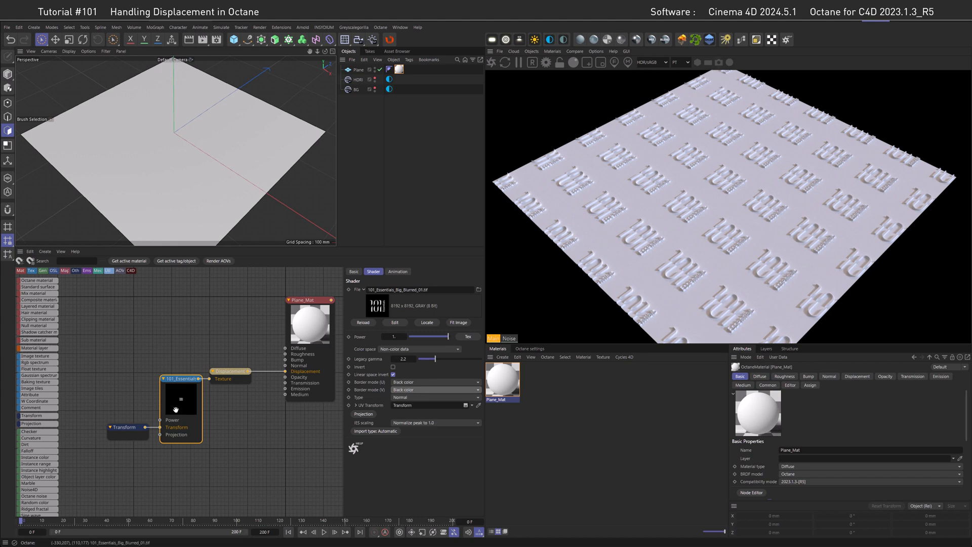
left_click(124, 428)
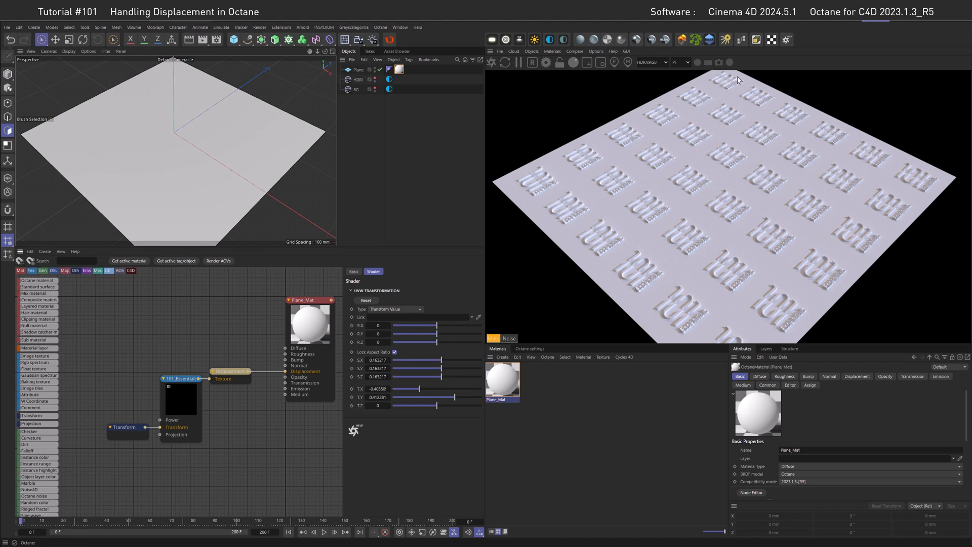
mouse_move(726, 91)
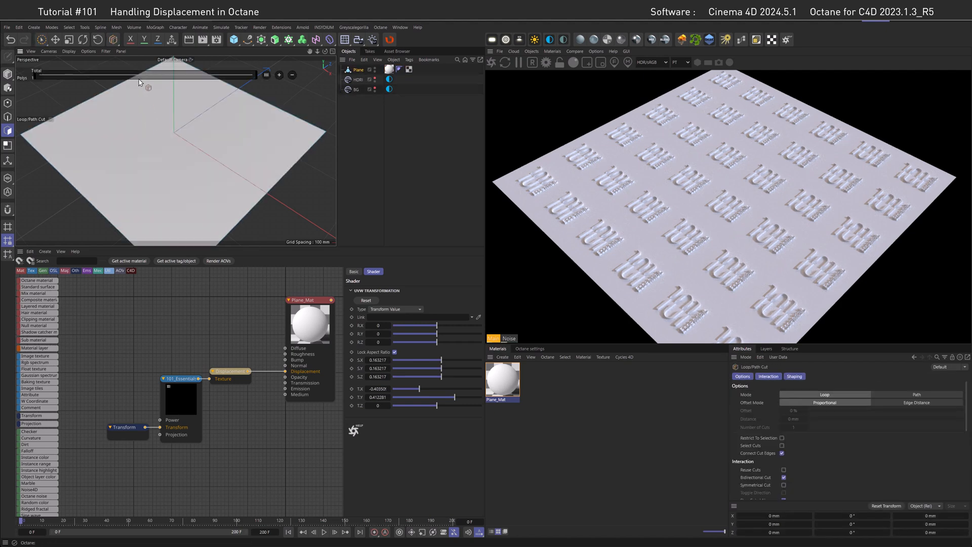
mouse_move(193, 70)
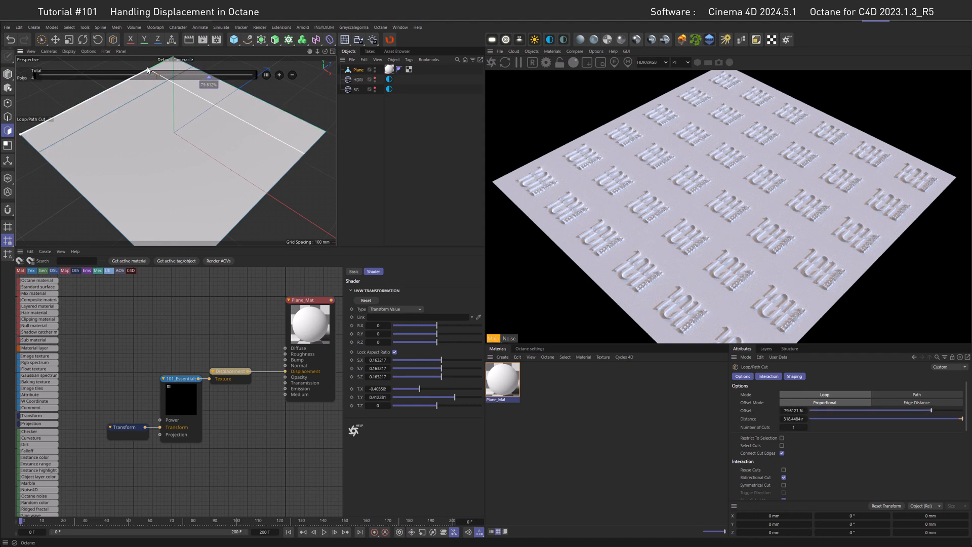
Insert a loop cut across the plane with the Loop/Path Cut tool.
left_click(39, 39)
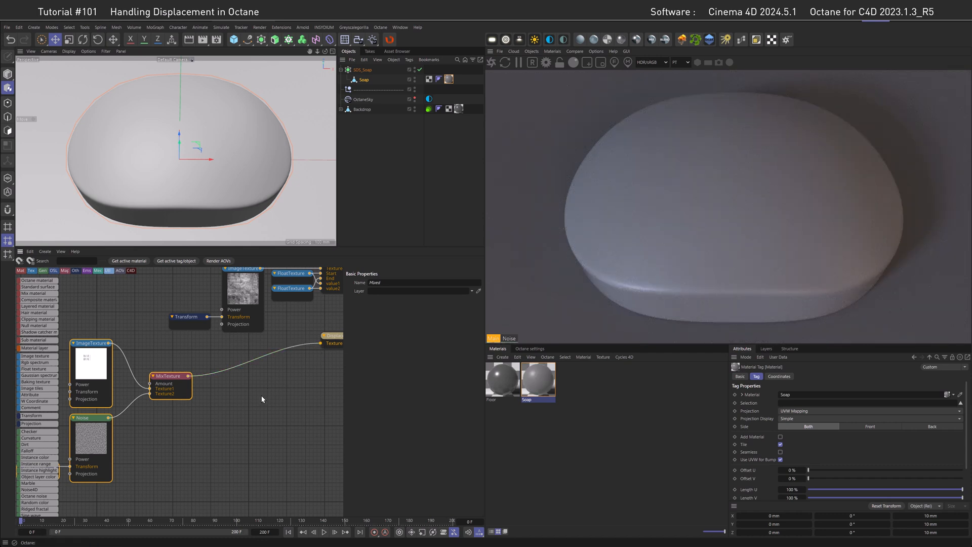
mouse_move(304, 349)
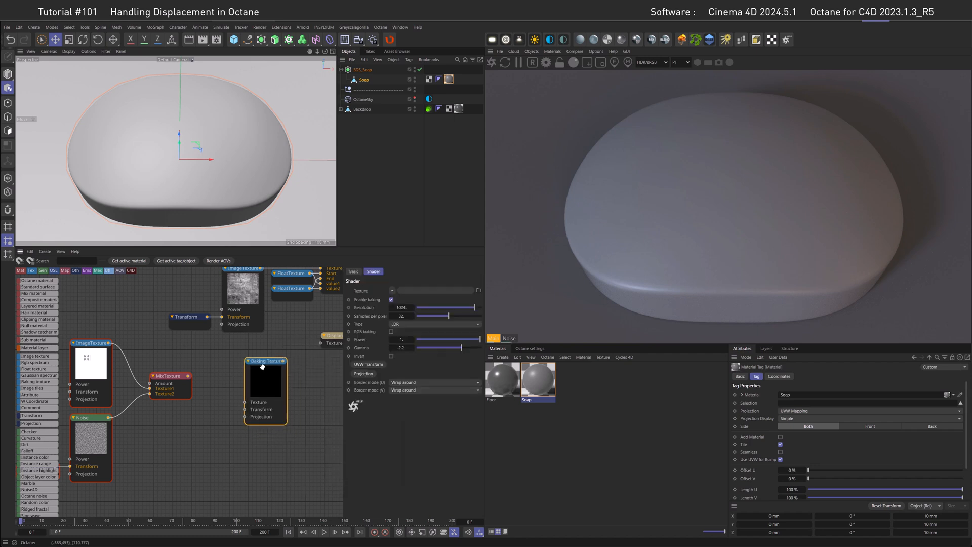
Route MixTexture through a Baking Texture node set to HDR linear space, 2048 resolution.
left_click(265, 362)
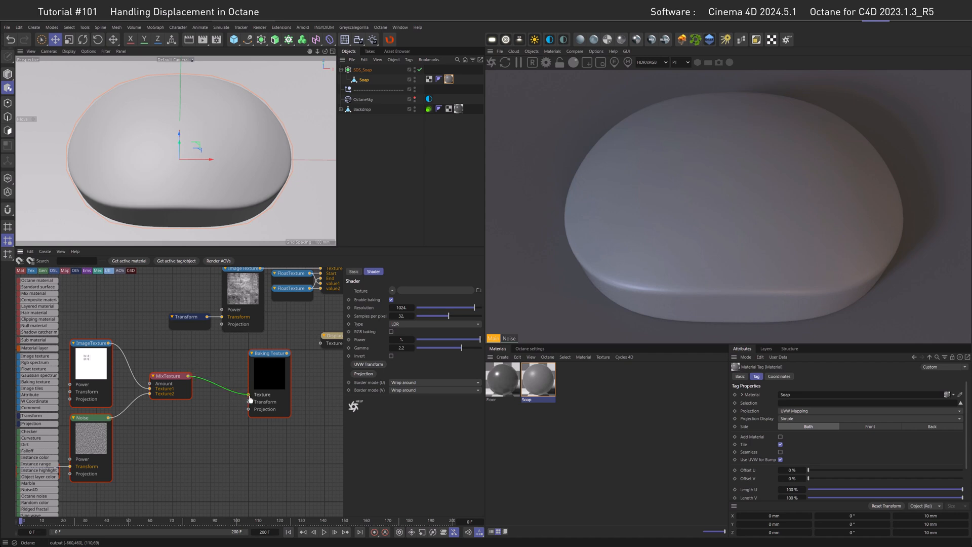
left_click(268, 384)
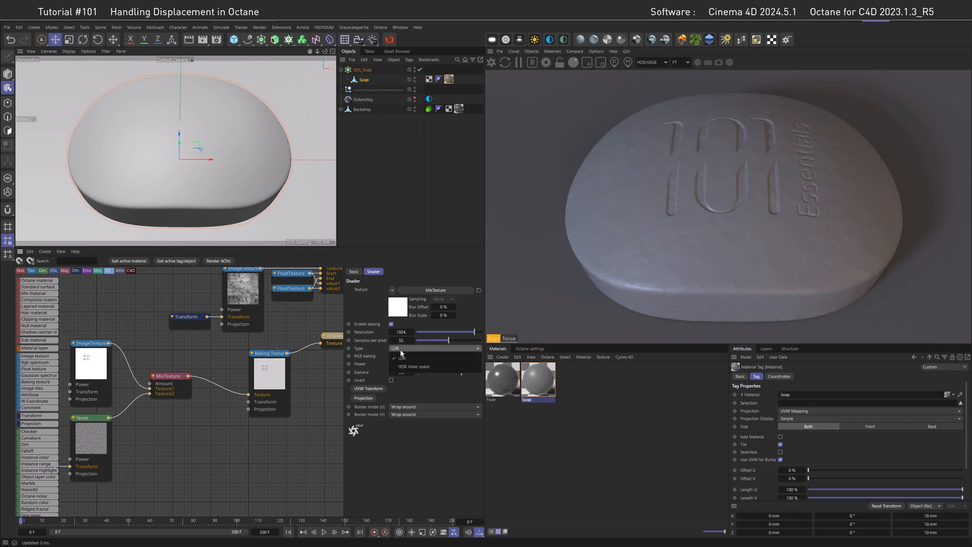
left_click(408, 365)
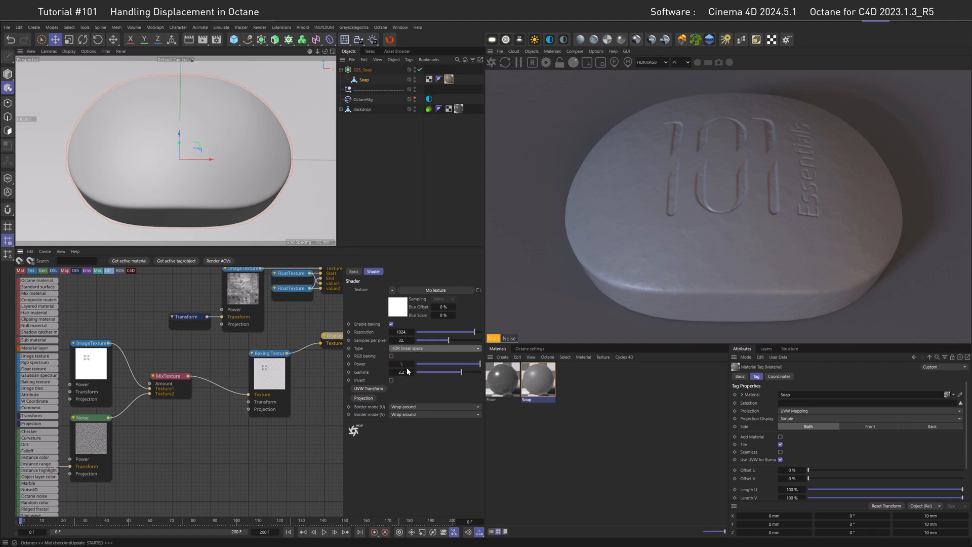
left_click(402, 332)
type("2048.")
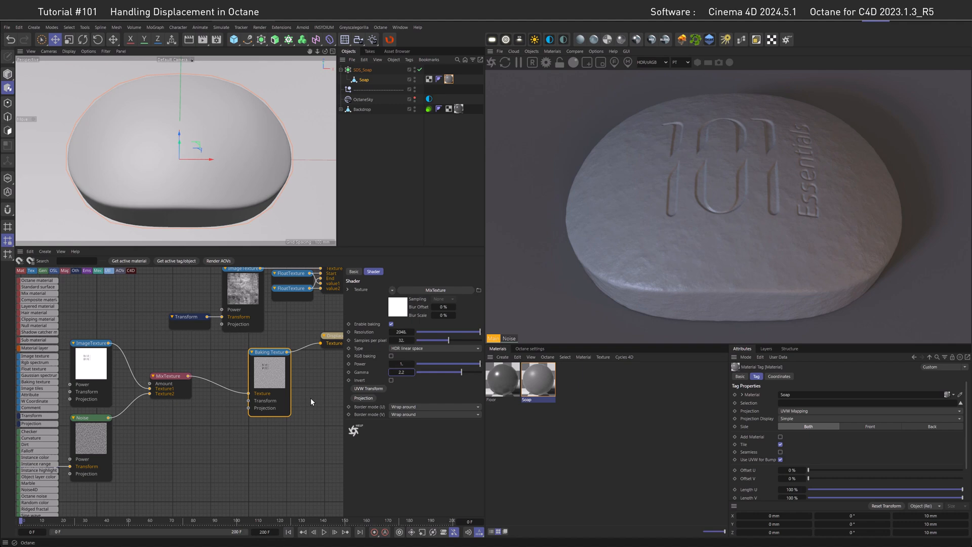
mouse_move(295, 397)
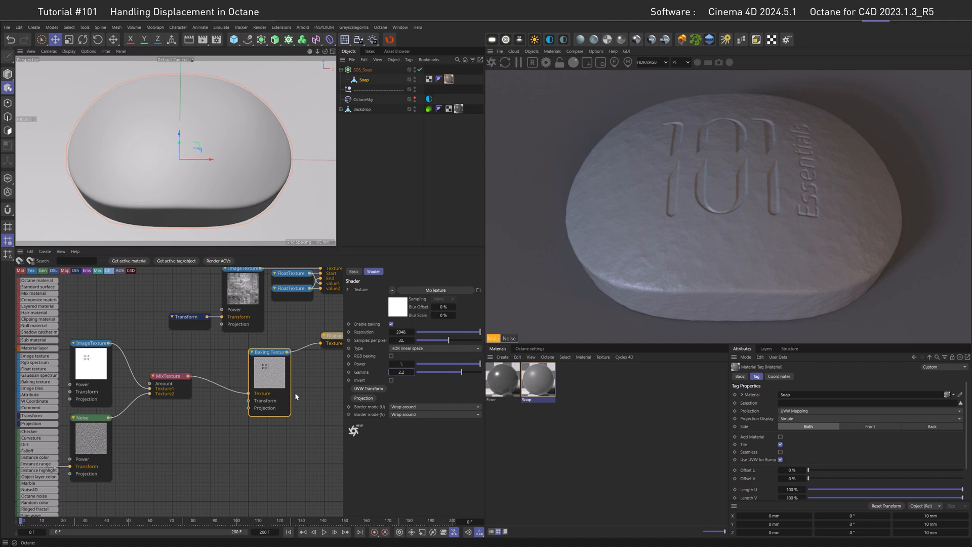